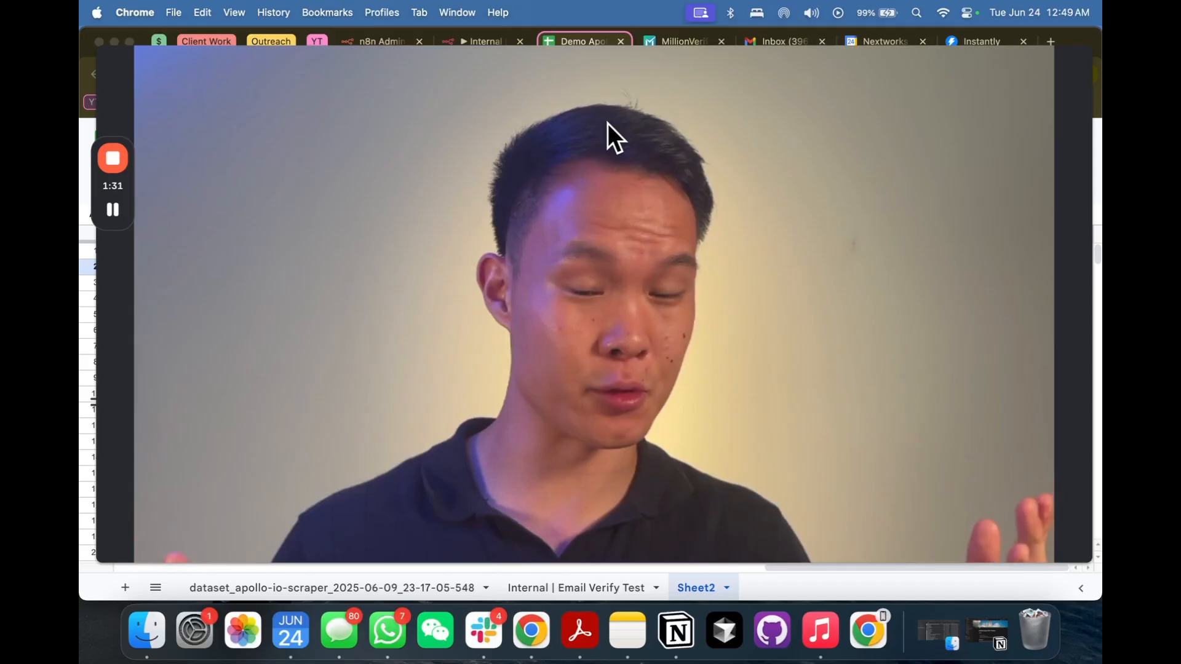
Drag the 'When clicking Test workflow' trigger down off the sticky note and chain
left_click(482, 41)
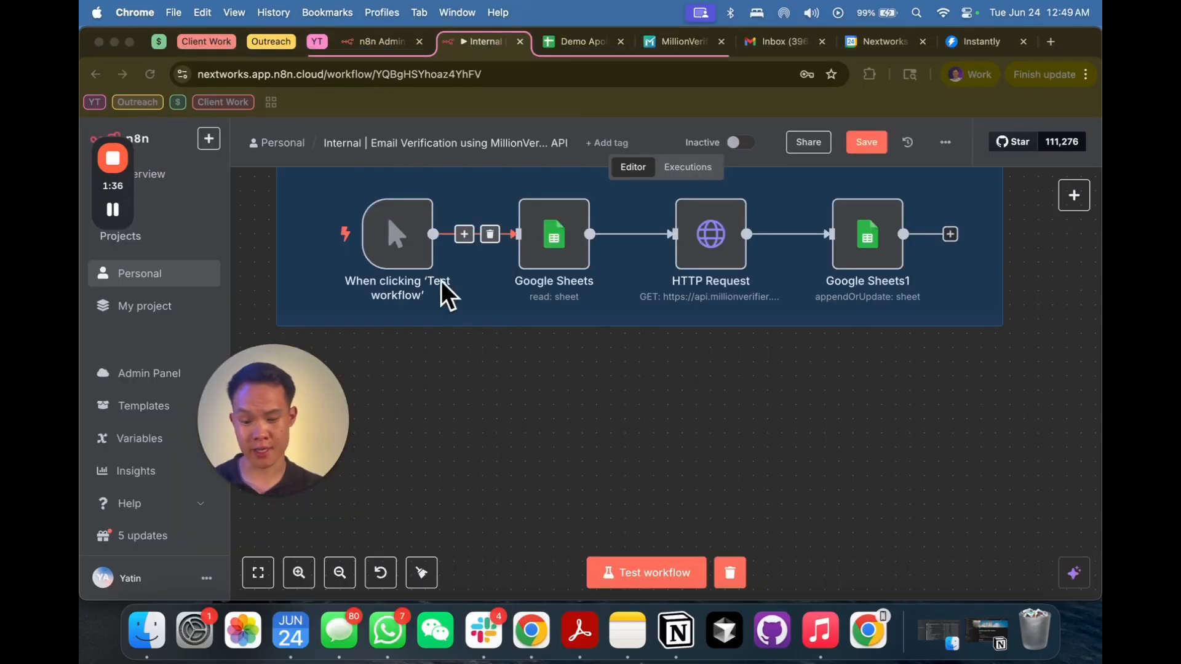
mouse_move(435, 268)
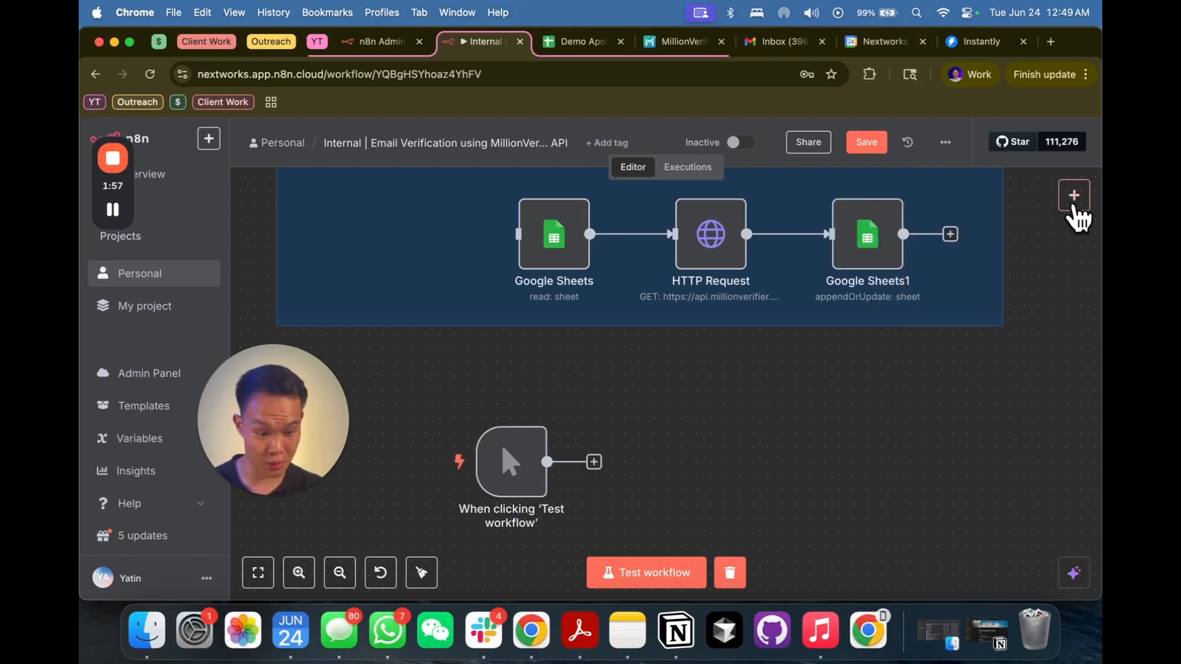
Add a step after the manual trigger, searching 'googl' and picking Google Sheets
left_click(1073, 194)
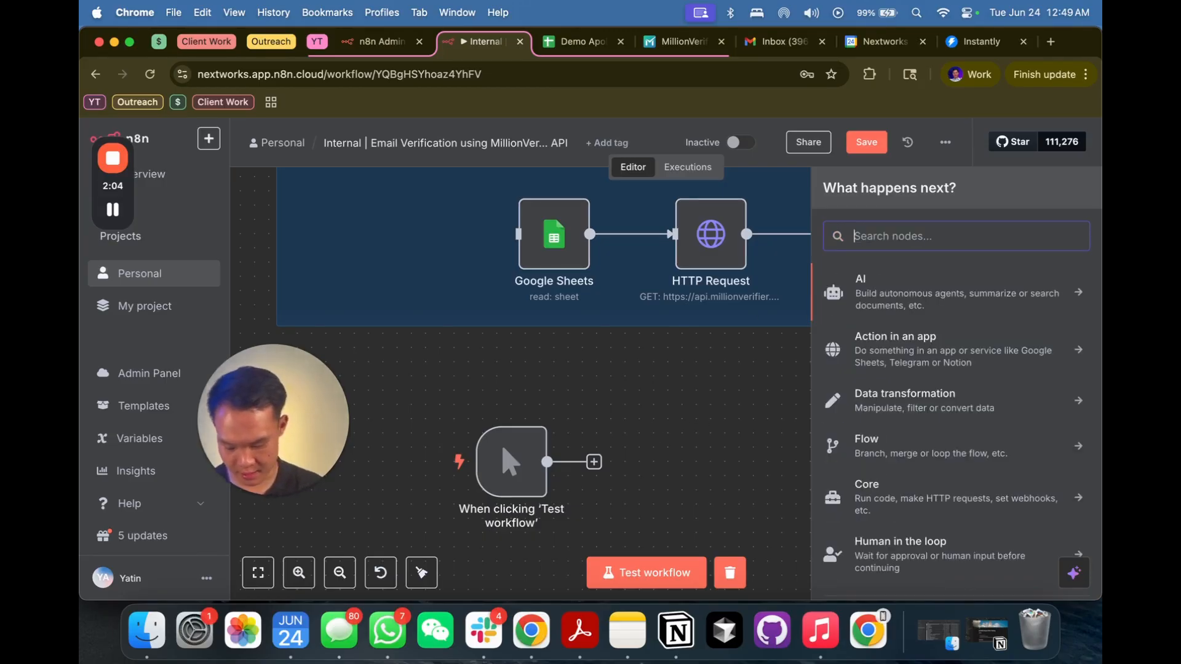
type("man")
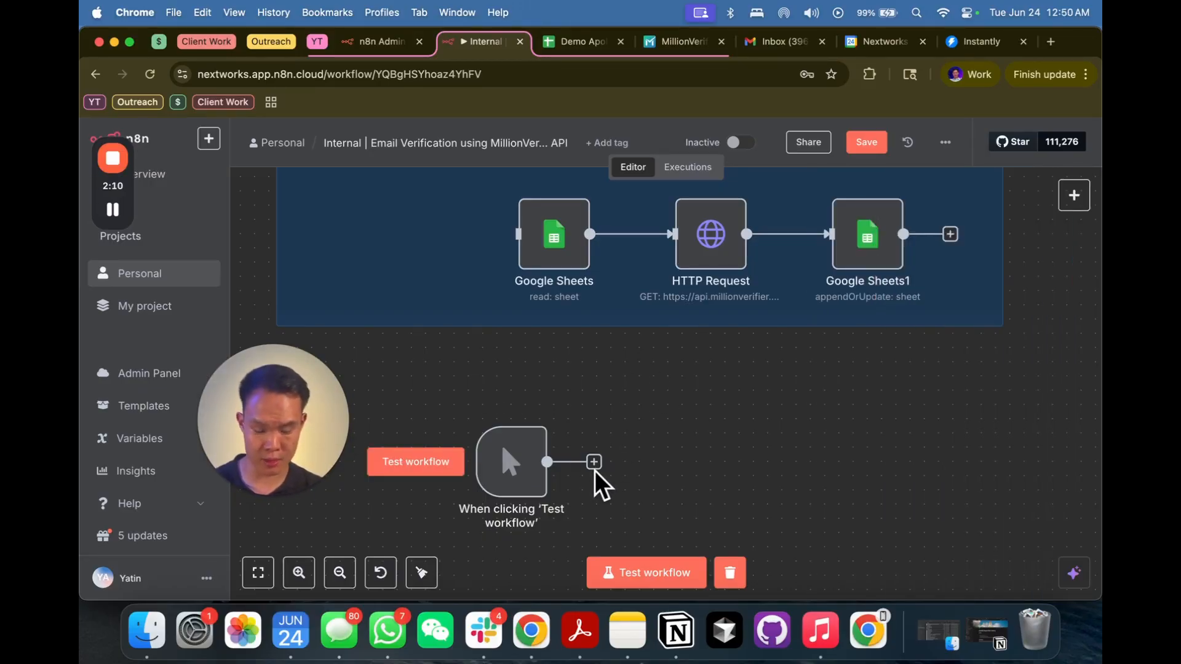
left_click(593, 462)
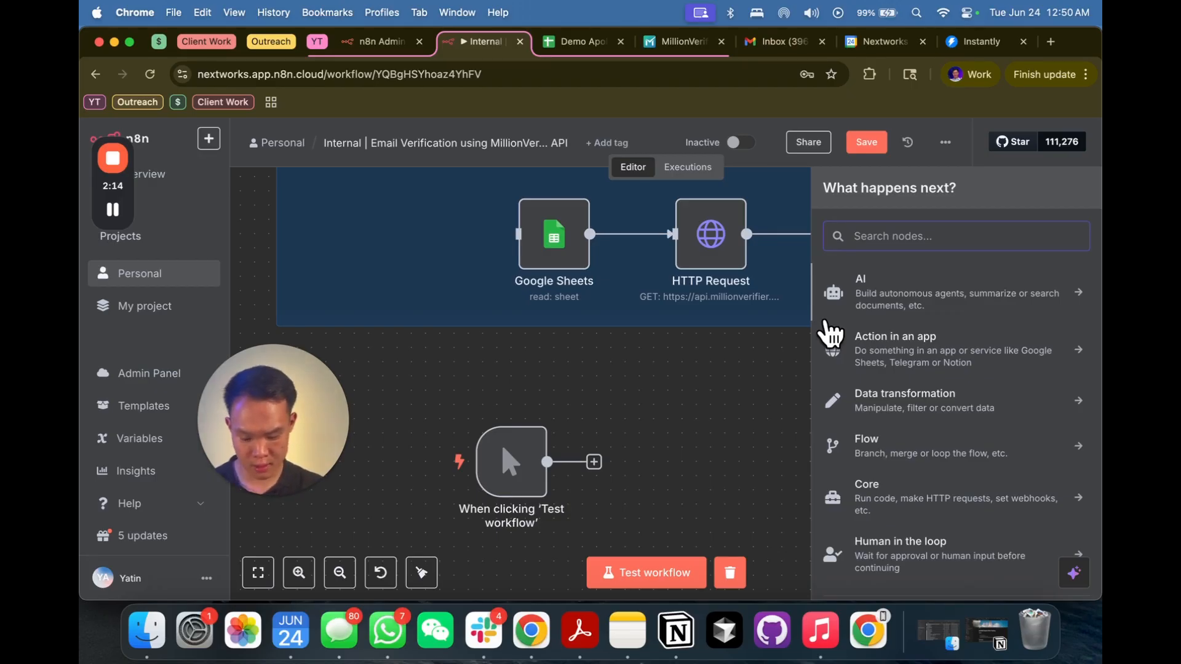
type("googl")
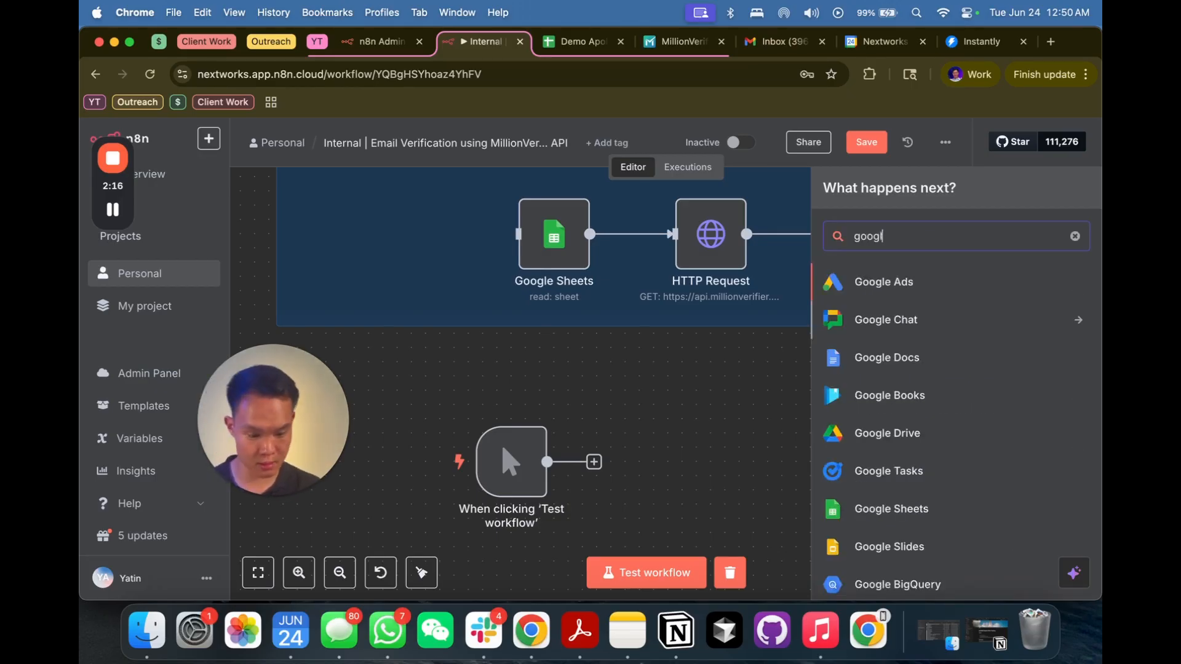
left_click(890, 508)
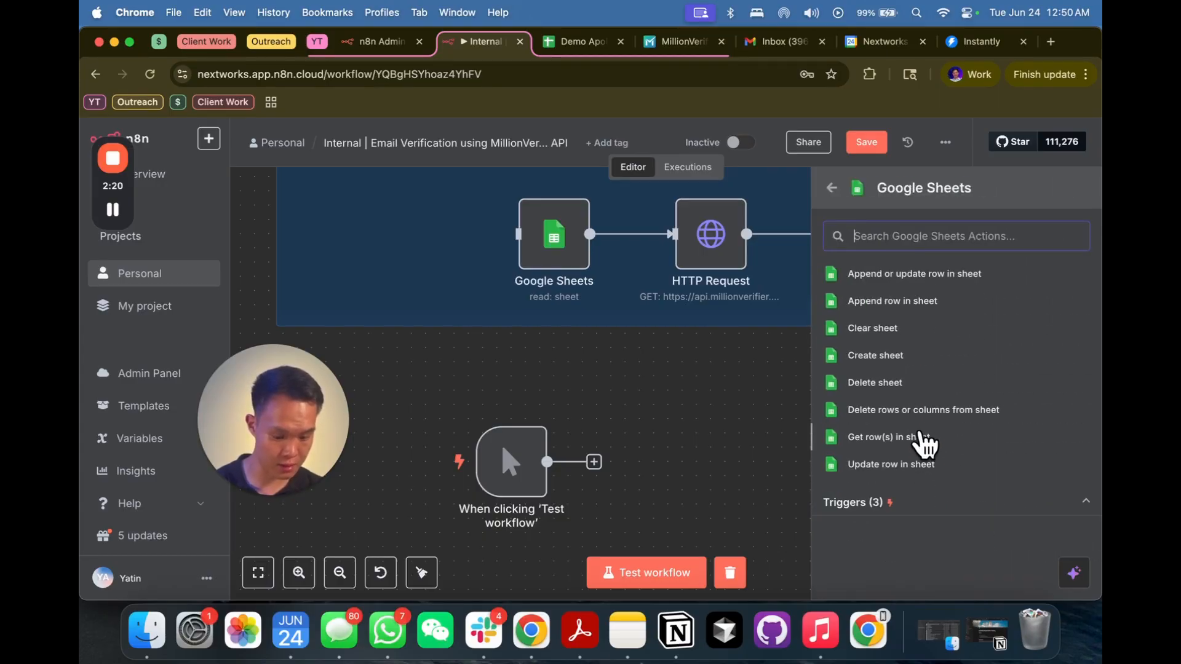
Choose the 'Get row(s) in sheet' action and check the Google Sheets credential
left_click(891, 437)
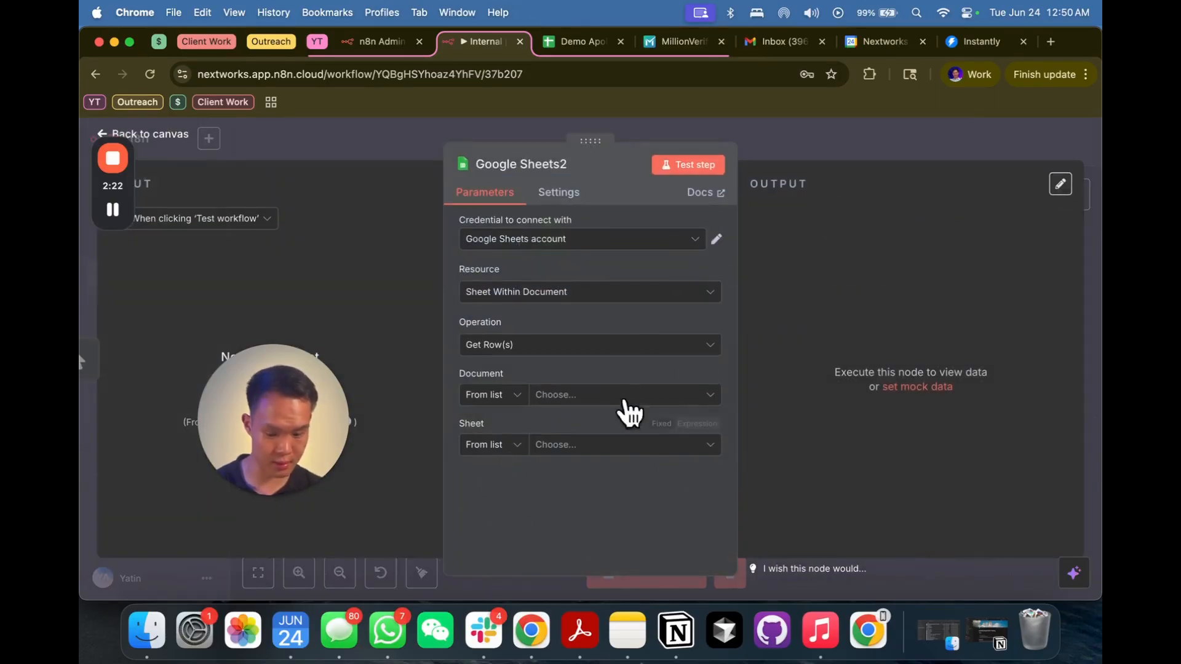
left_click(715, 239)
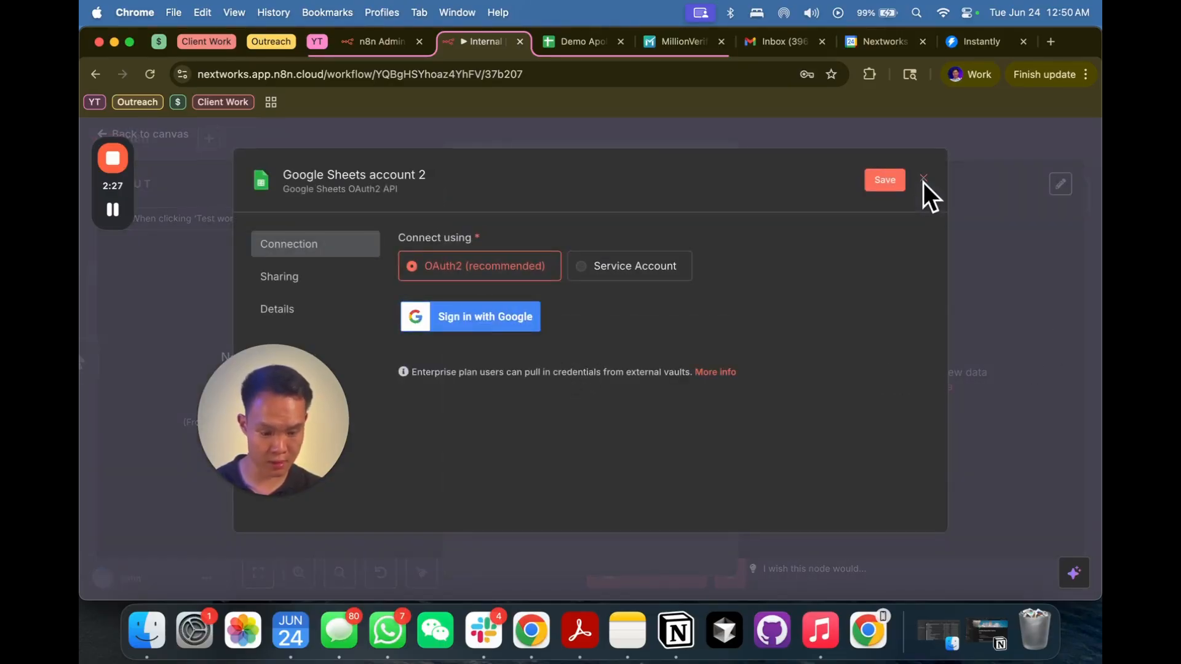
left_click(923, 179)
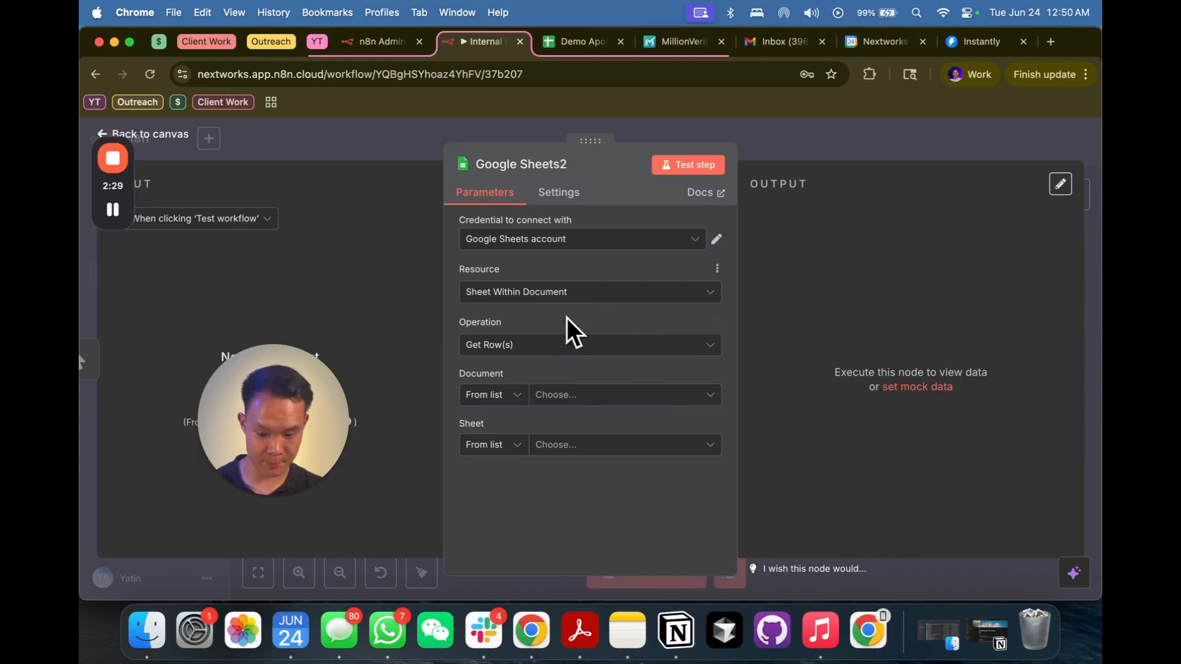
Point Document at the Demo Apollo List spreadsheet by URL and select Sheet2
left_click(583, 41)
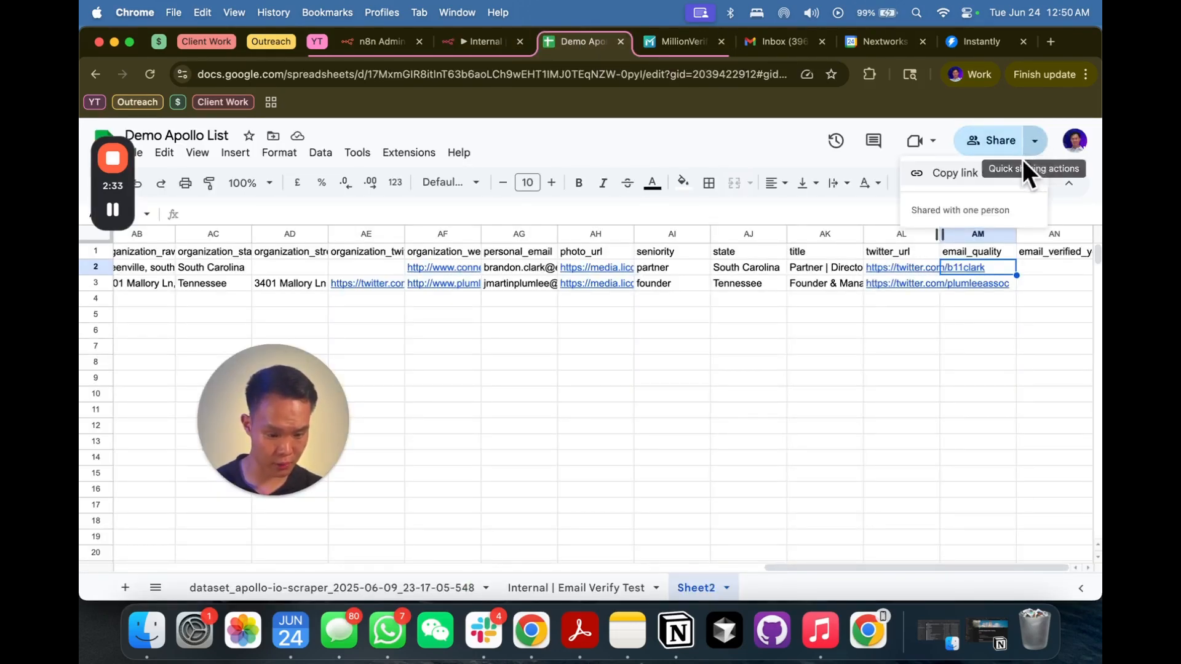
left_click(482, 41)
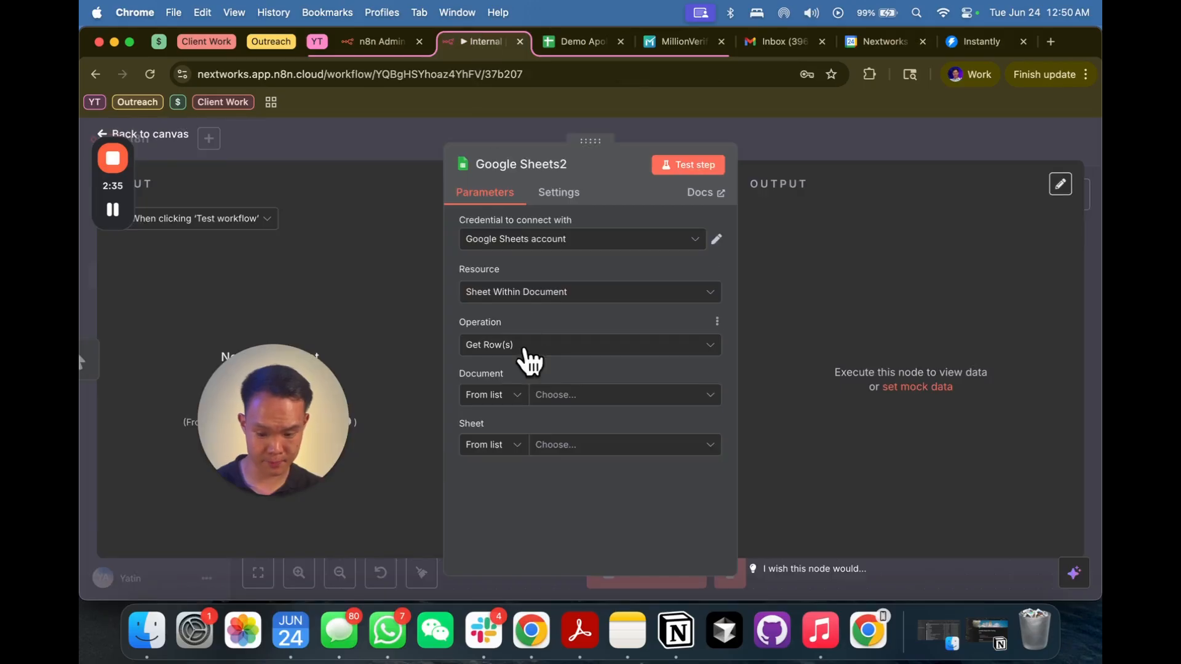
left_click(489, 395)
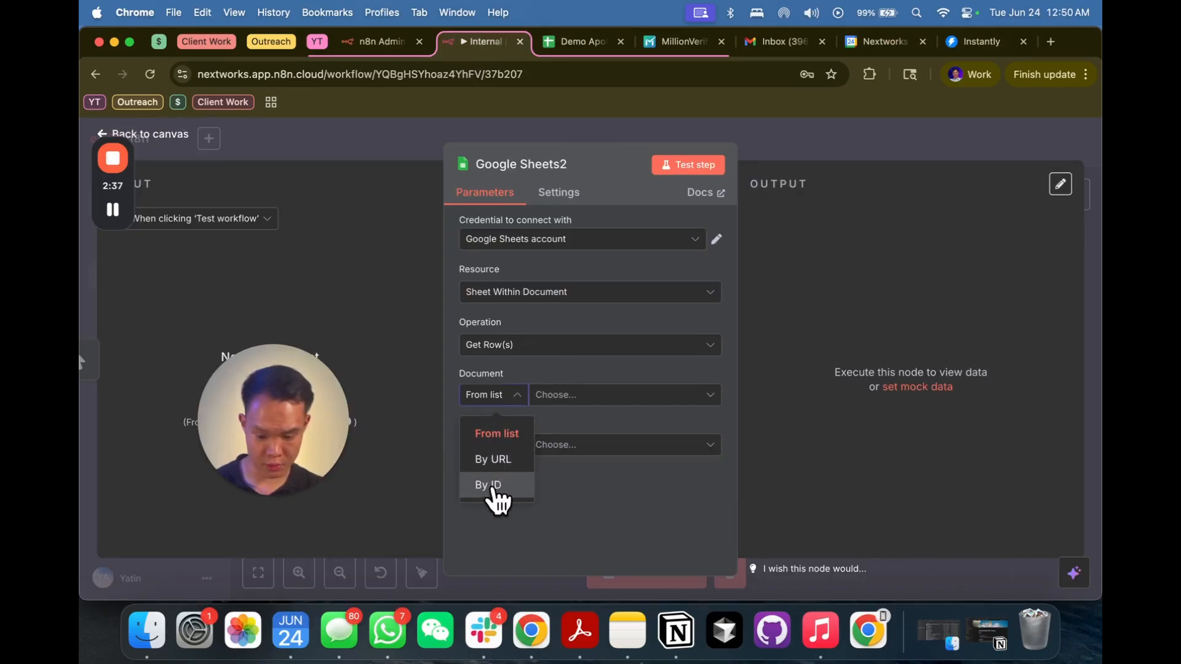
left_click(493, 459)
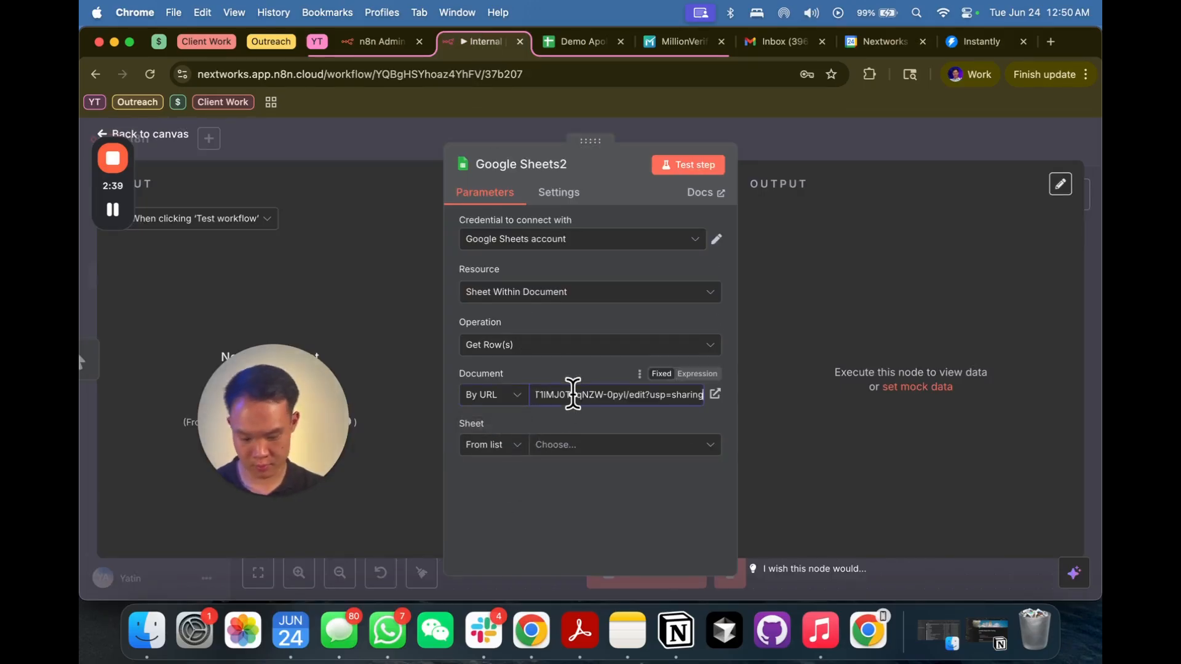
left_click(492, 394)
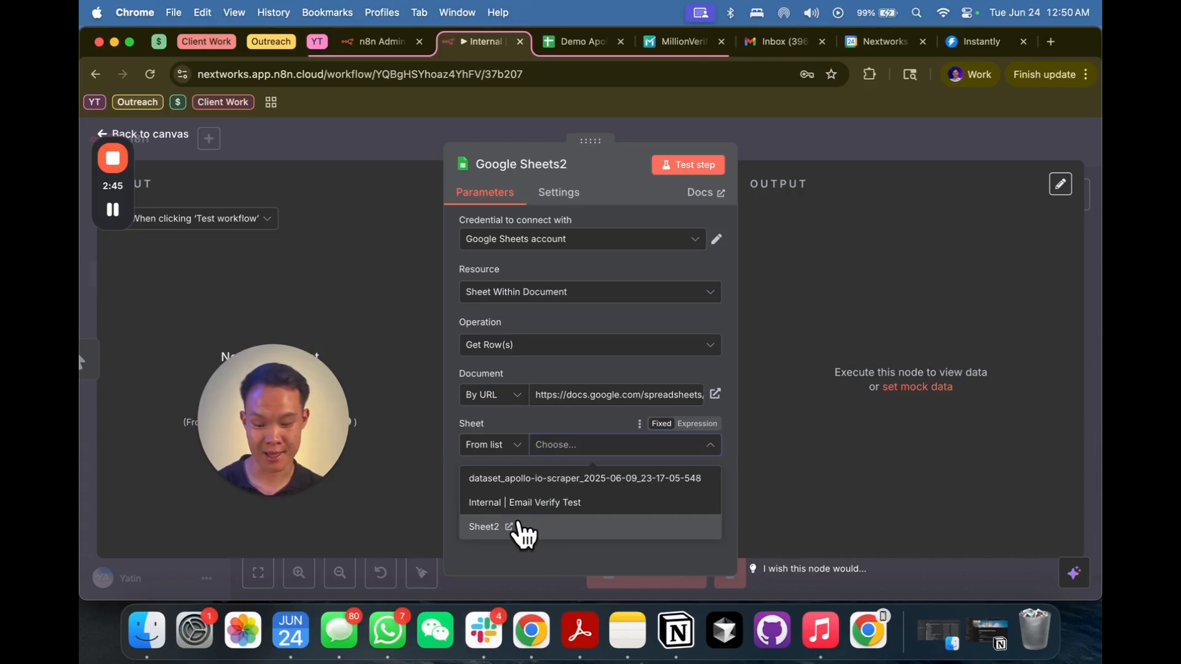
left_click(483, 526)
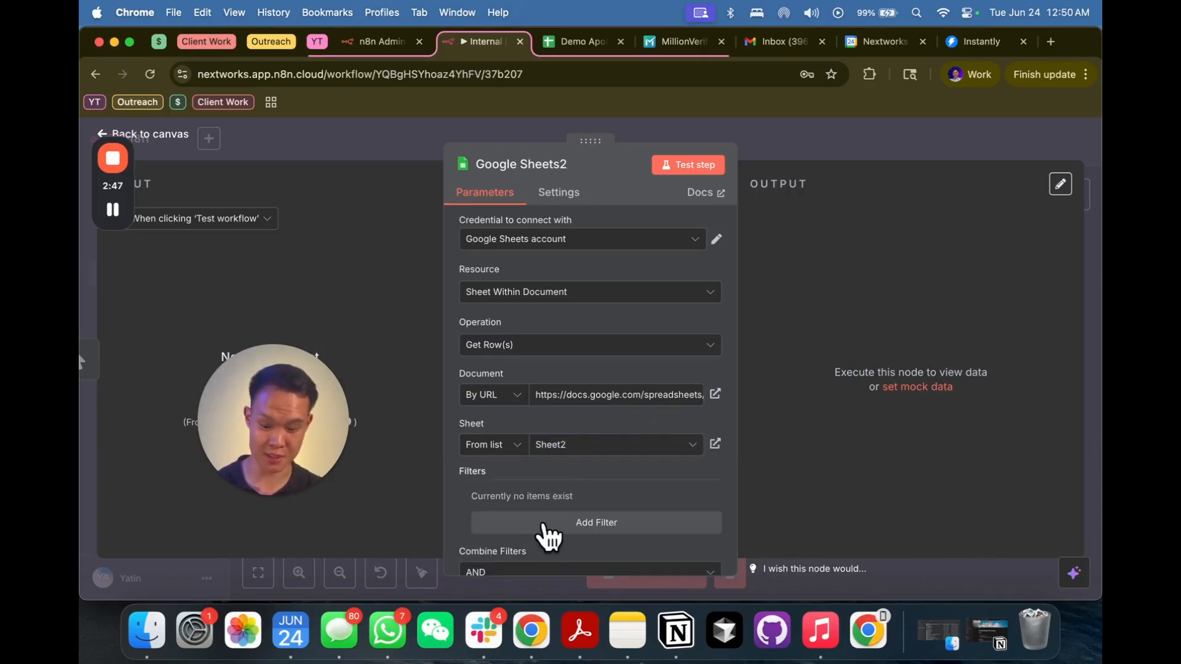
left_click(580, 41)
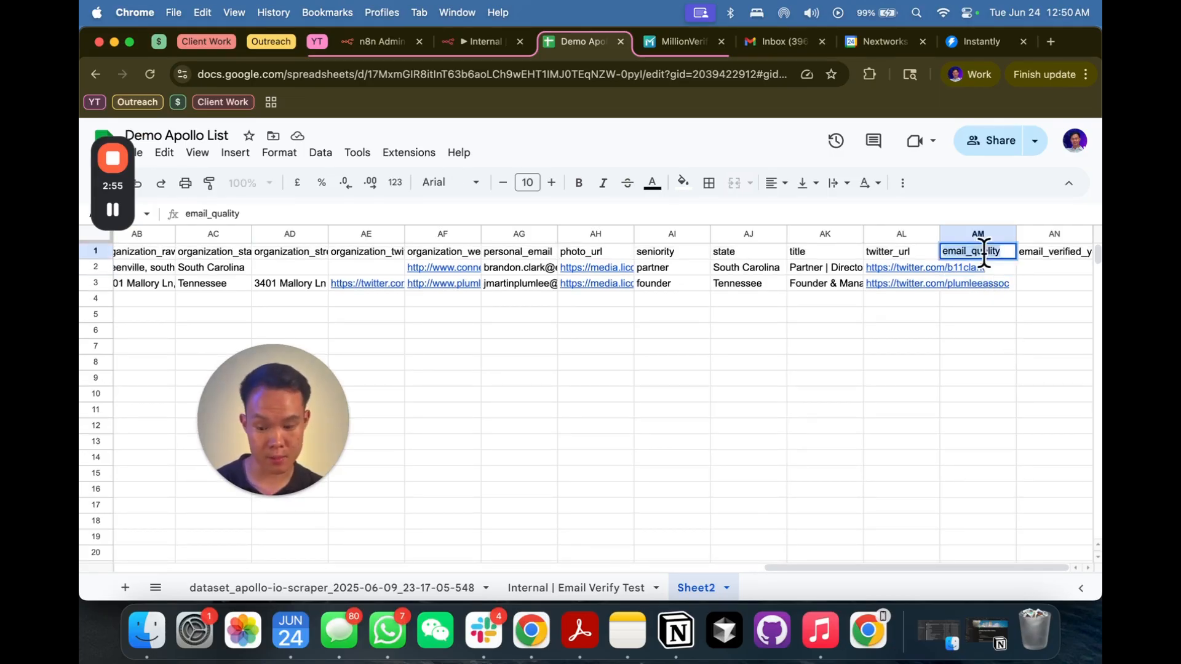
left_click(1053, 251)
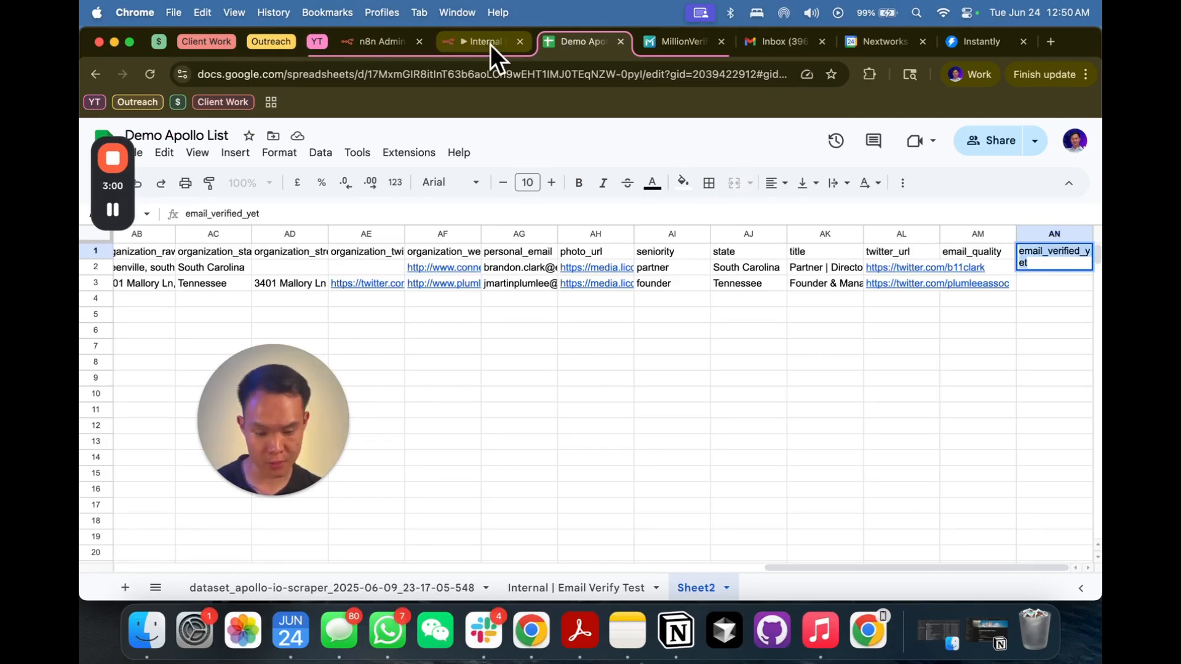
left_click(976, 251)
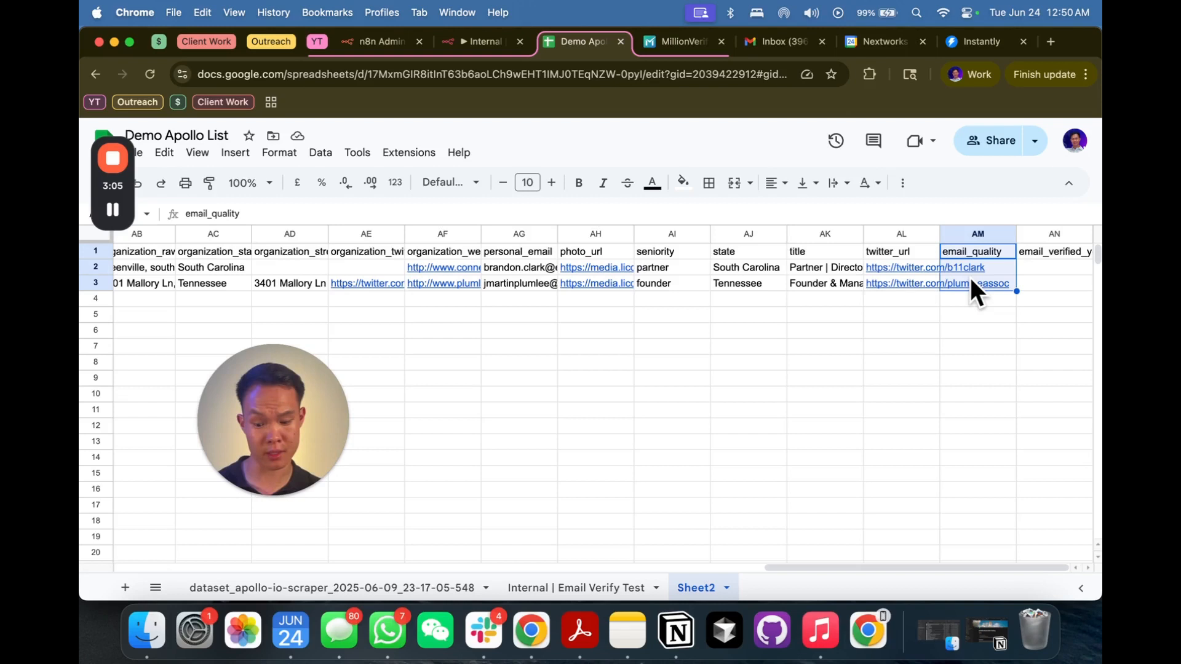
left_click(1054, 250)
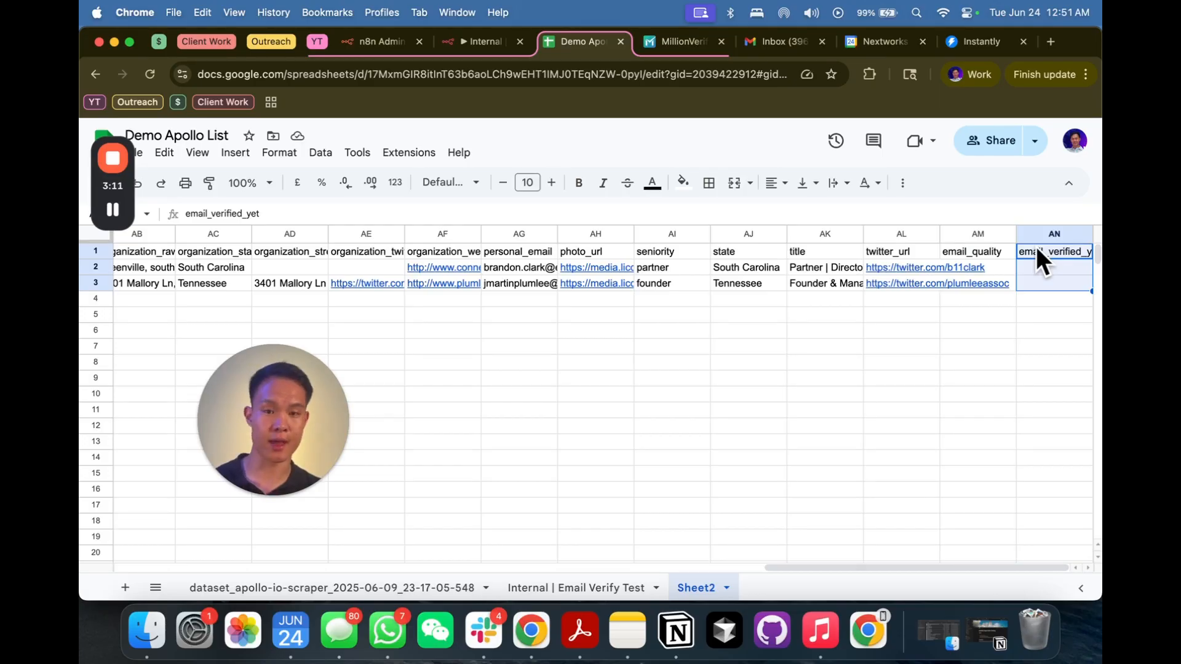
left_click(482, 41)
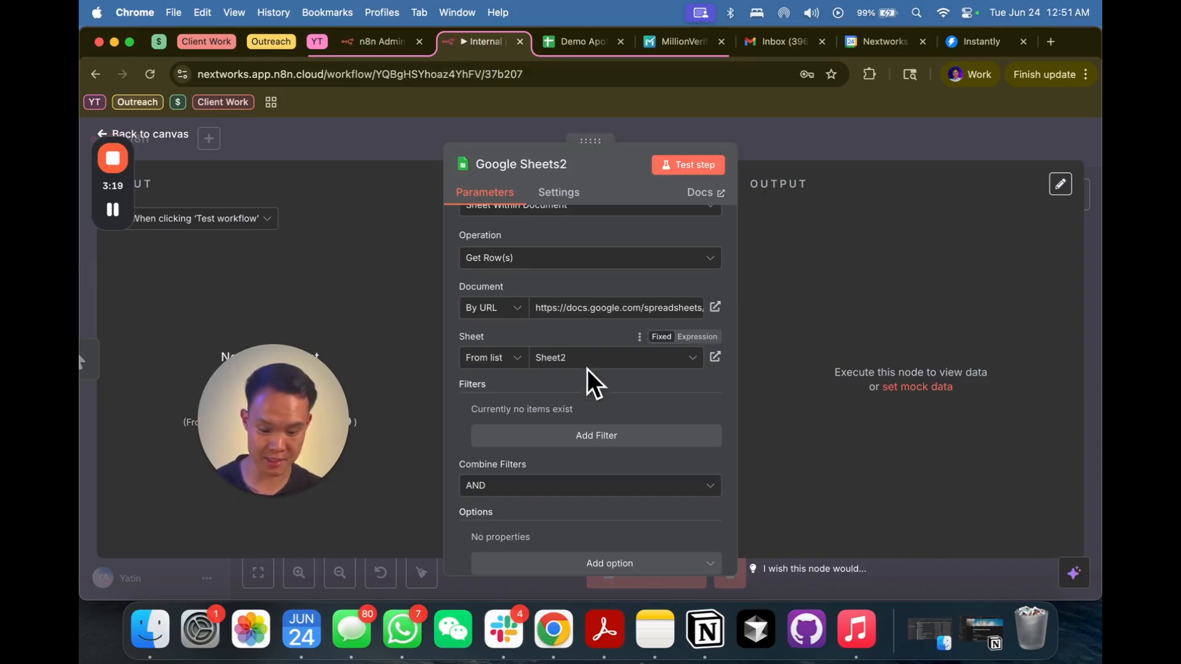
left_click(580, 41)
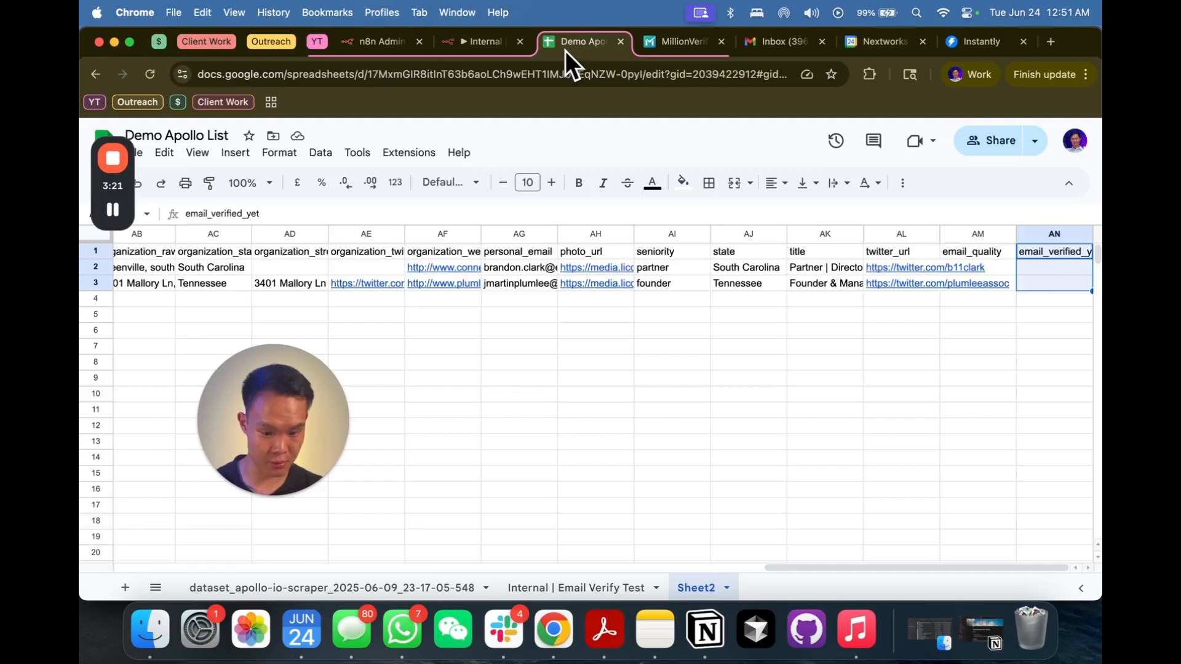
type("N")
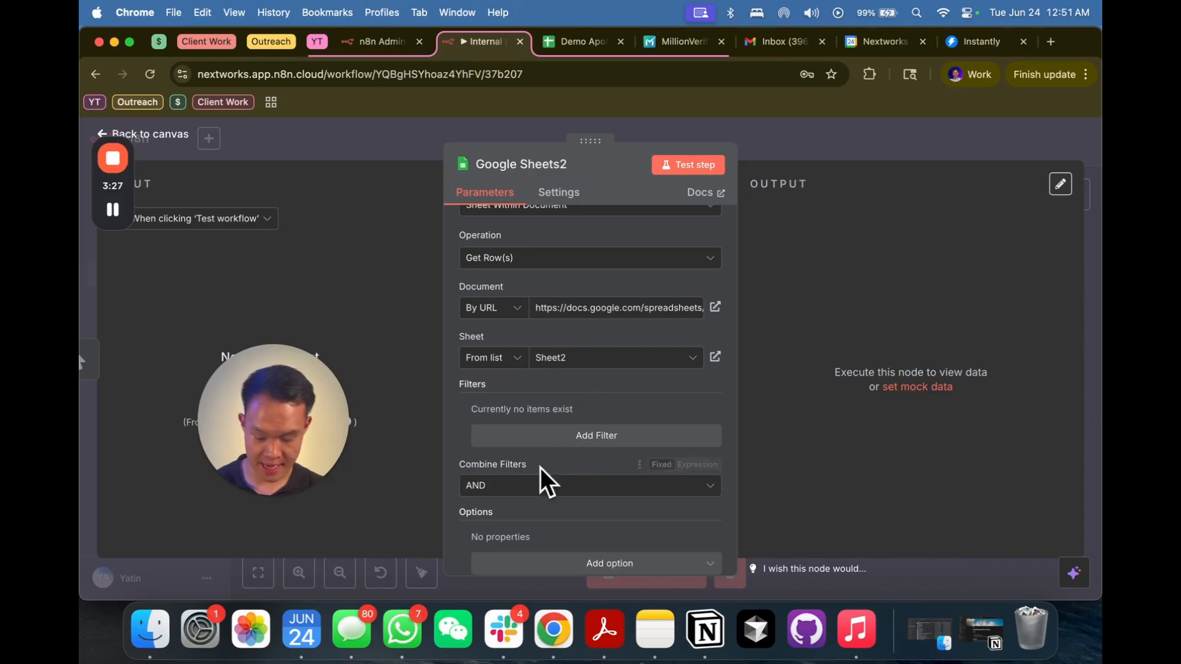
Filter rows where email_verified_yet is N and test the node, returning 2 items
left_click(596, 435)
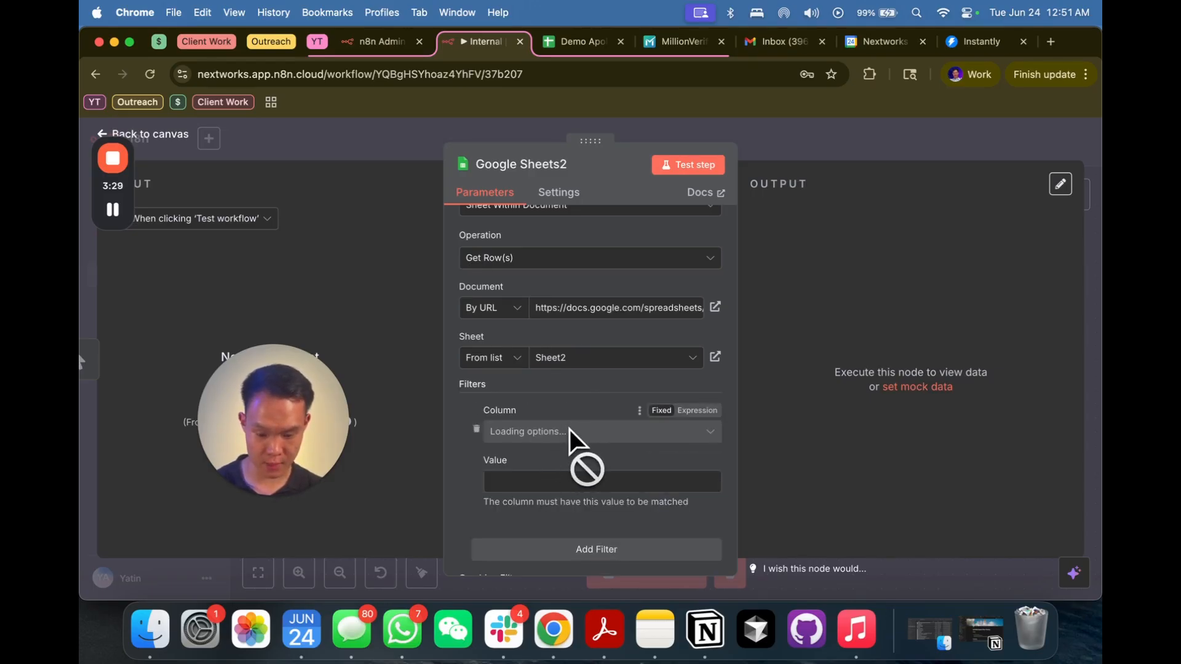
left_click(594, 430)
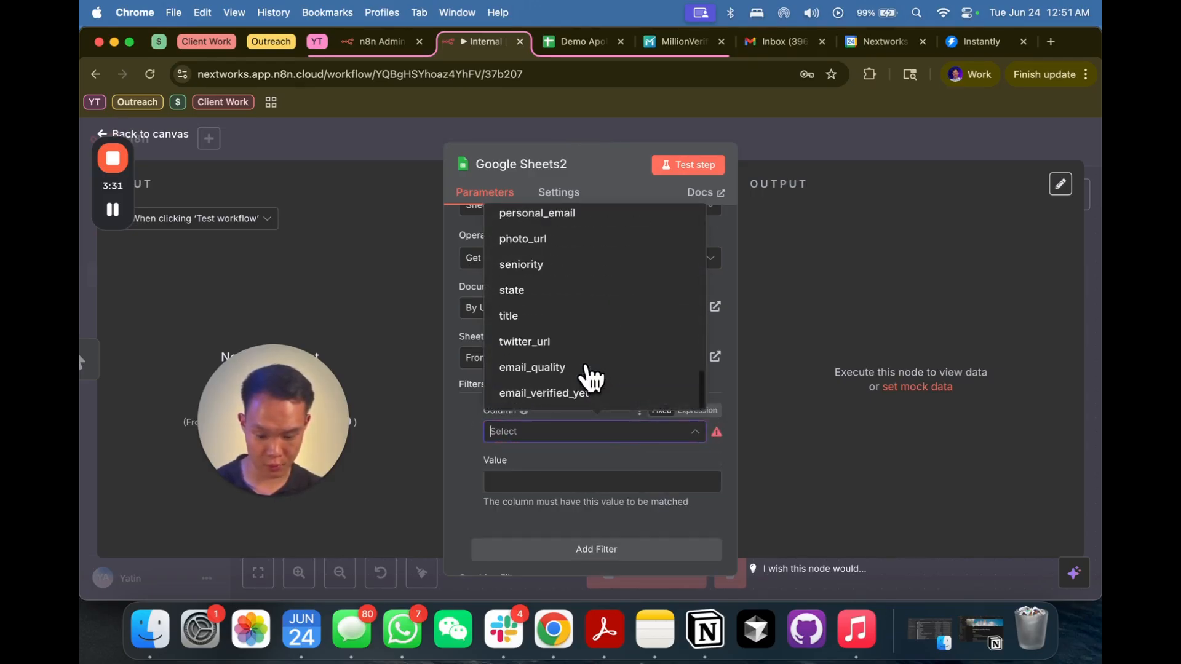
left_click(544, 392)
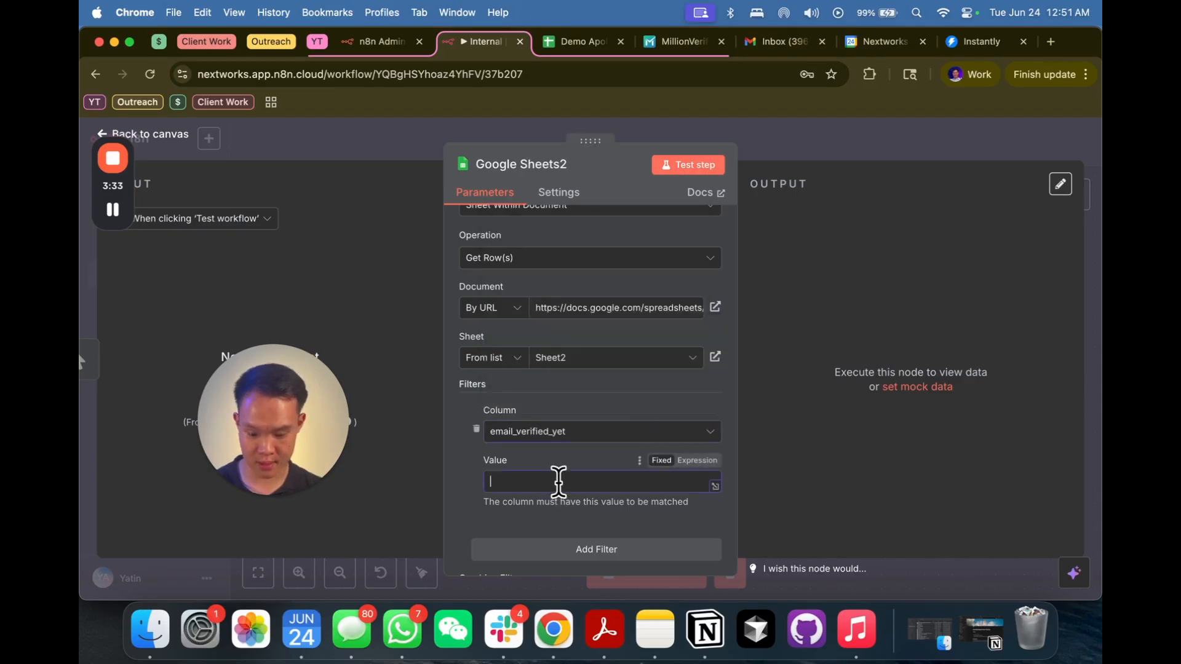
type("N")
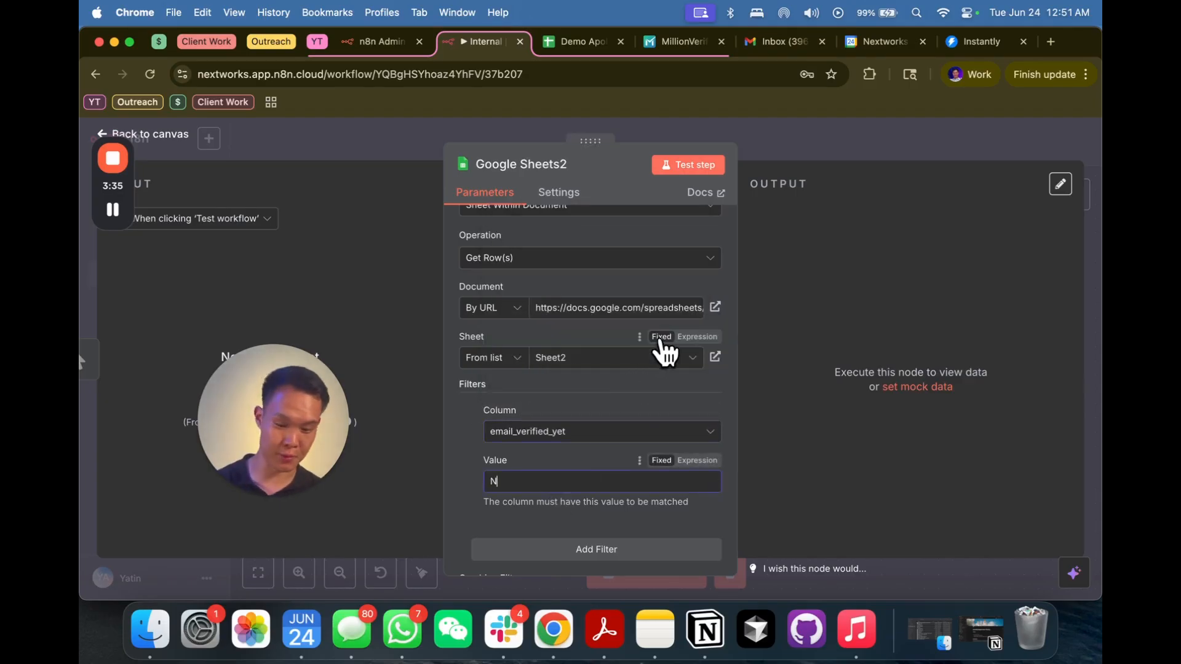
left_click(686, 164)
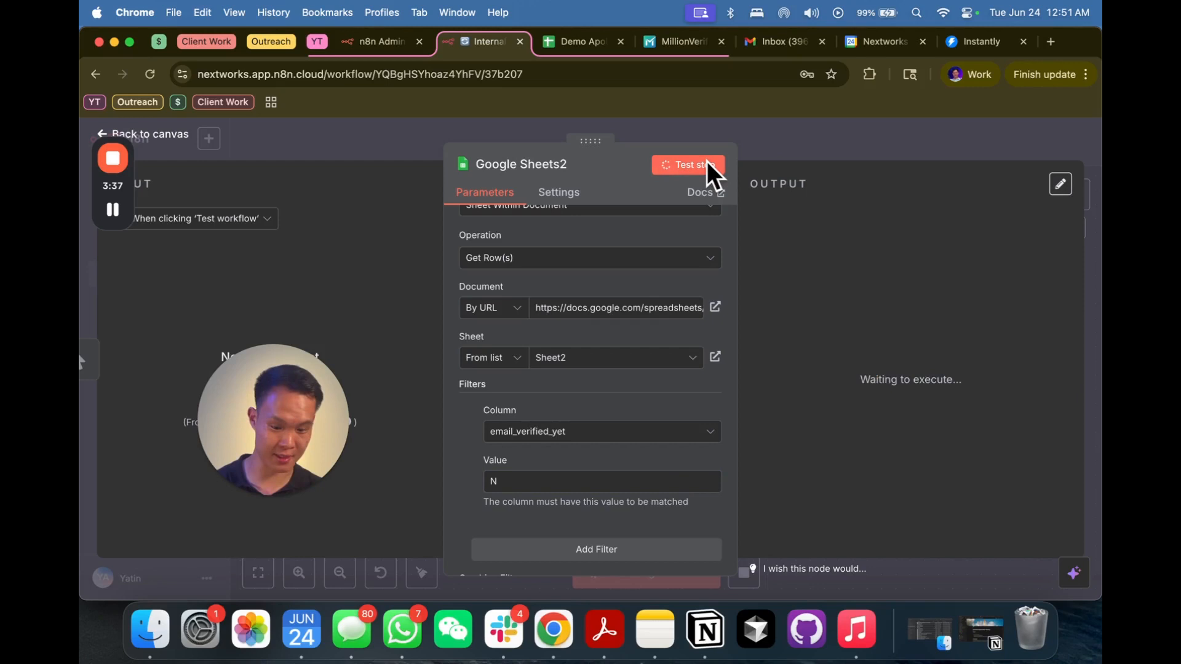
left_click(686, 164)
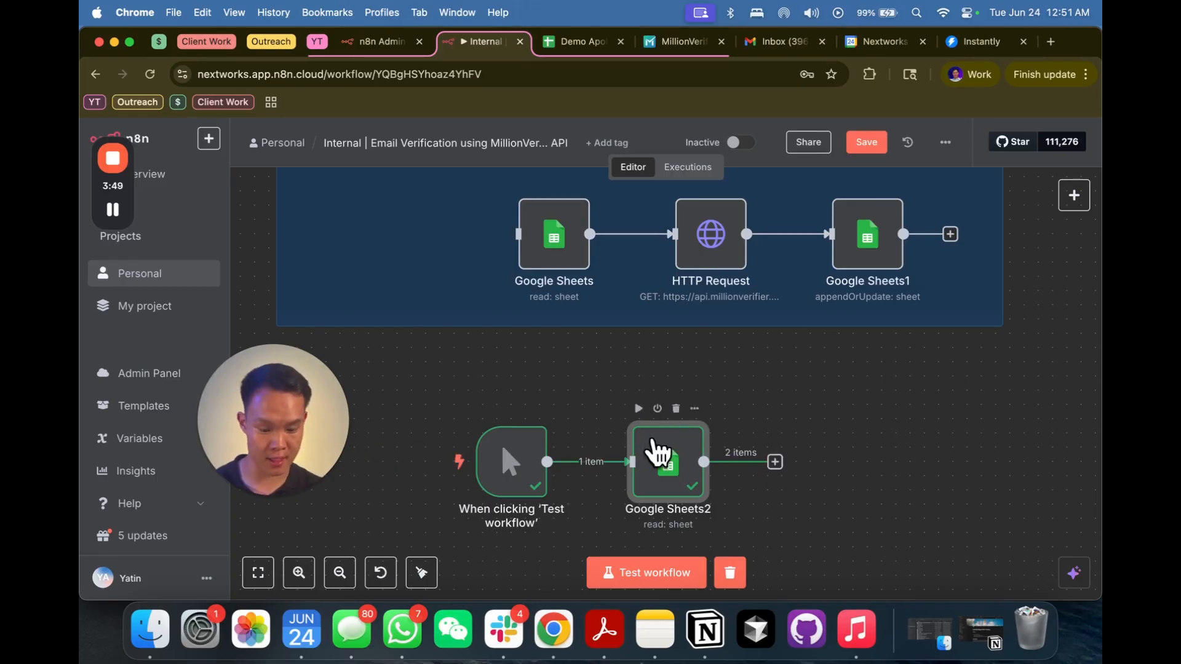
double_click(667, 462)
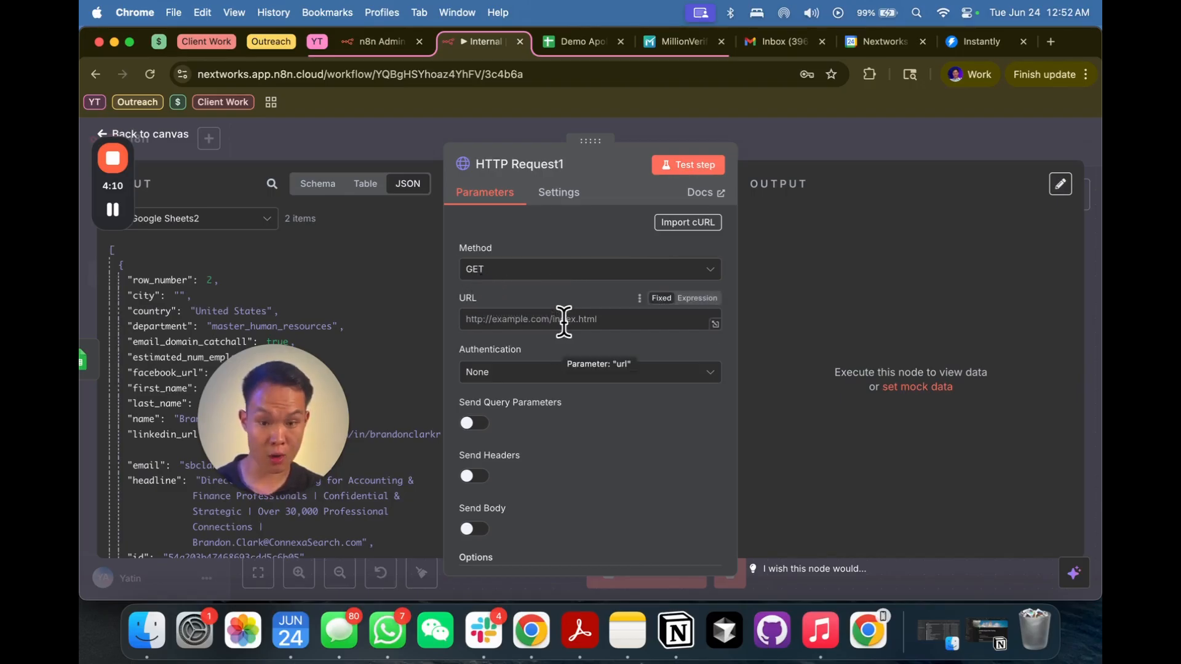
type("https://api.millionverifier.")
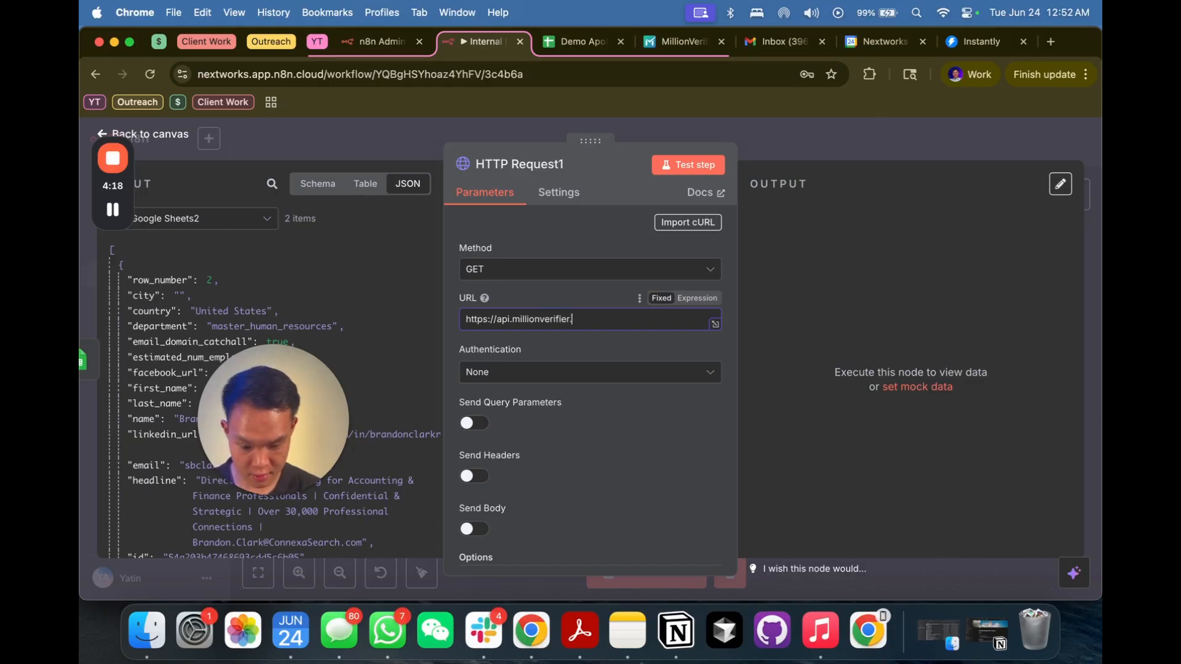
type("com")
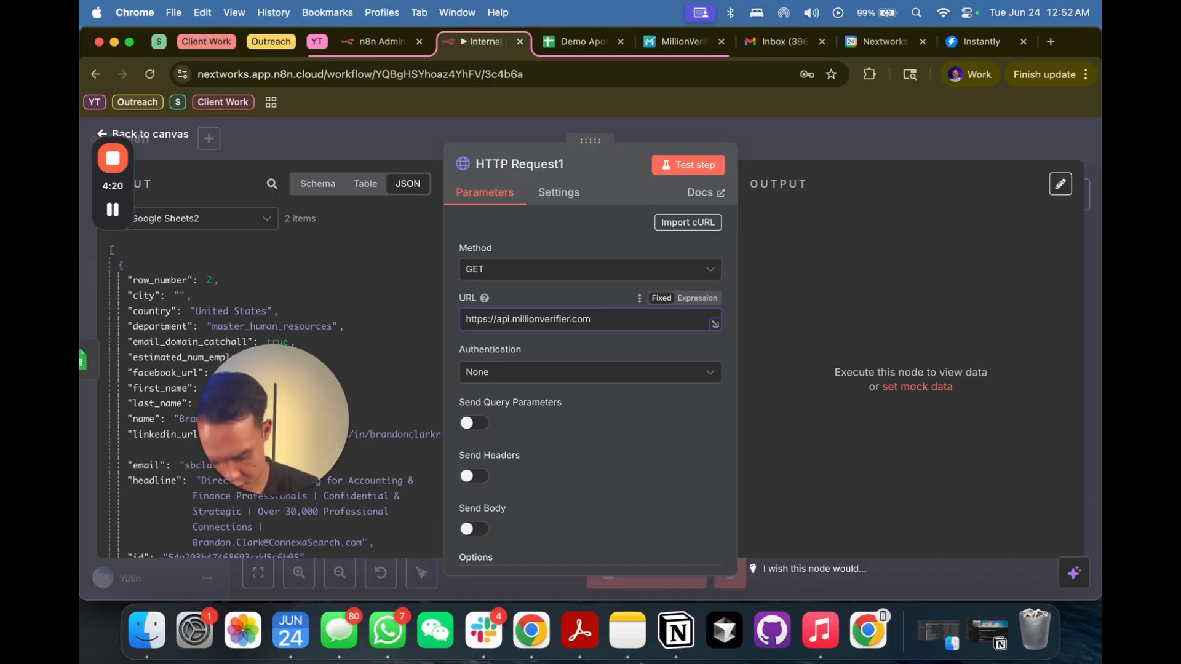
type("/api/")
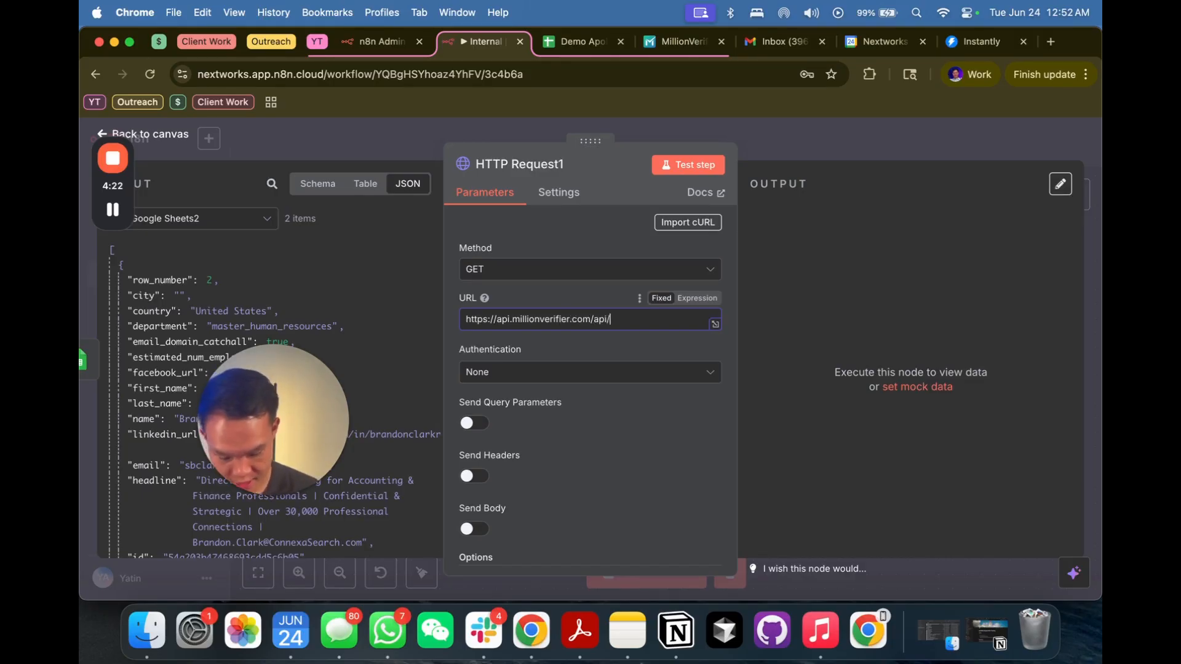
type("v3")
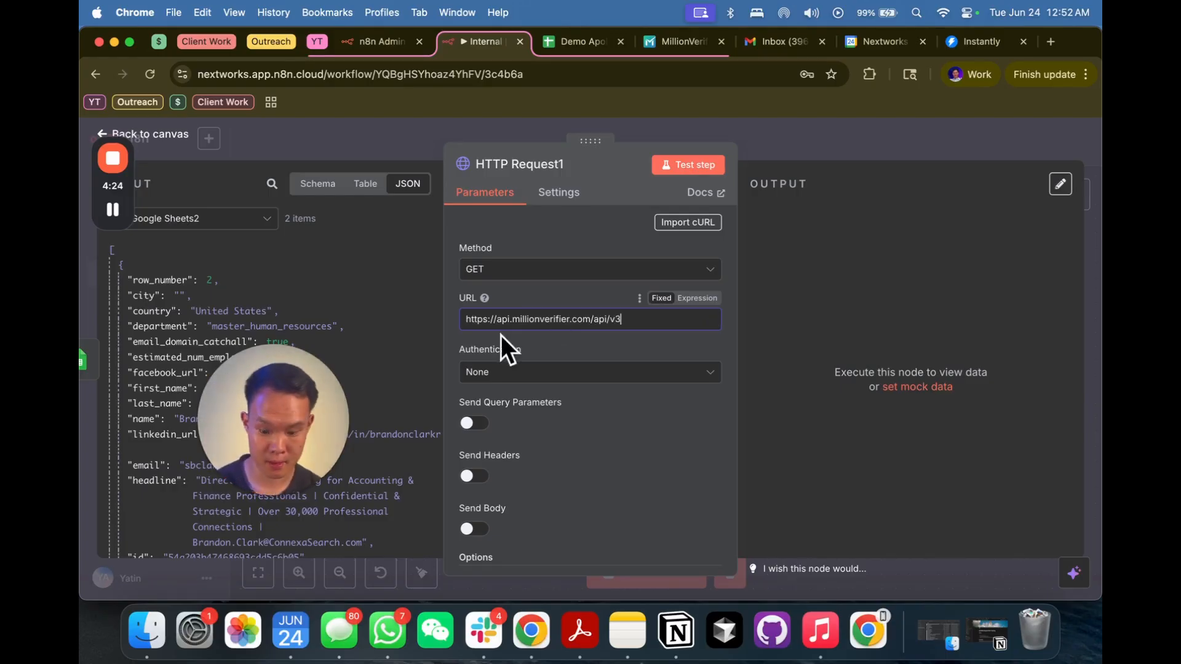
Use Generic Credential Type with Query Auth and enable Send Query Parameters
left_click(589, 371)
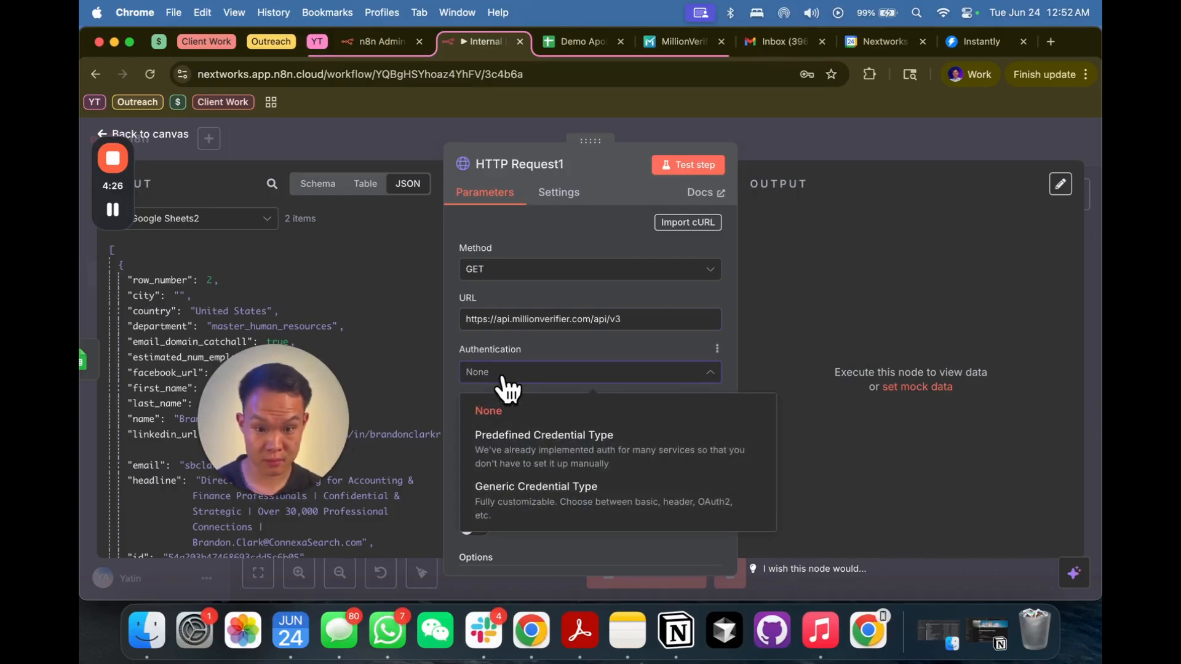
left_click(535, 486)
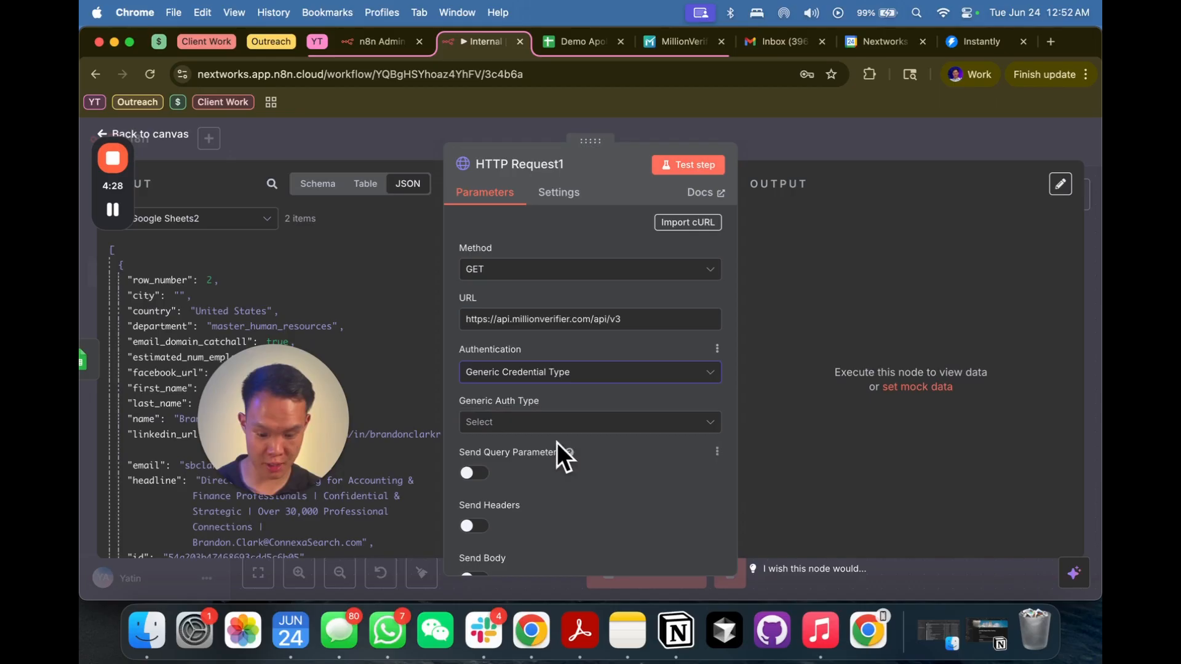
left_click(590, 422)
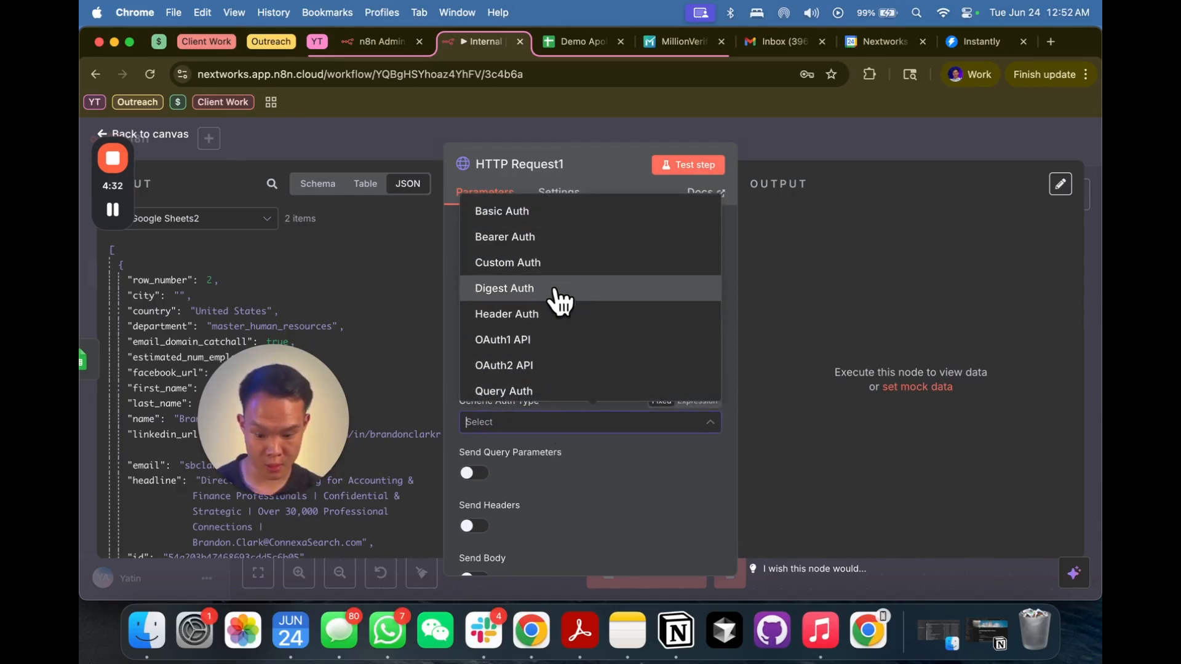
mouse_move(523, 373)
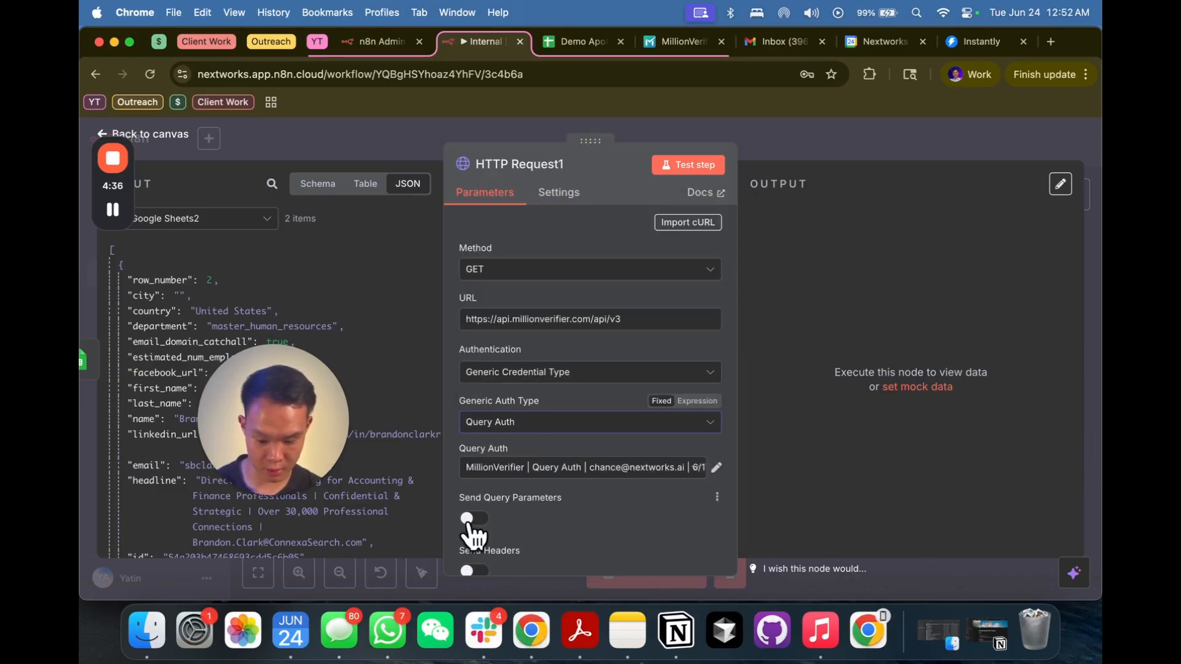
left_click(474, 518)
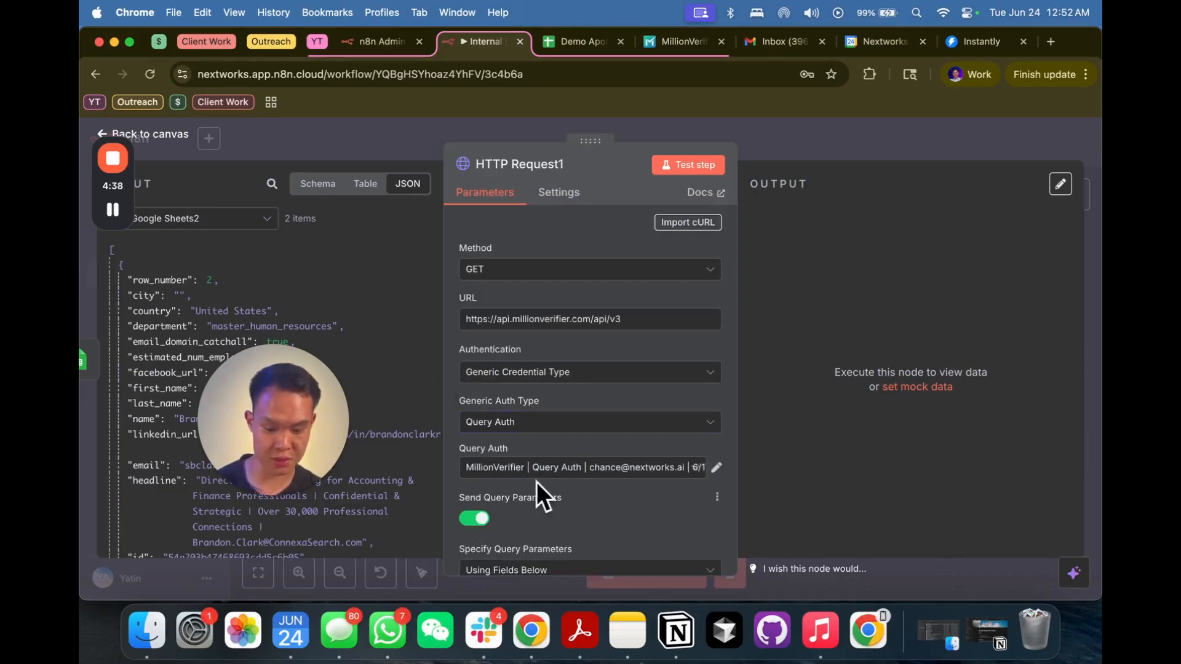
left_click(584, 467)
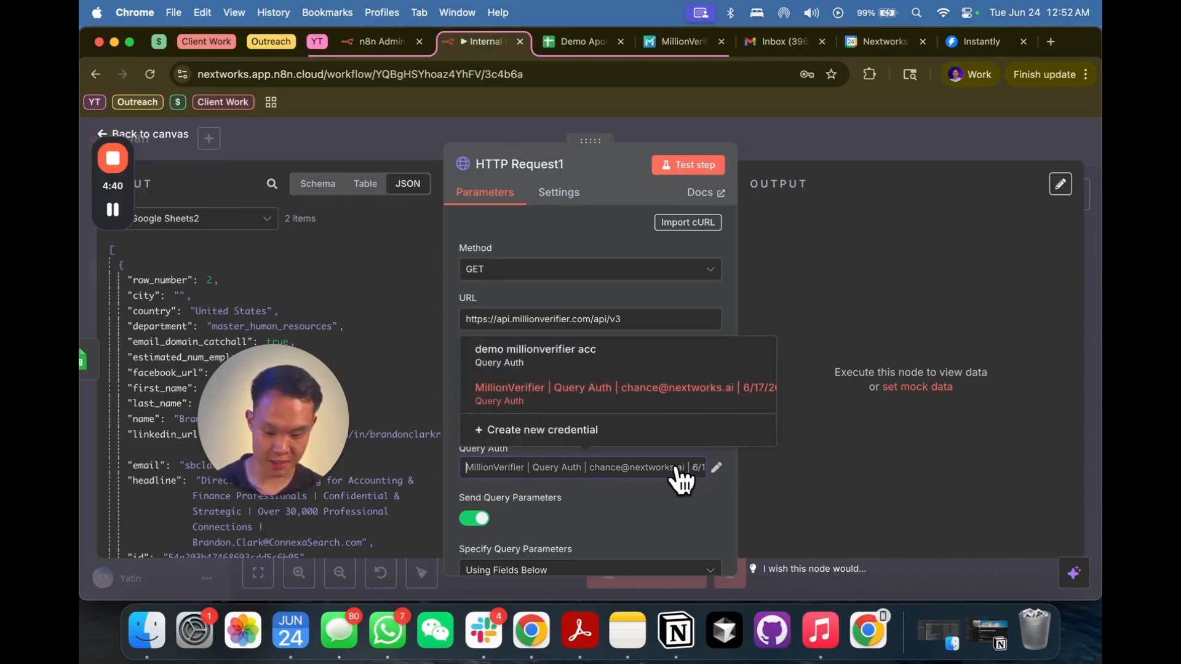
mouse_move(631, 452)
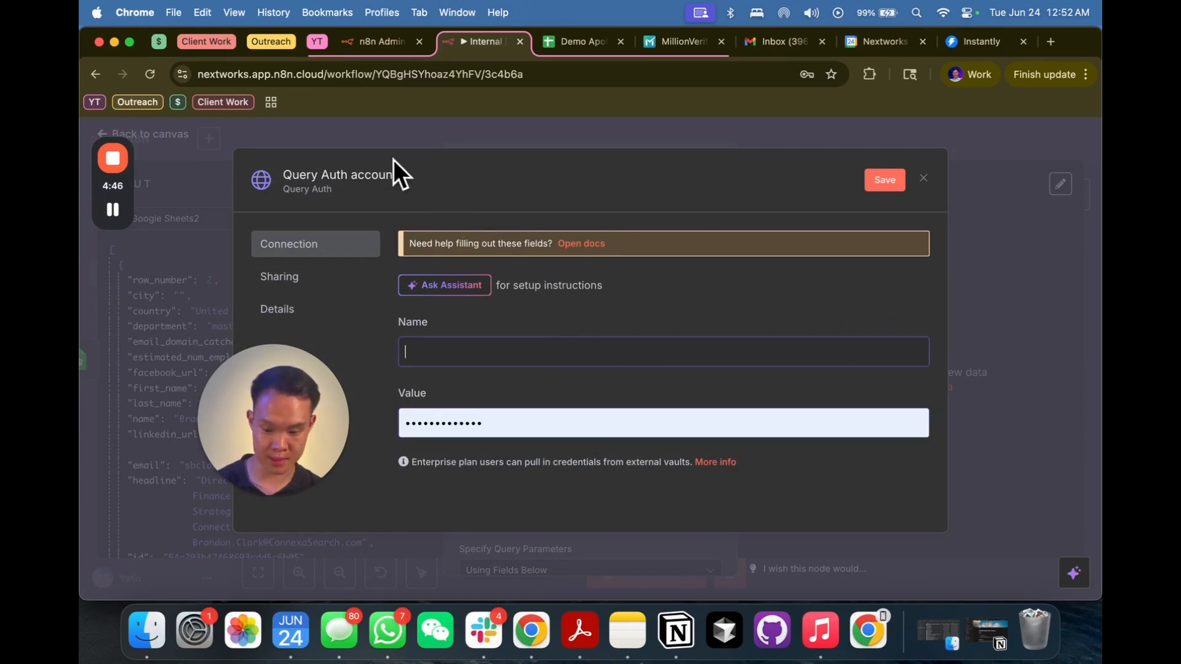
mouse_move(538, 288)
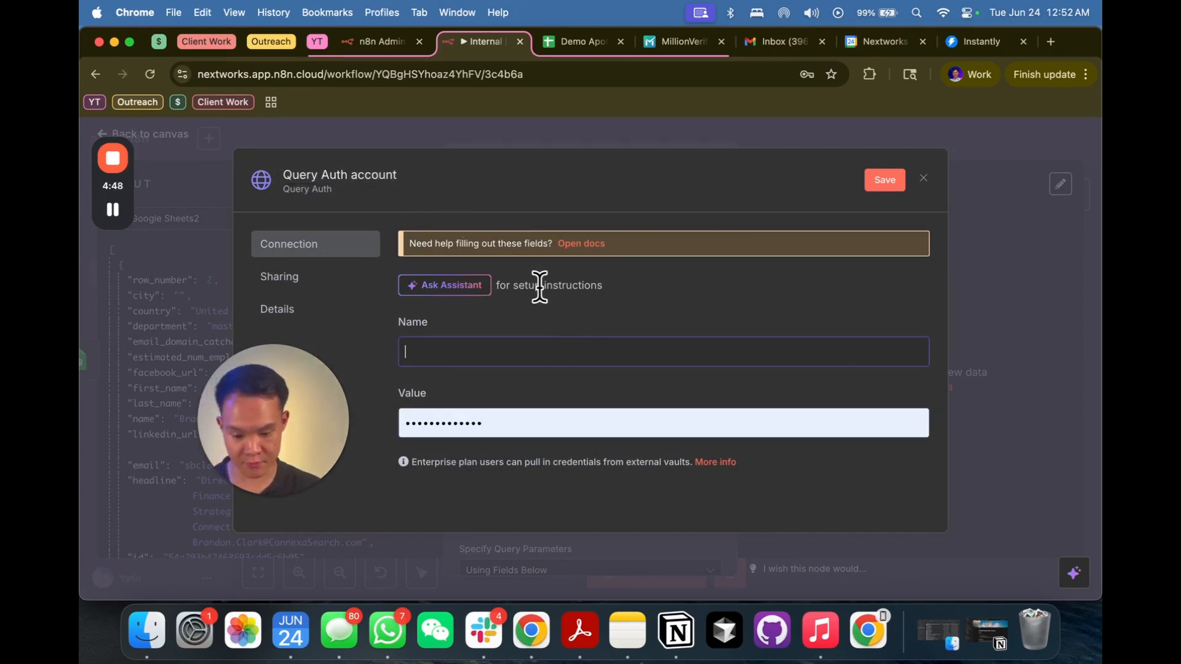
Name the new Query Auth credential 'mv demo 2' with parameter name 'api'
type("API")
left_click(340, 175)
type("m")
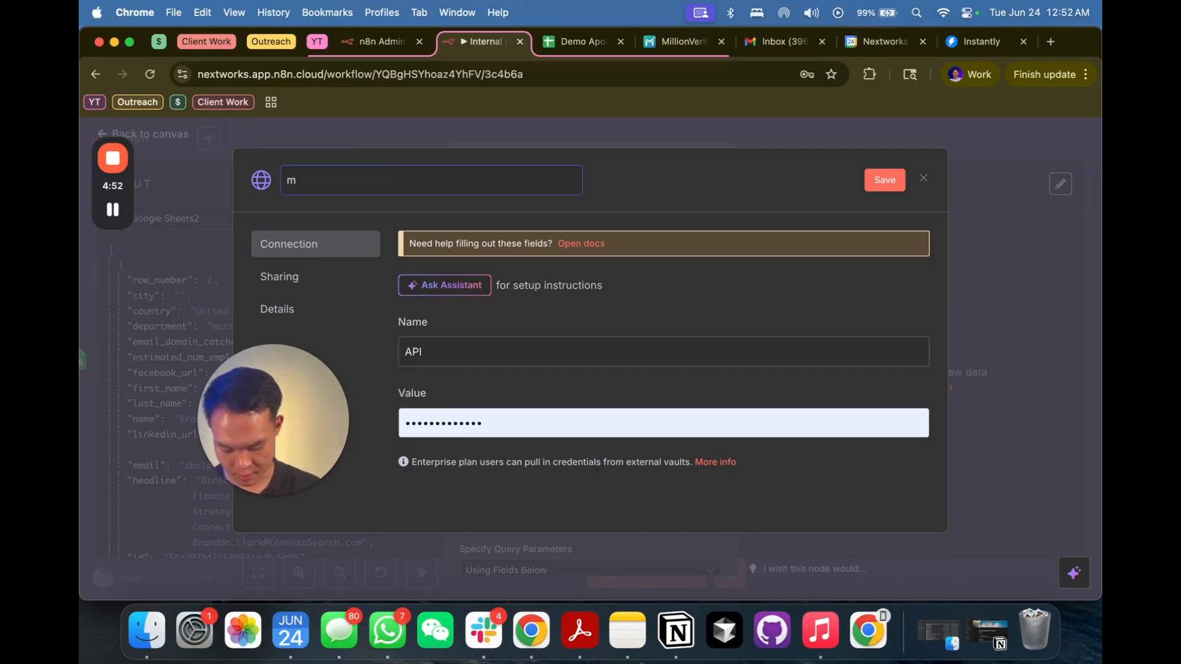
type("v demo 2")
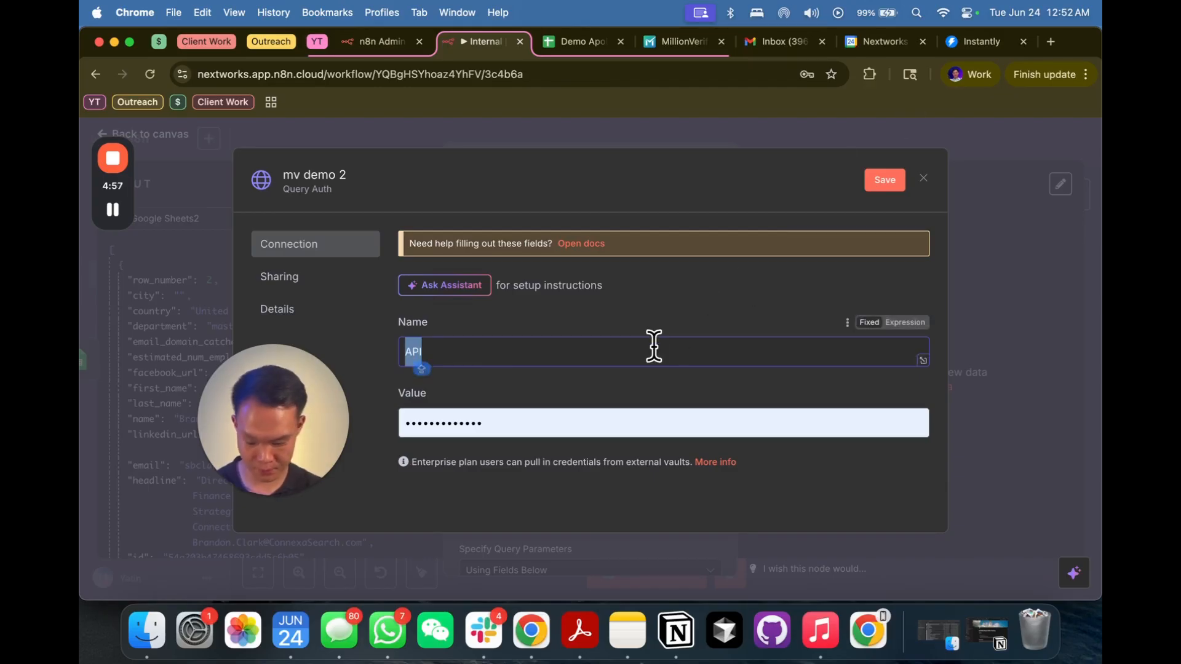
type("api")
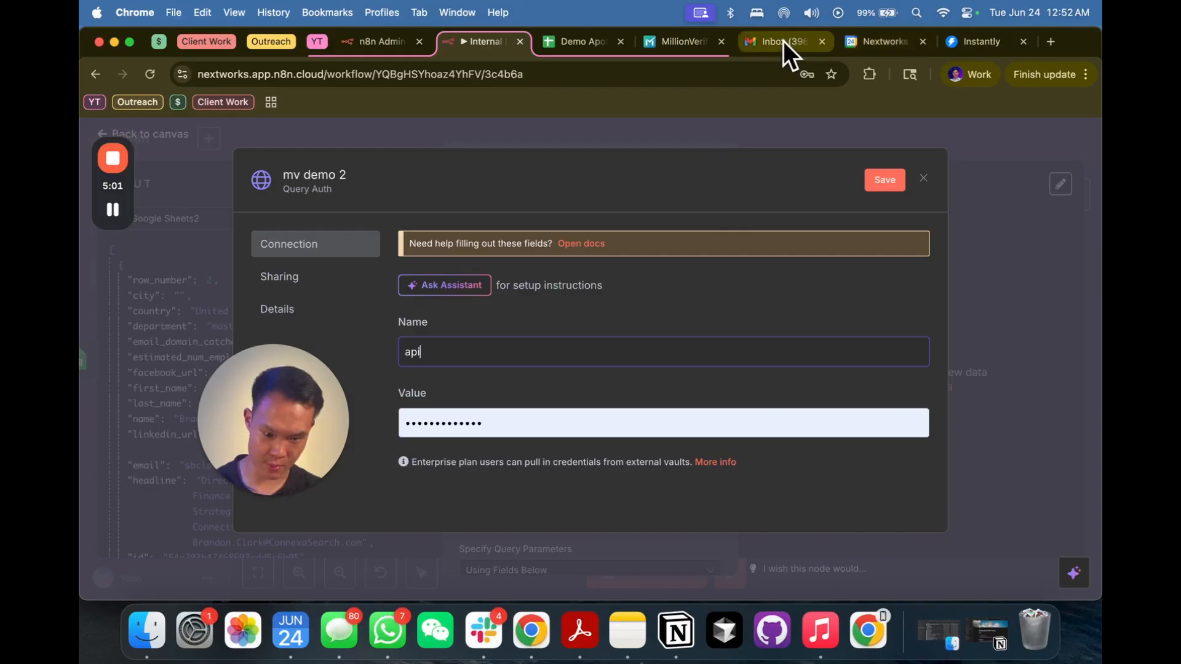
On MillionVerifier, open the email verification page and cancel the file upload chooser
left_click(678, 41)
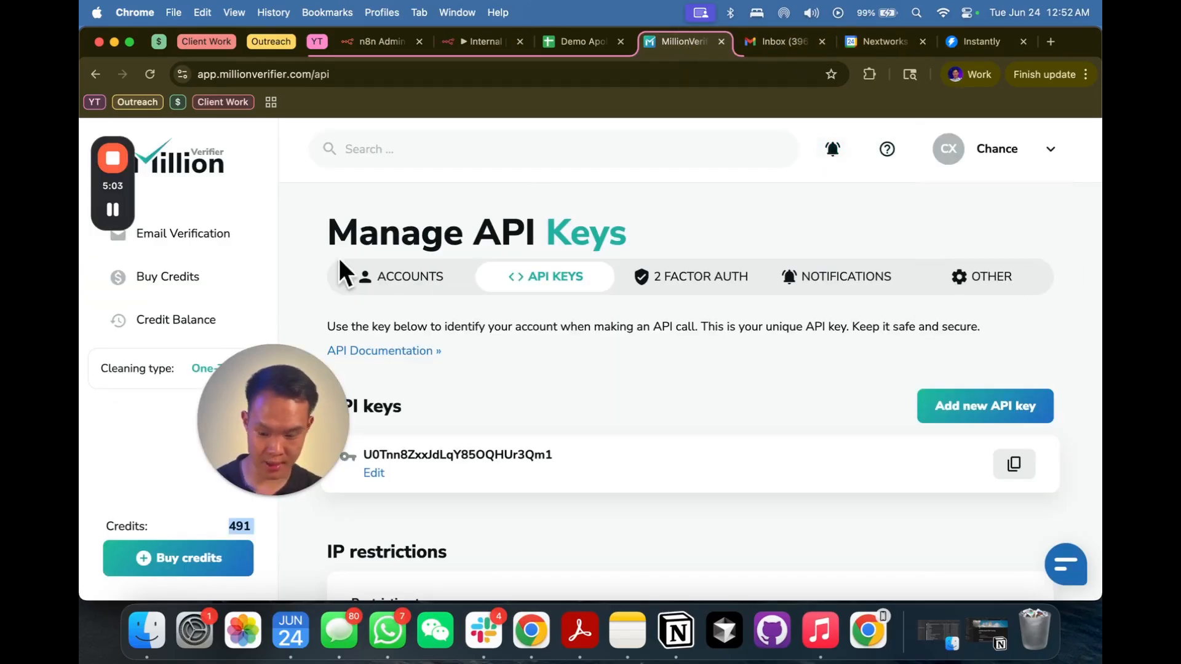
left_click(183, 233)
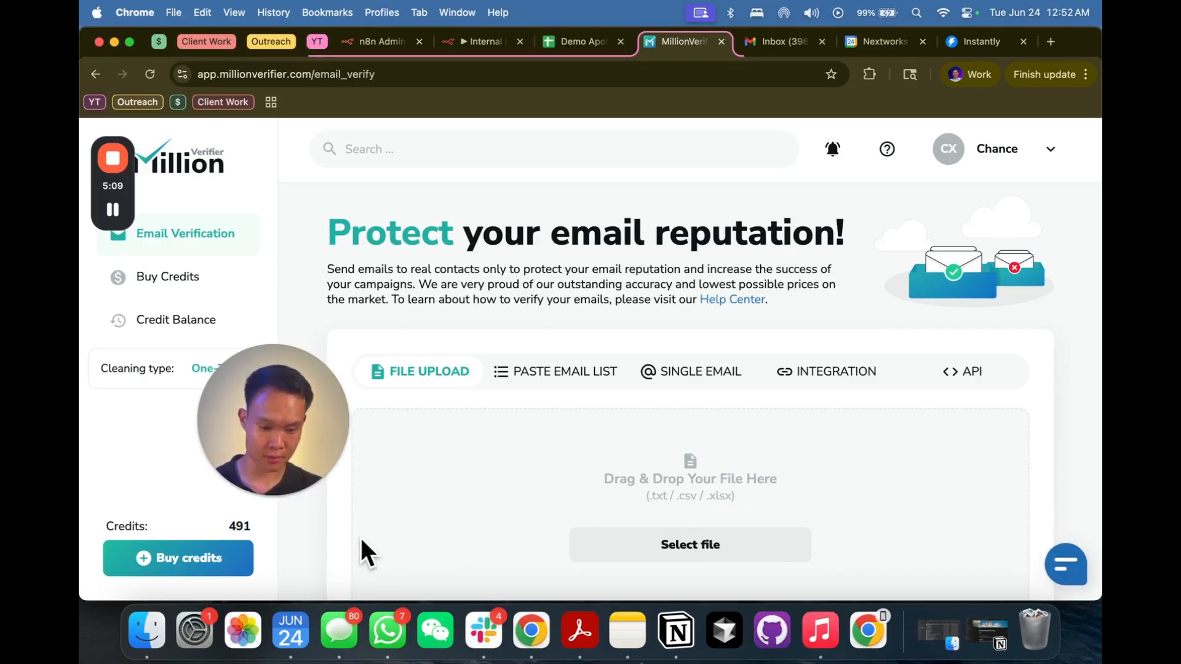
left_click(689, 544)
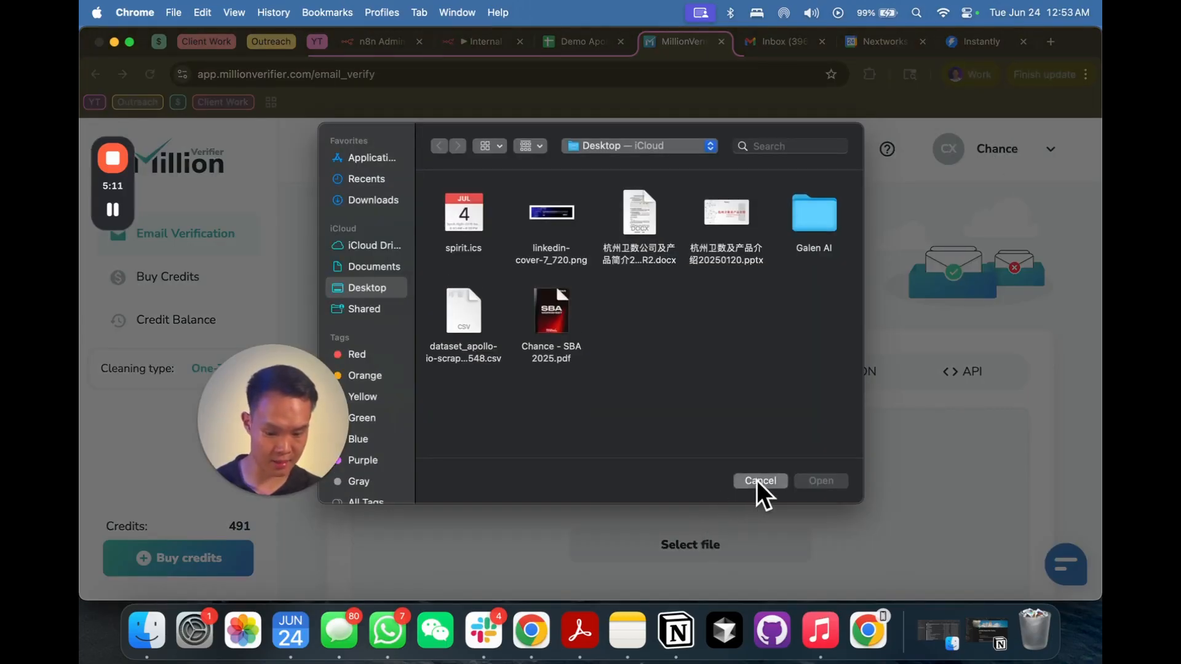
left_click(758, 480)
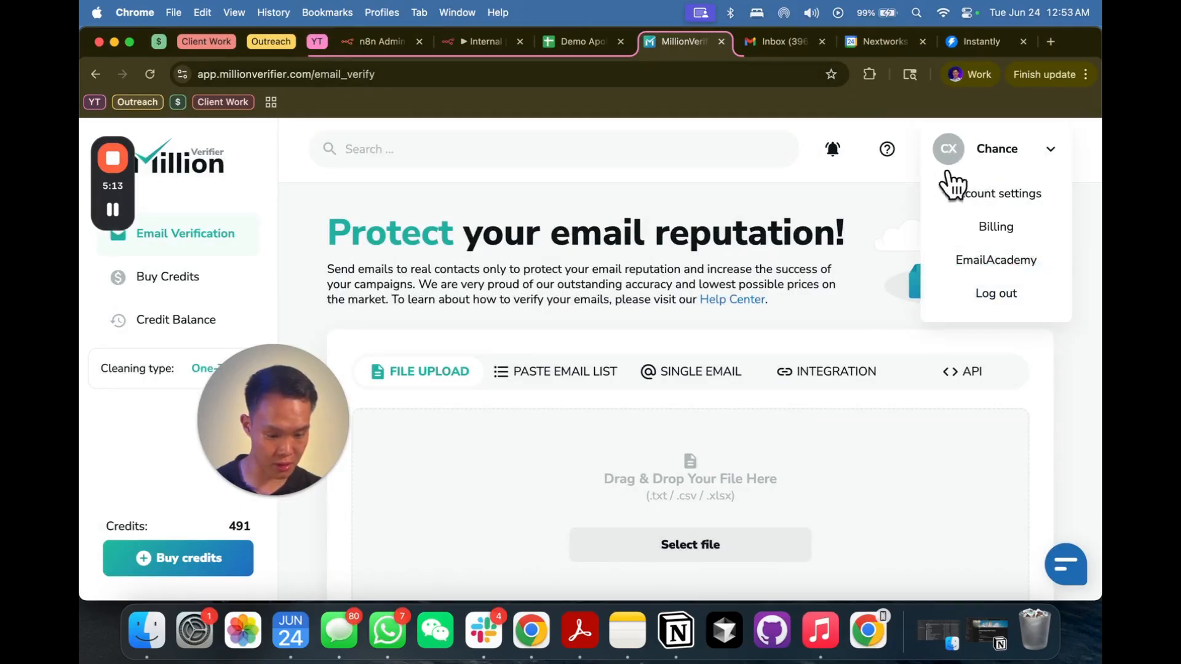
Copy the API key from the account settings' API KEYS tab
left_click(1002, 193)
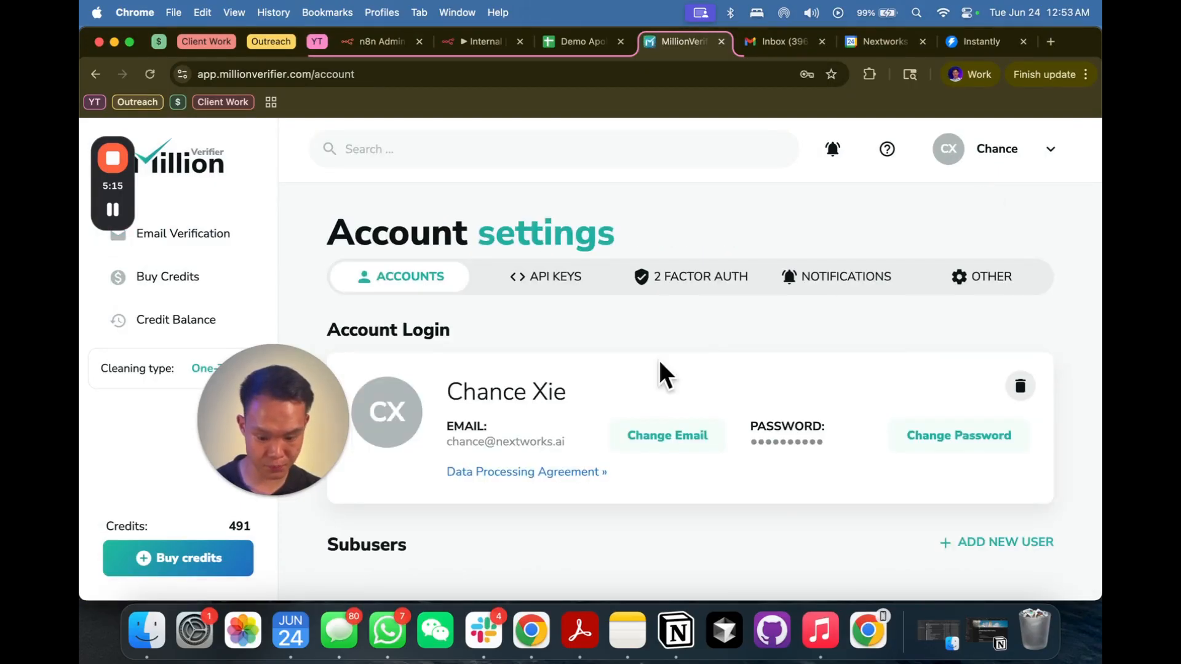
left_click(543, 277)
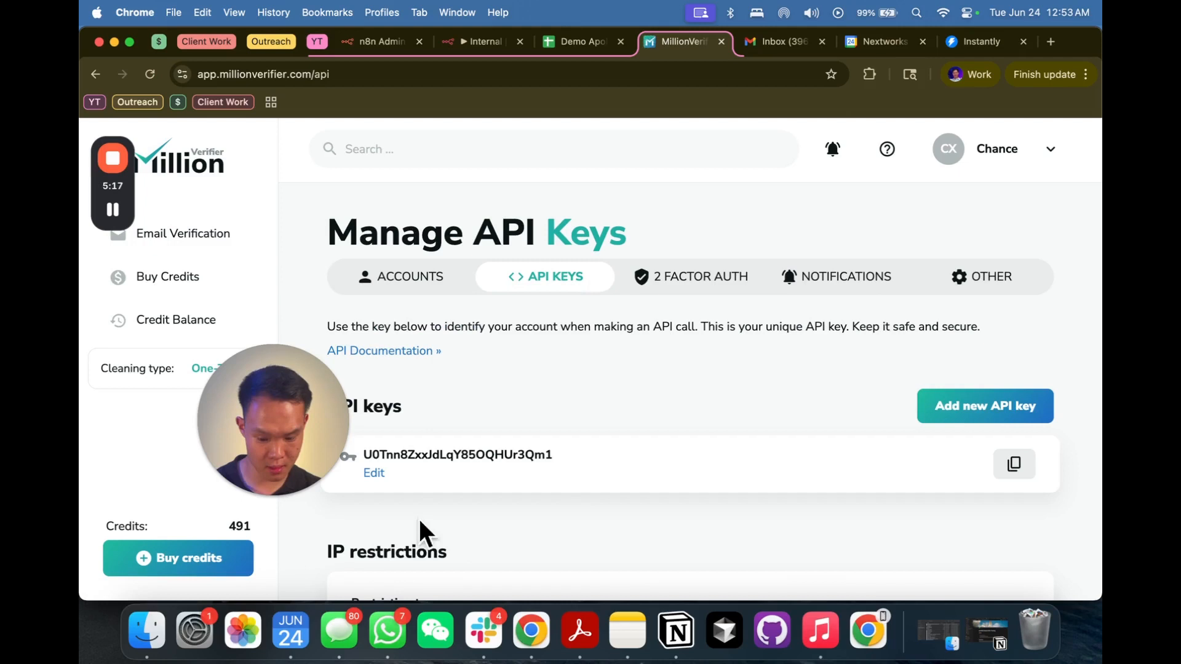
left_click(1013, 463)
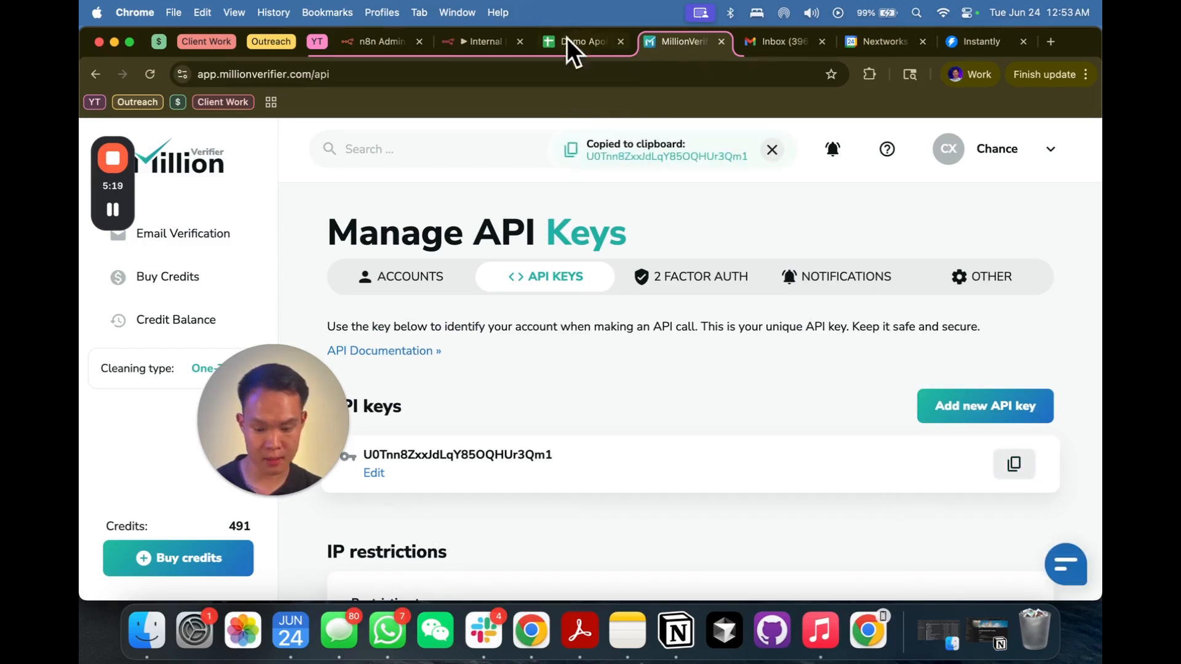
left_click(380, 41)
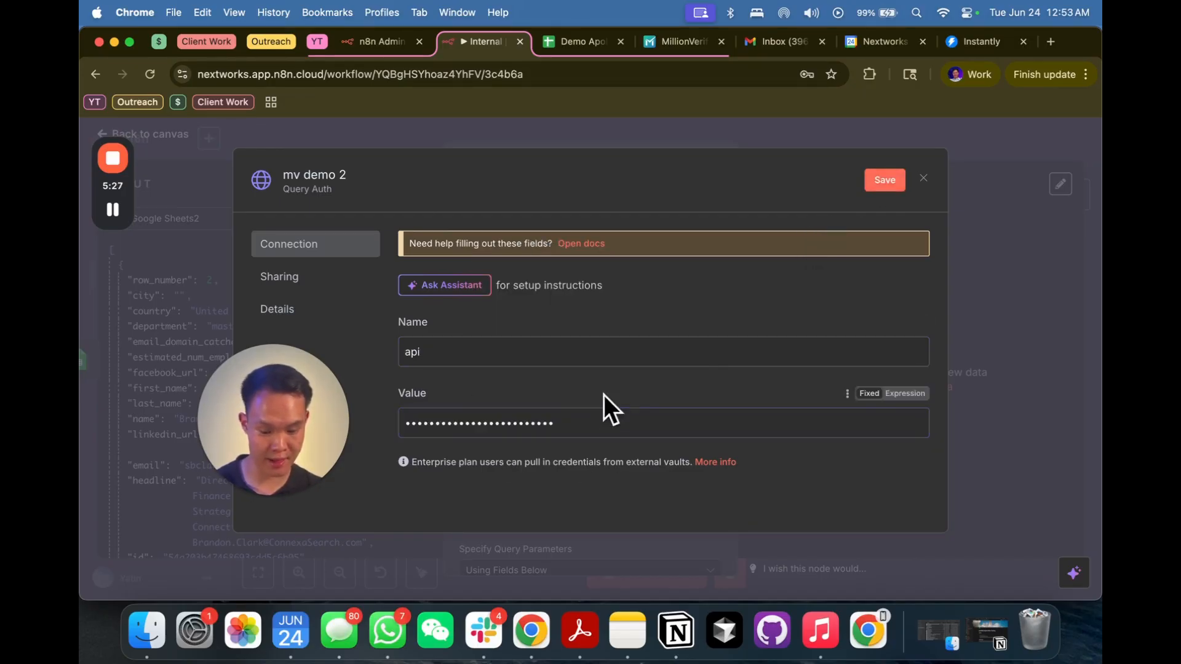
Save the mv demo 2 credential and test HTTP Request1, getting 'No email specified' errors
left_click(885, 179)
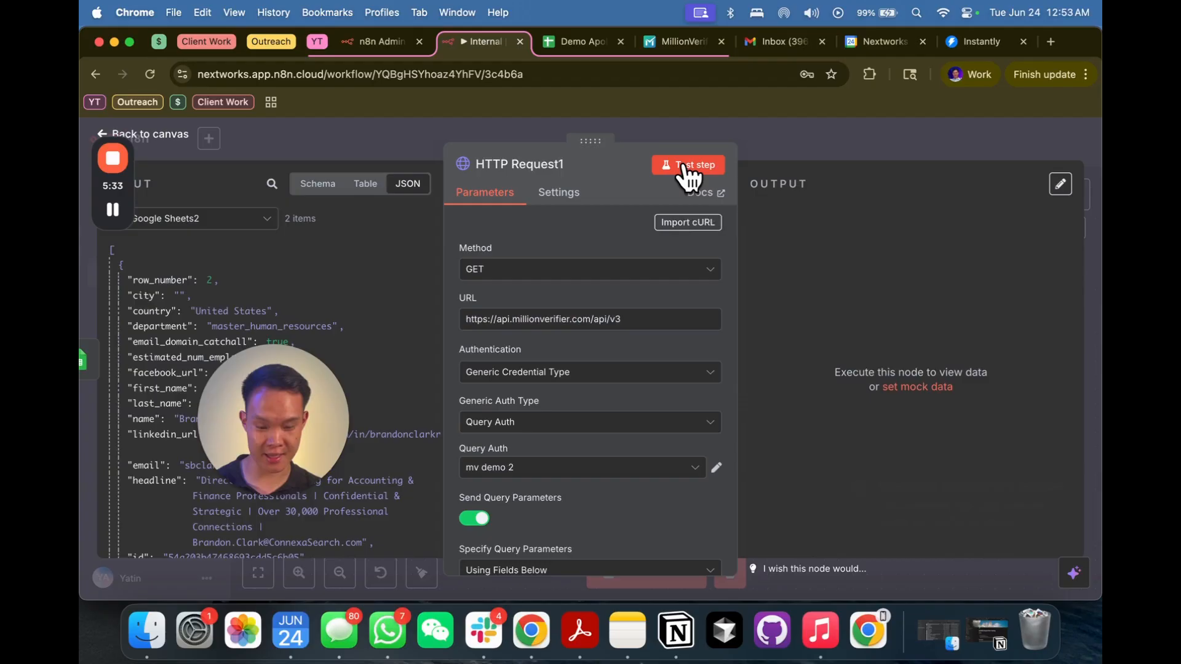
left_click(687, 164)
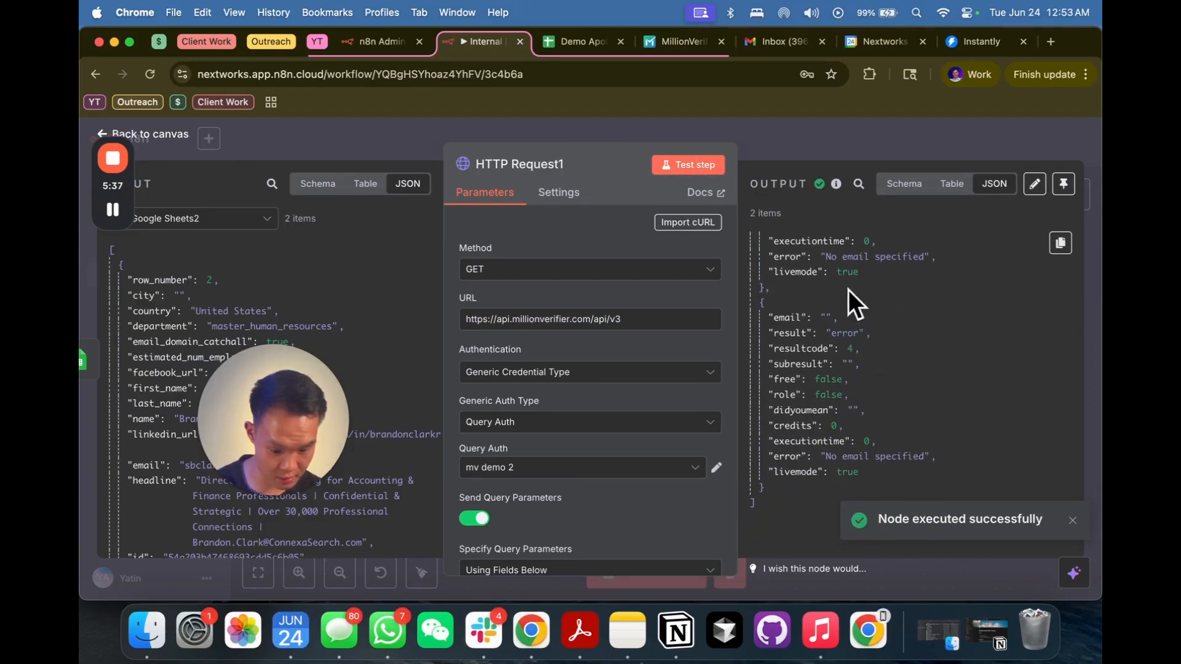
Add query parameter 'email' with value {{ $json.email }} and rerun the request
scroll("down", 3)
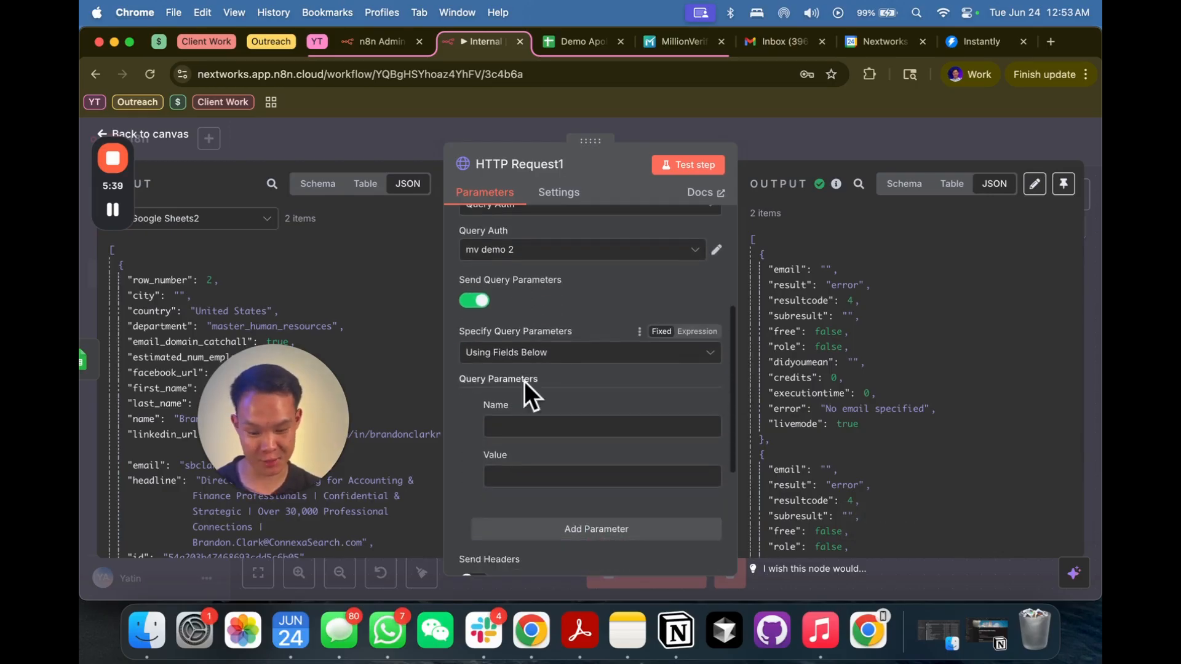
type("email")
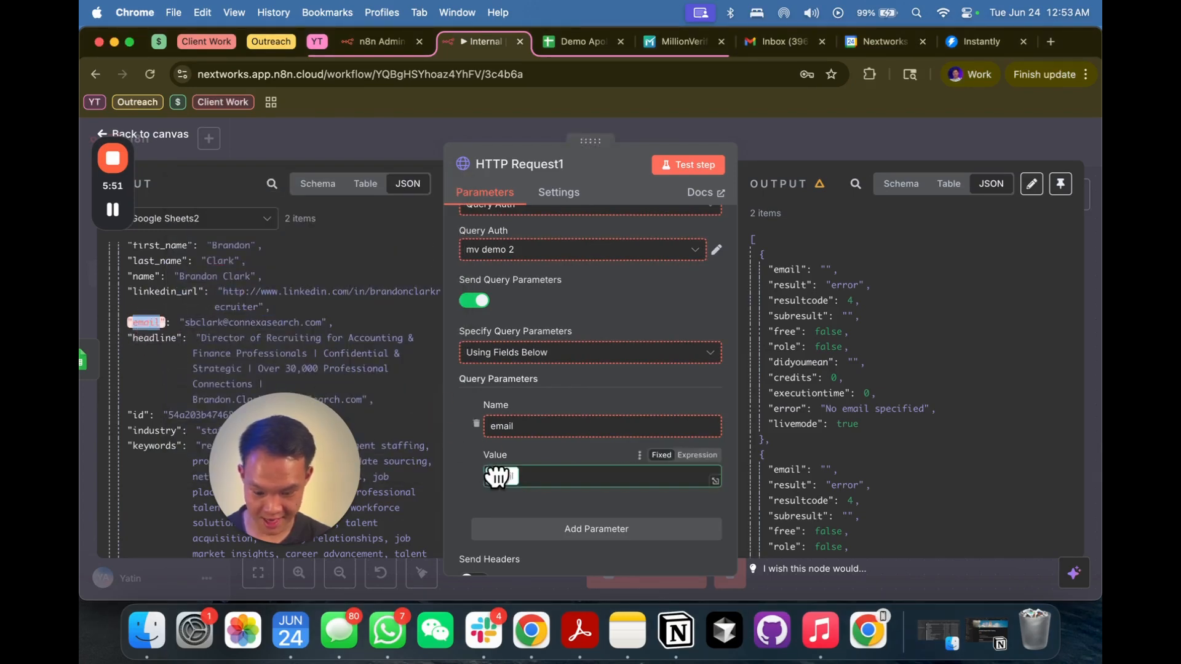
type("{{ $json.email }}")
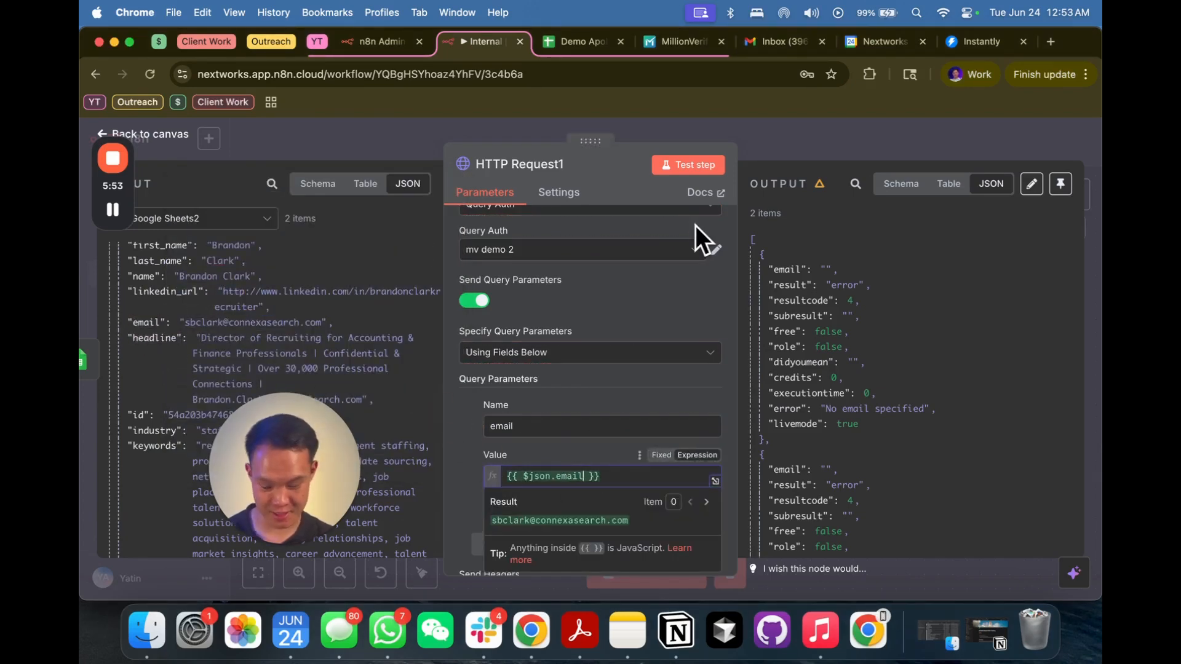
left_click(687, 165)
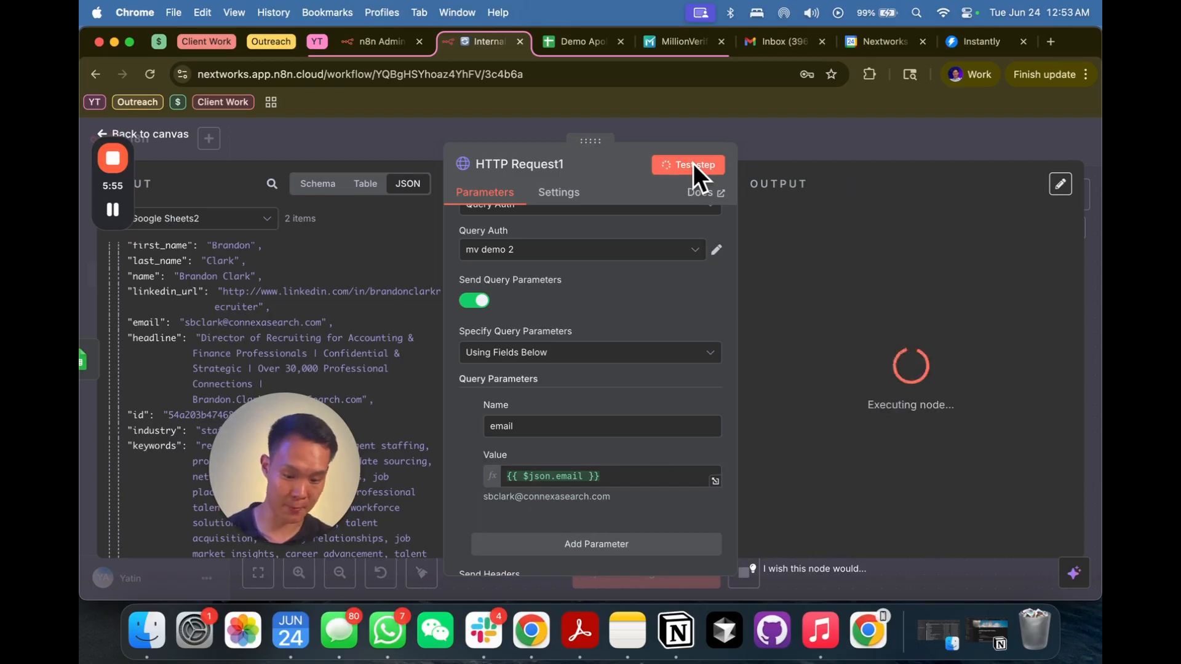
left_click(686, 164)
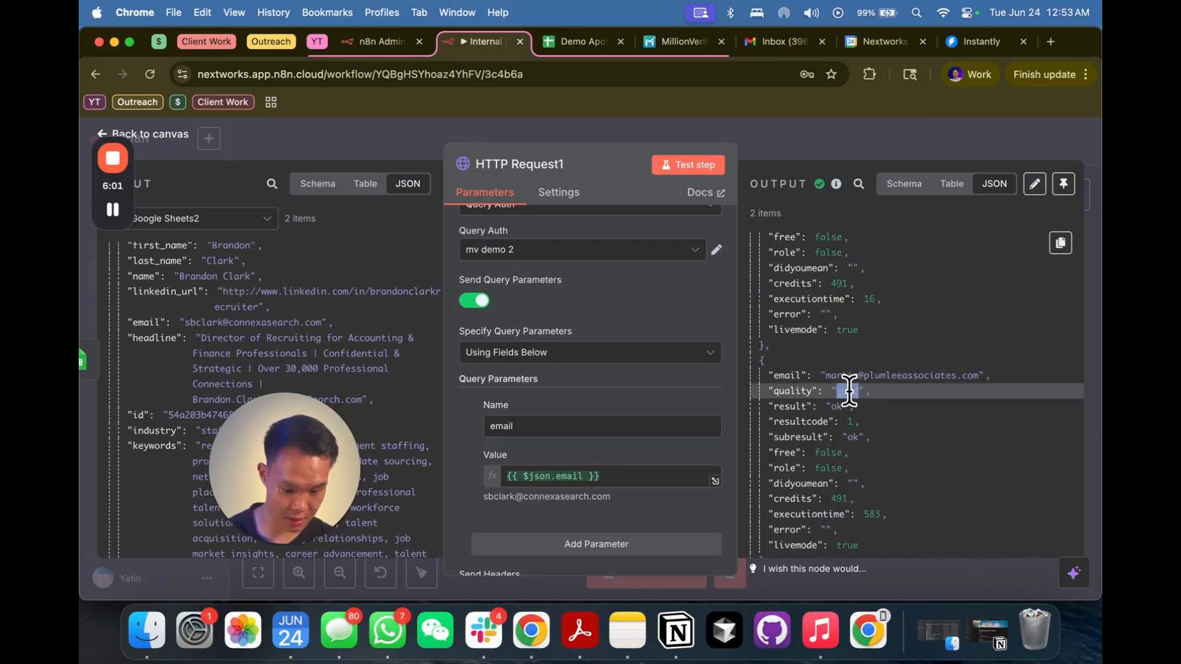
left_click(143, 134)
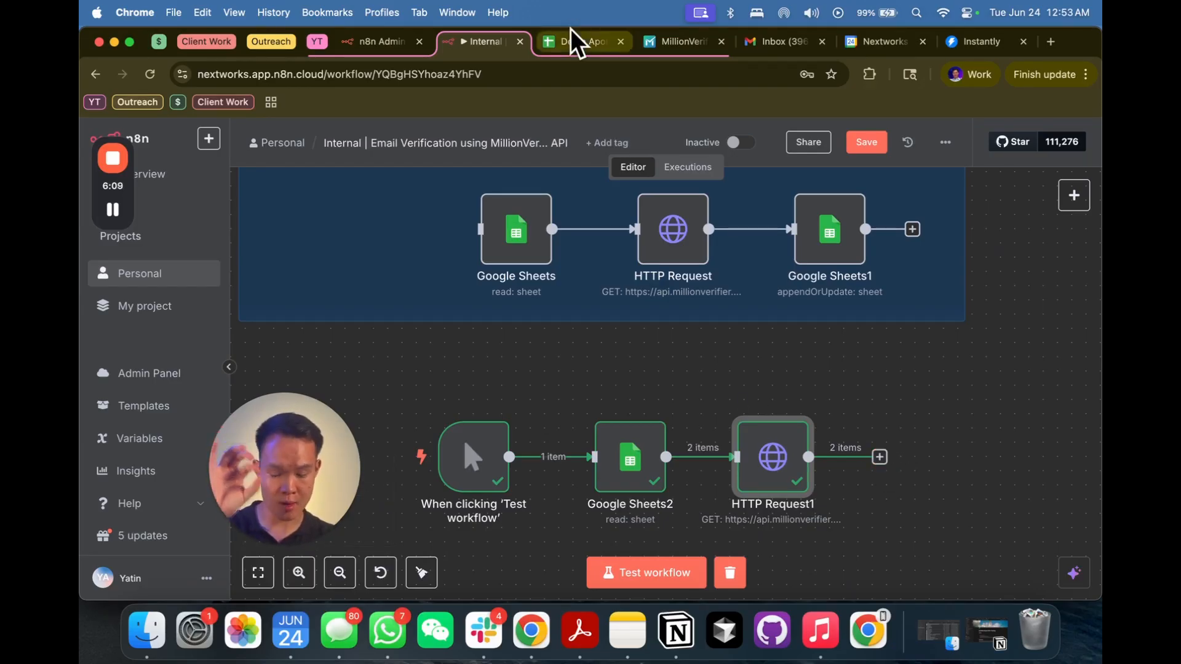
Add a Google Sheets step after HTTP Request1, searching 'goo'
left_click(580, 41)
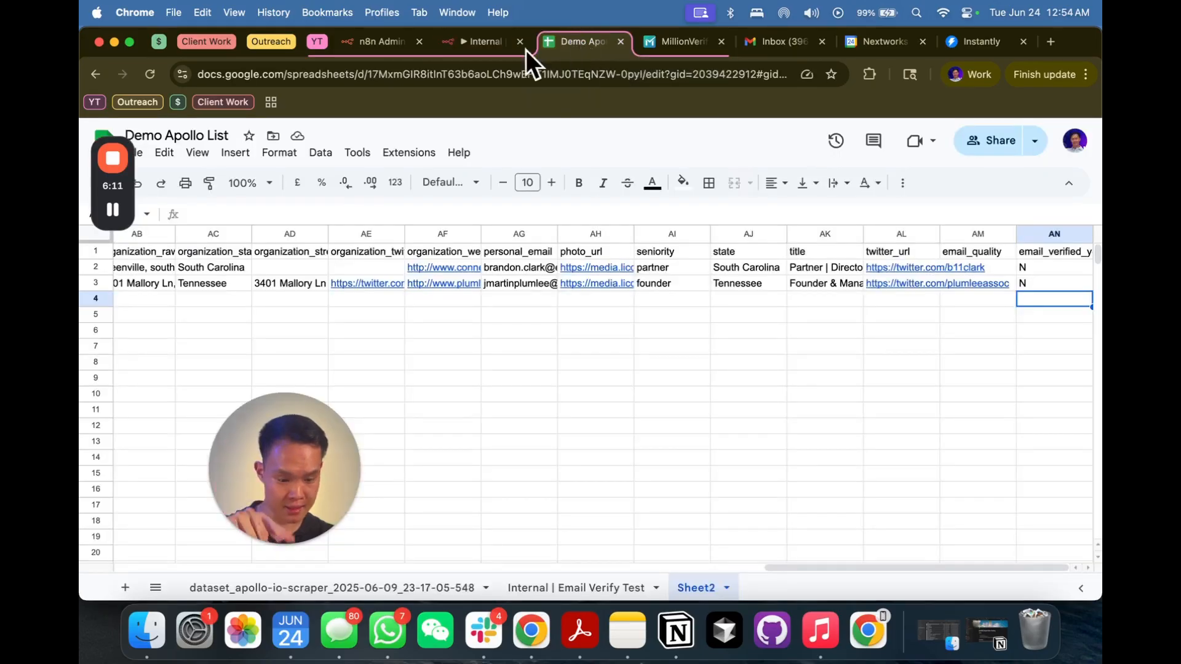
left_click(482, 41)
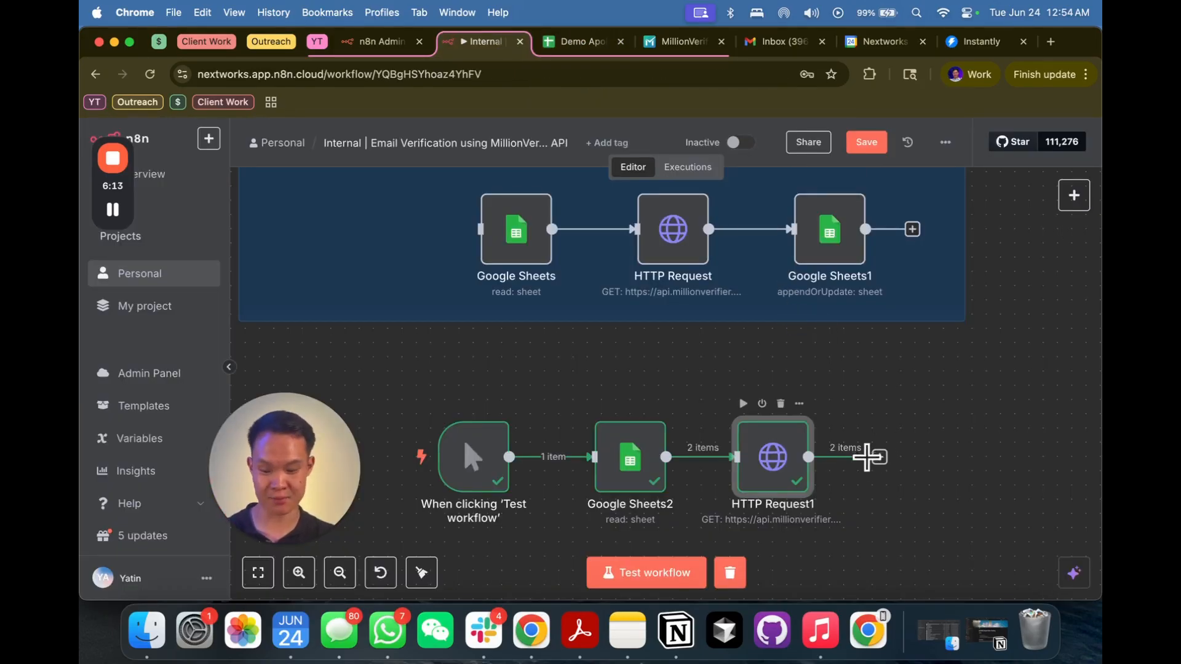
left_click(868, 457)
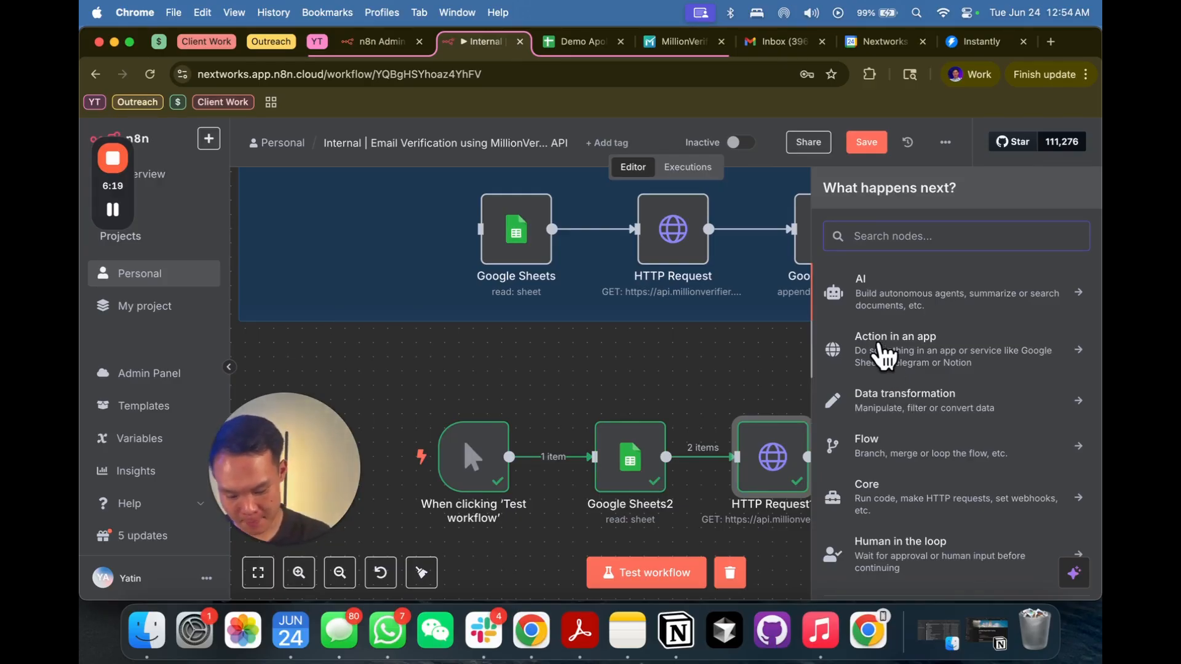
type("goo")
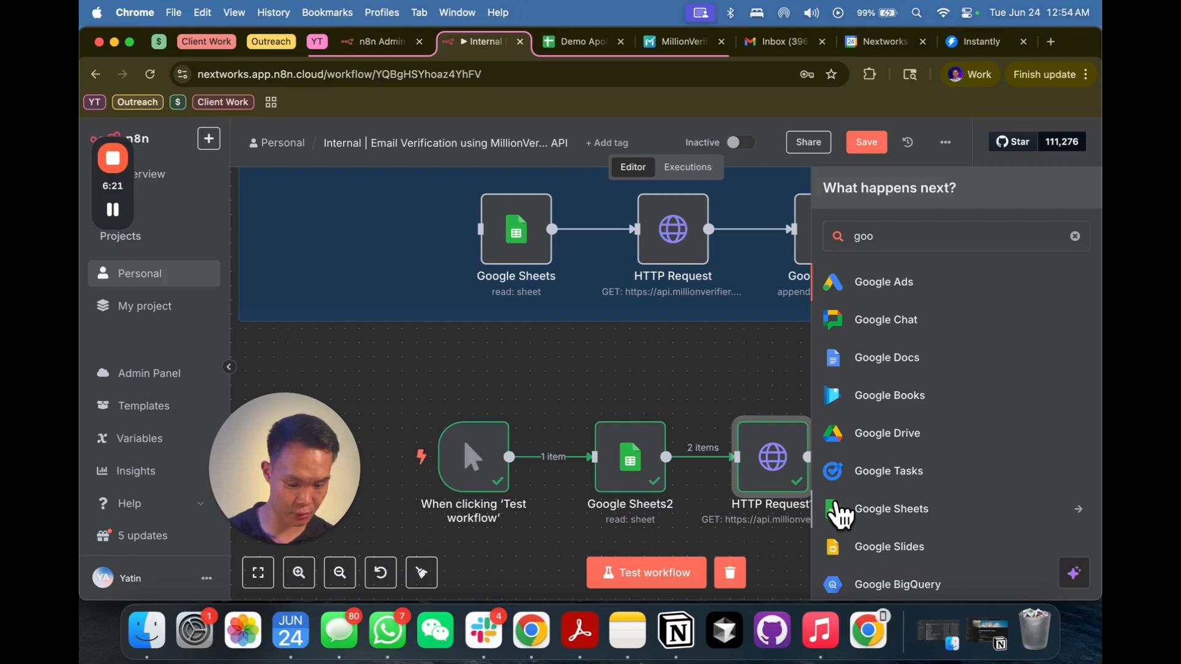
left_click(890, 509)
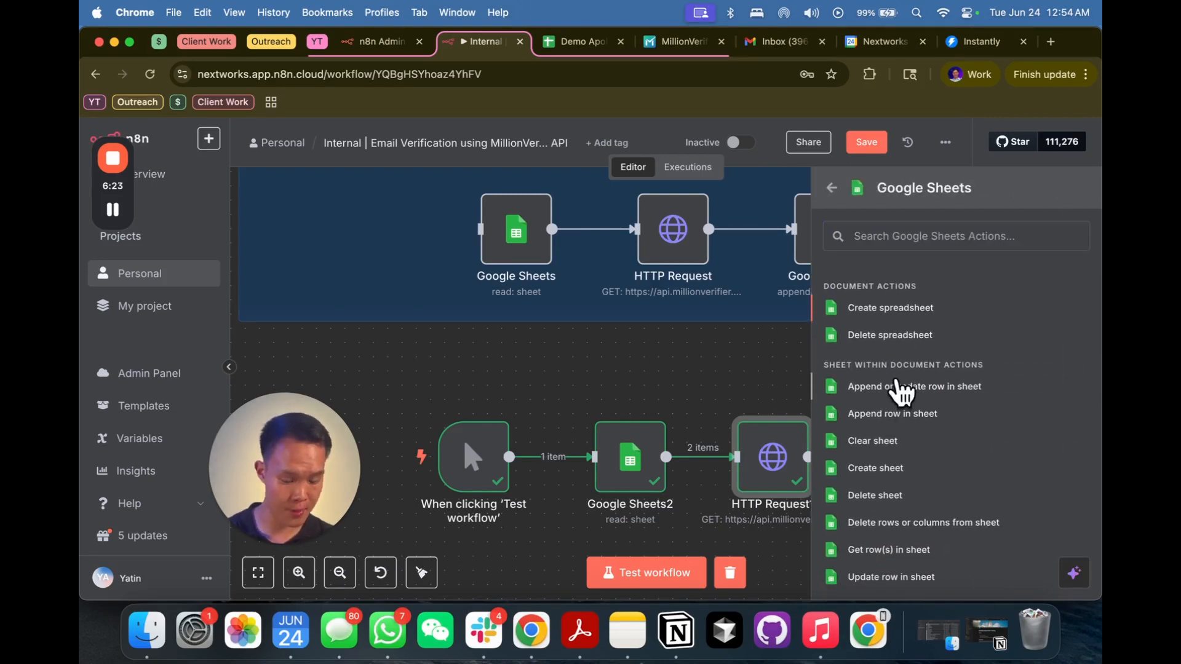
Choose Append or Update Row, enter the spreadsheet URL as Document, and select Sheet2
left_click(913, 385)
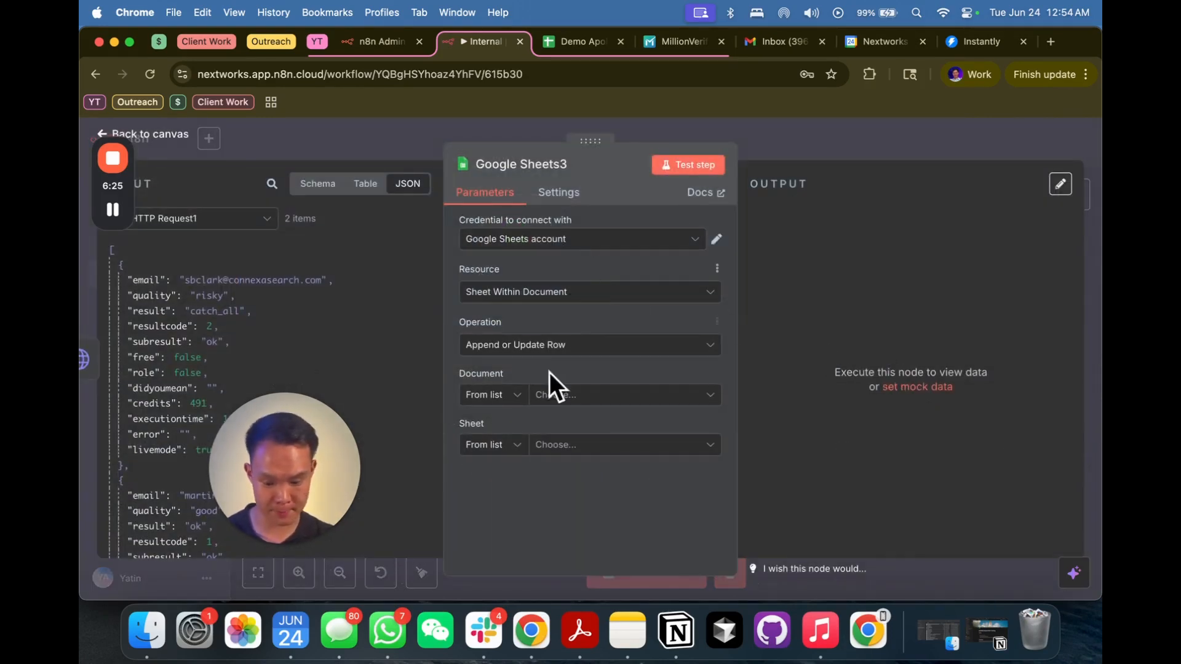
left_click(580, 41)
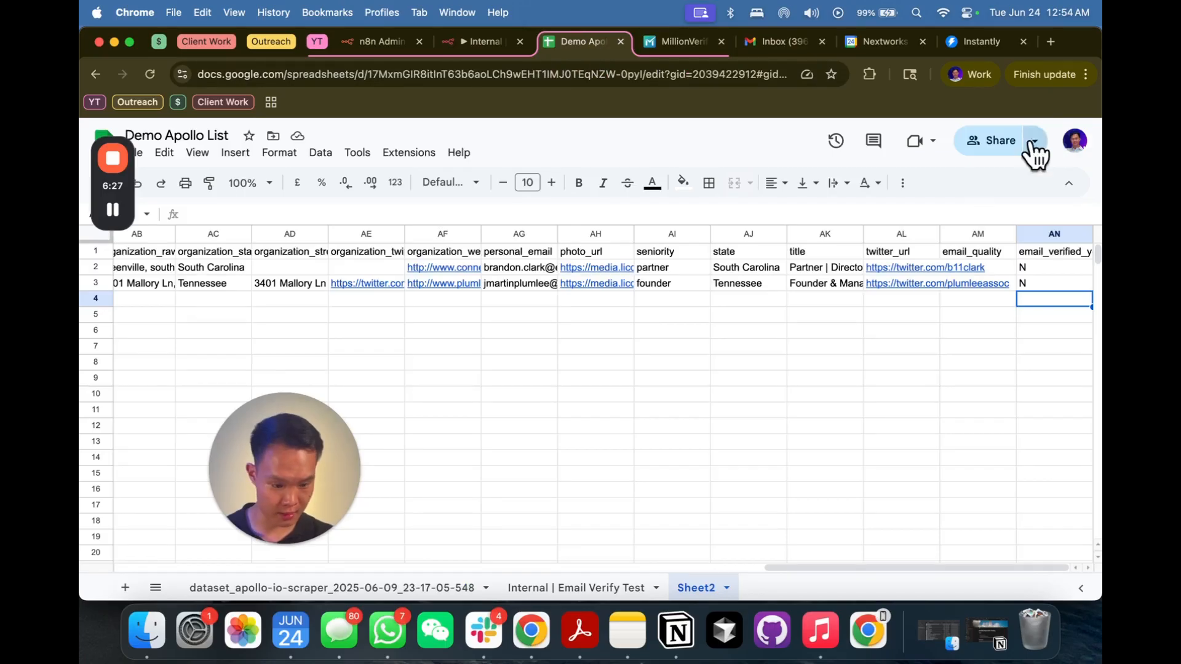
left_click(480, 42)
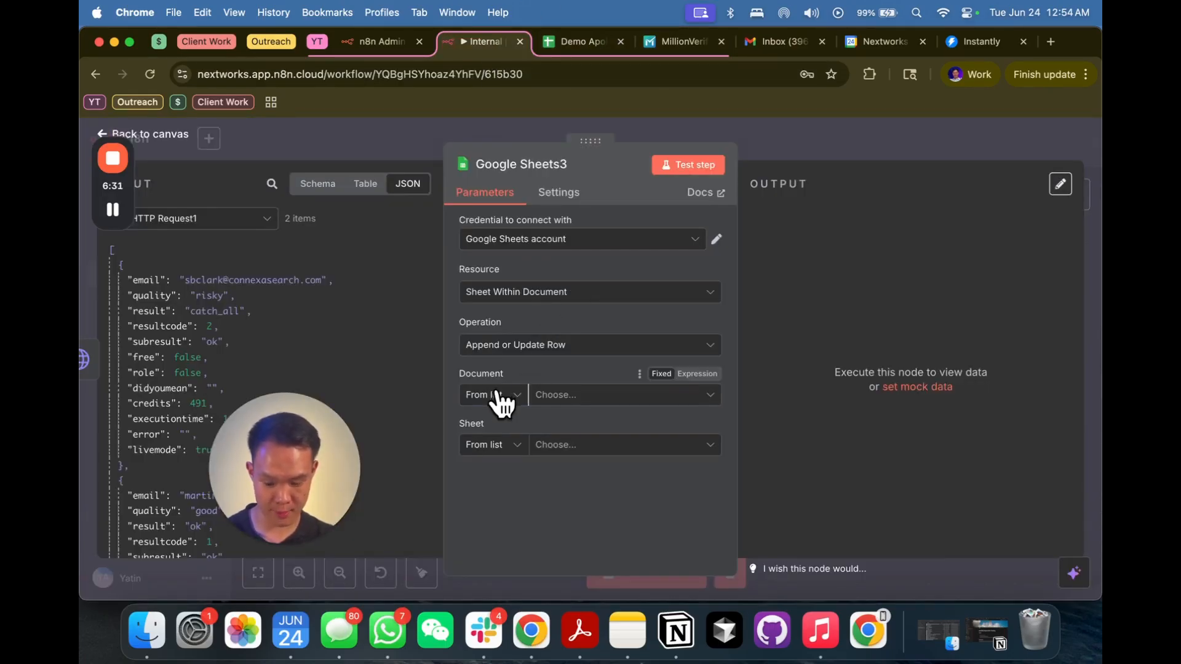
left_click(491, 394)
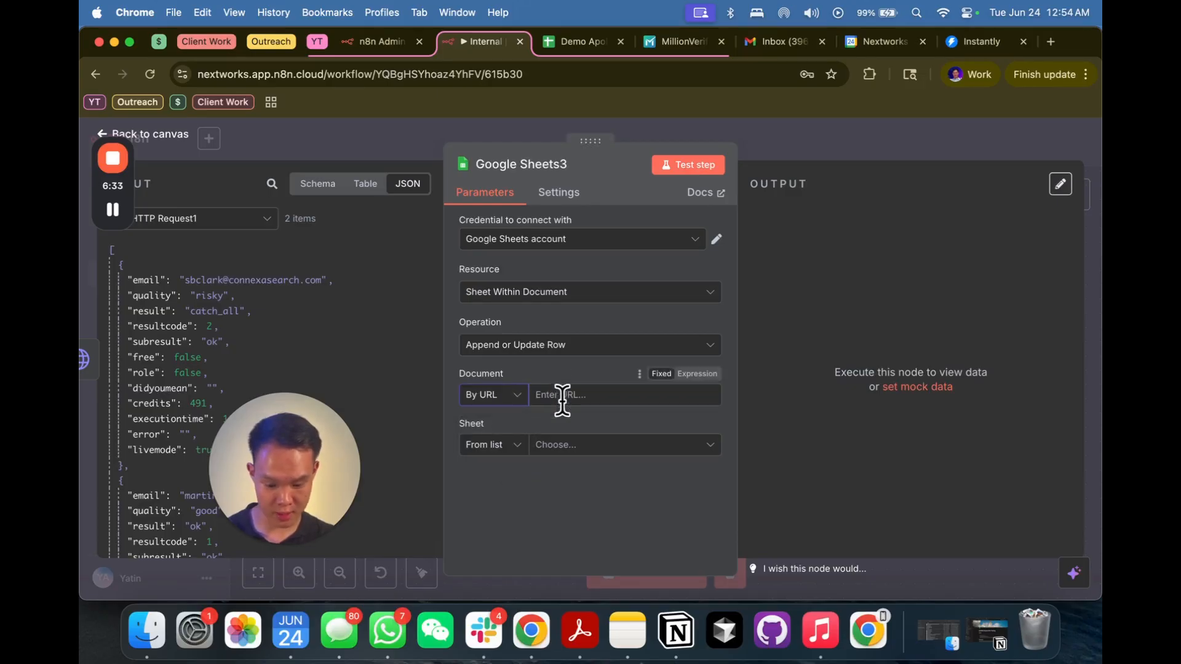
type("https://docs.google.com/spreadsheets/d/1IMJ0TEqNZW-0pyI/edit?usp=sharing")
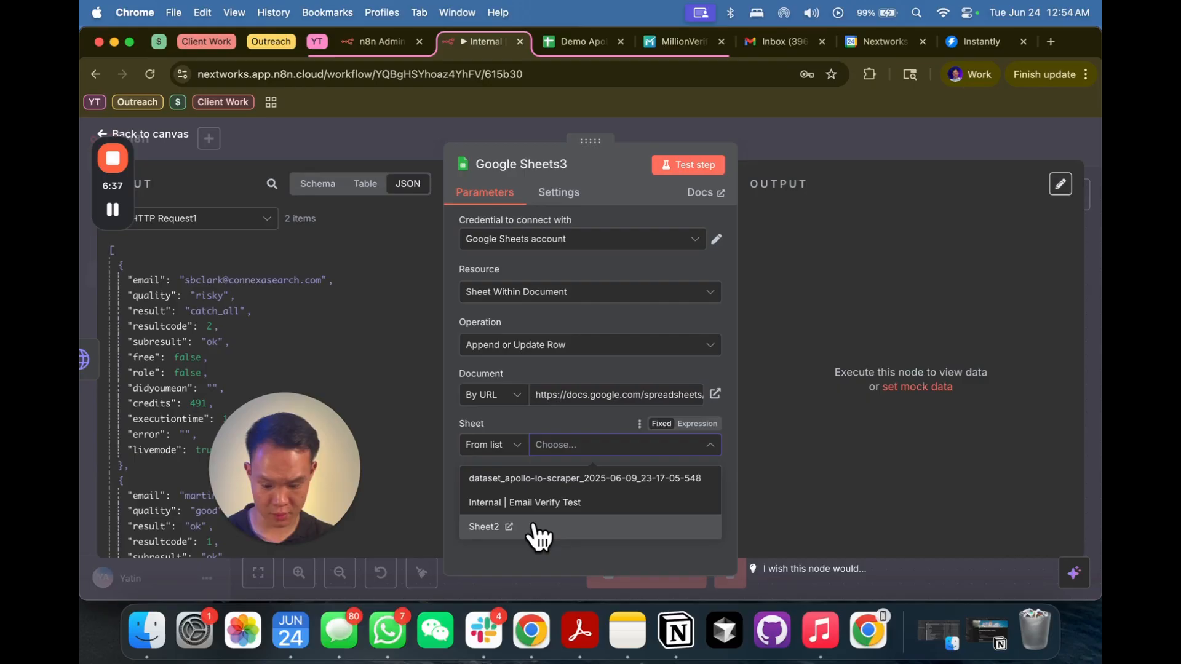
left_click(484, 527)
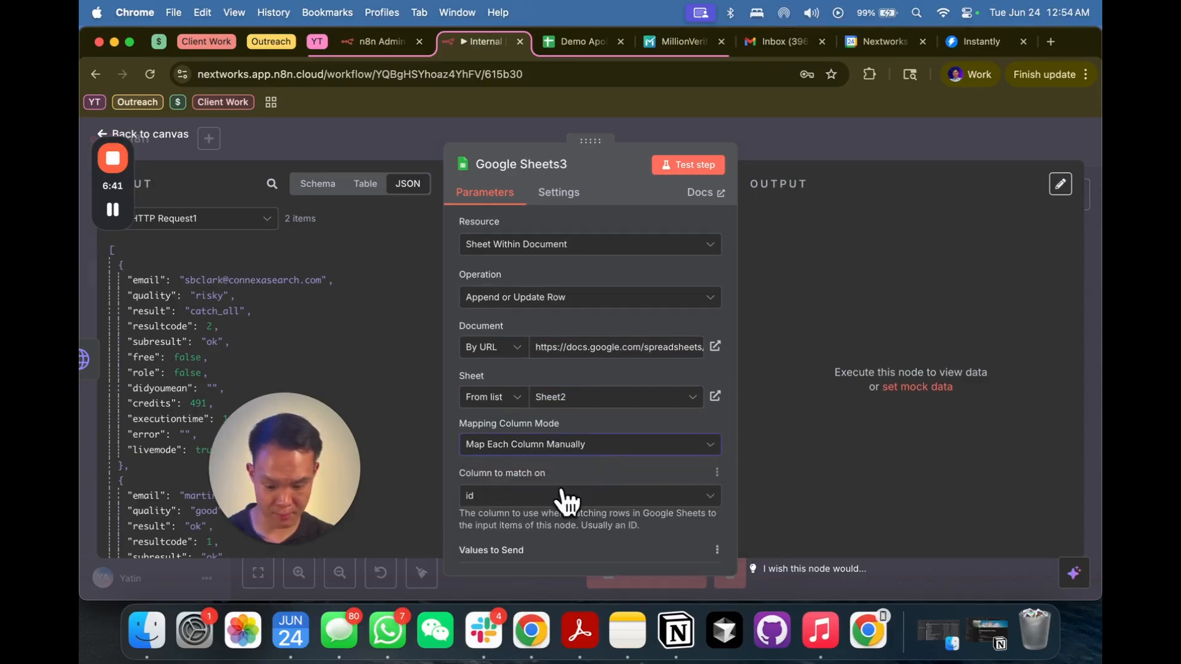
Make Google Sheets3 match rows on the email column
left_click(590, 494)
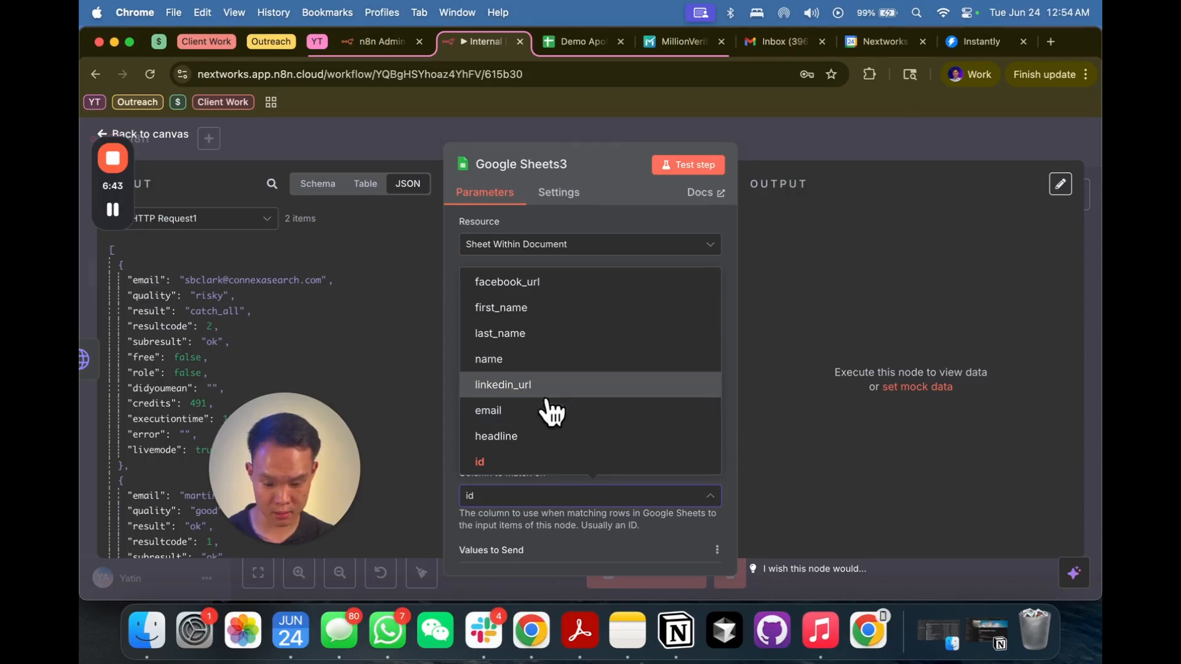
left_click(487, 409)
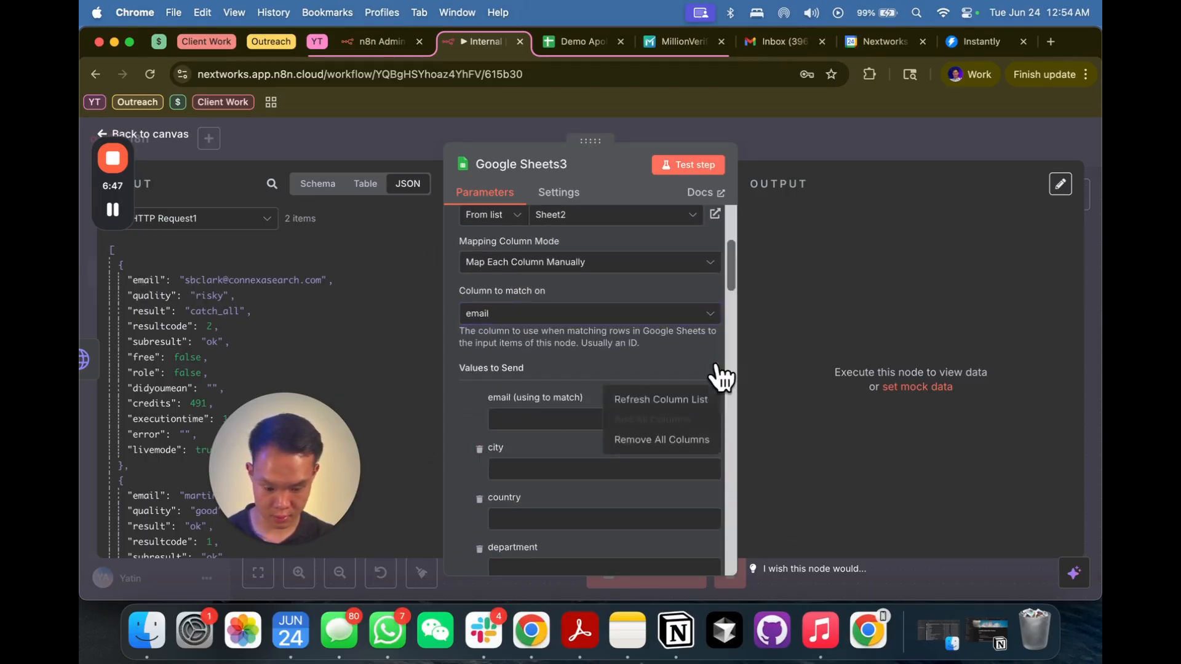
left_click(659, 439)
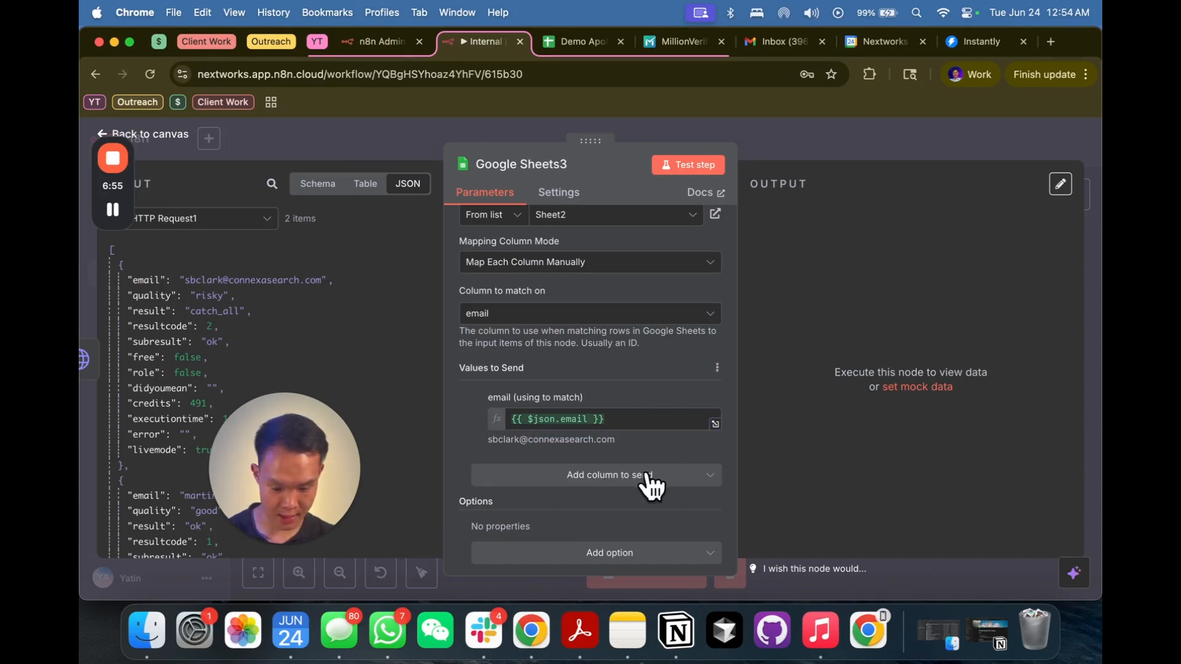
Map email_quality to {{ $json.quality }} and email_verified_yet to Y, test the step, then view the sheet
left_click(608, 474)
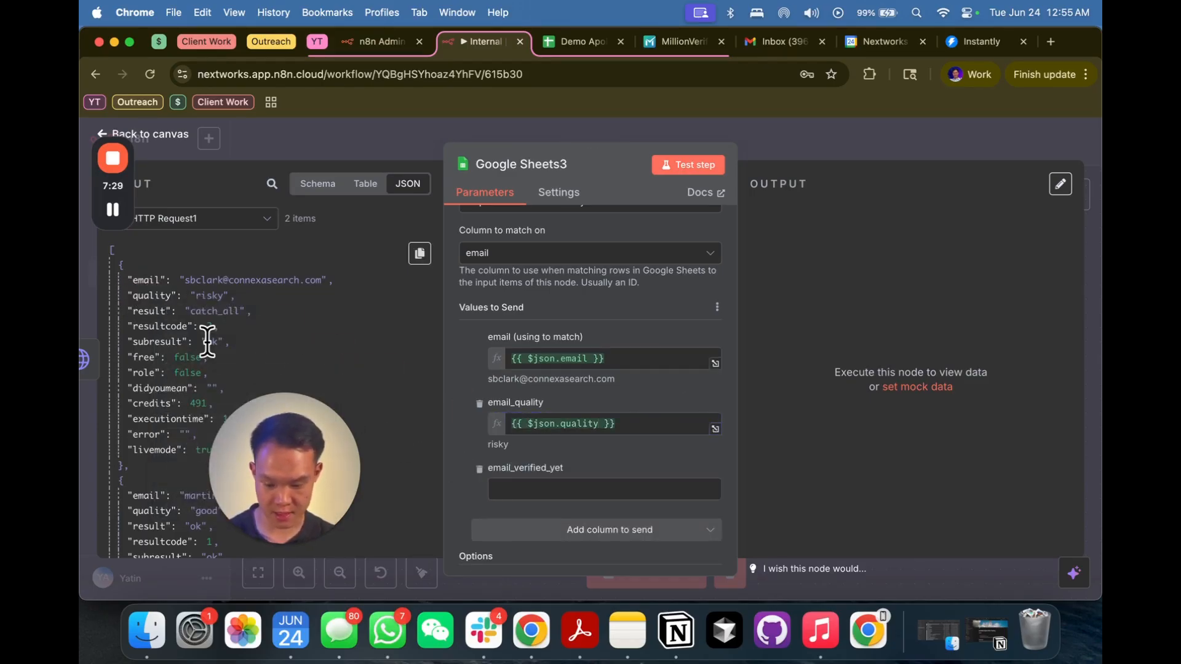
left_click(603, 488)
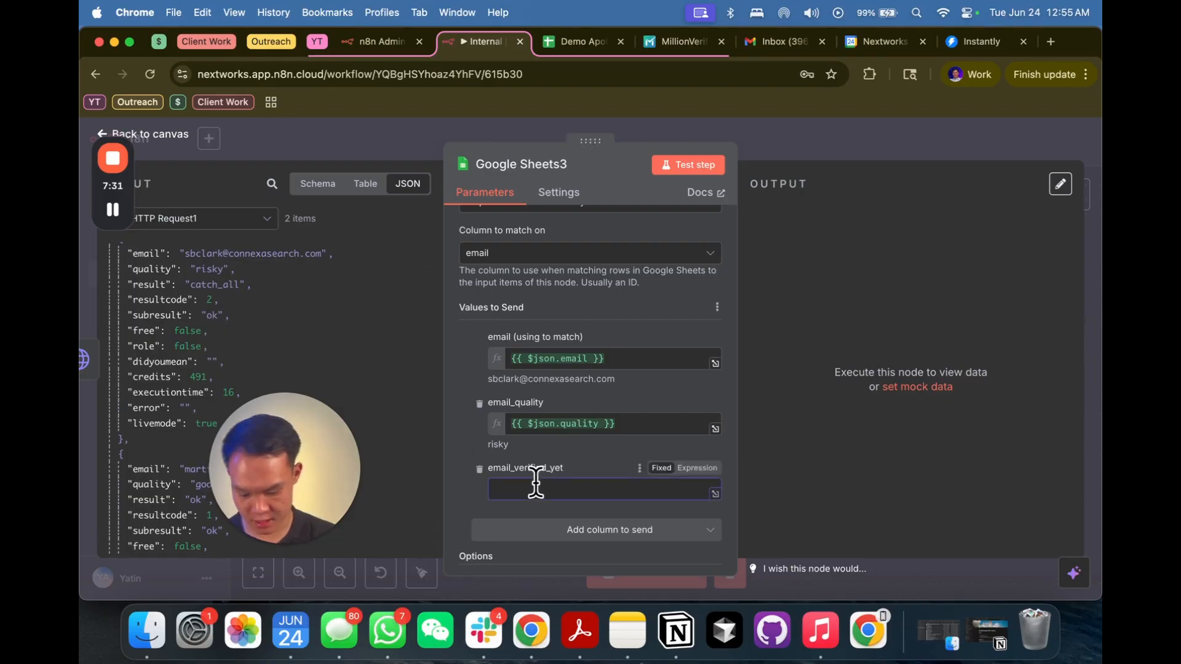
type("Y")
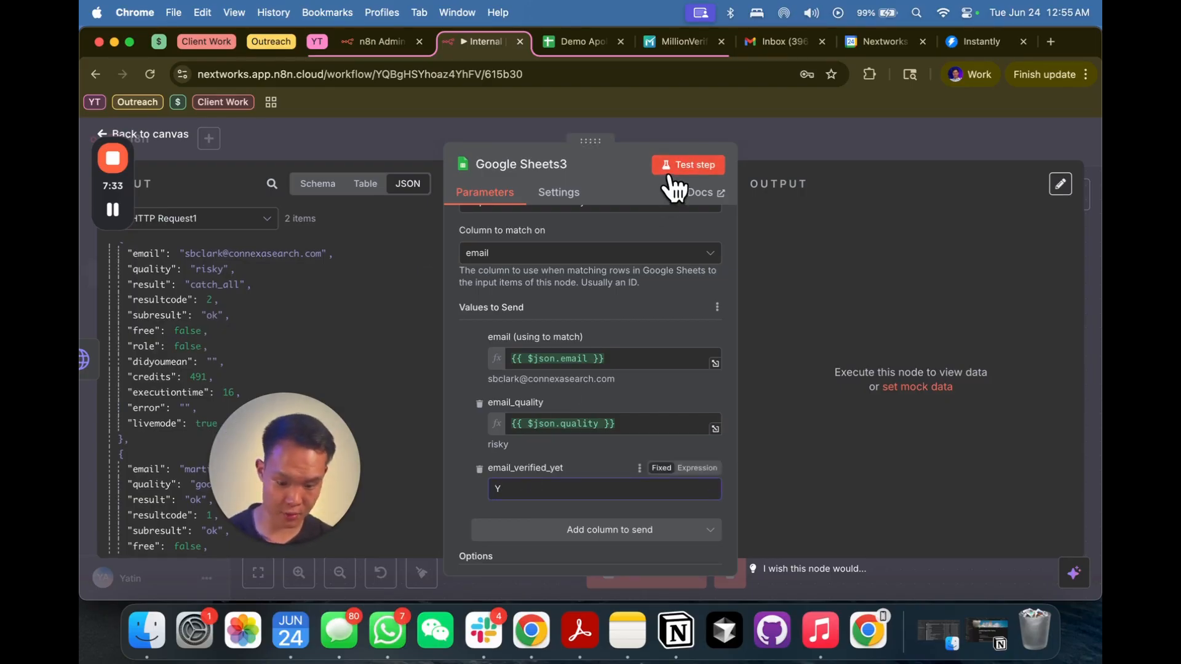
left_click(686, 164)
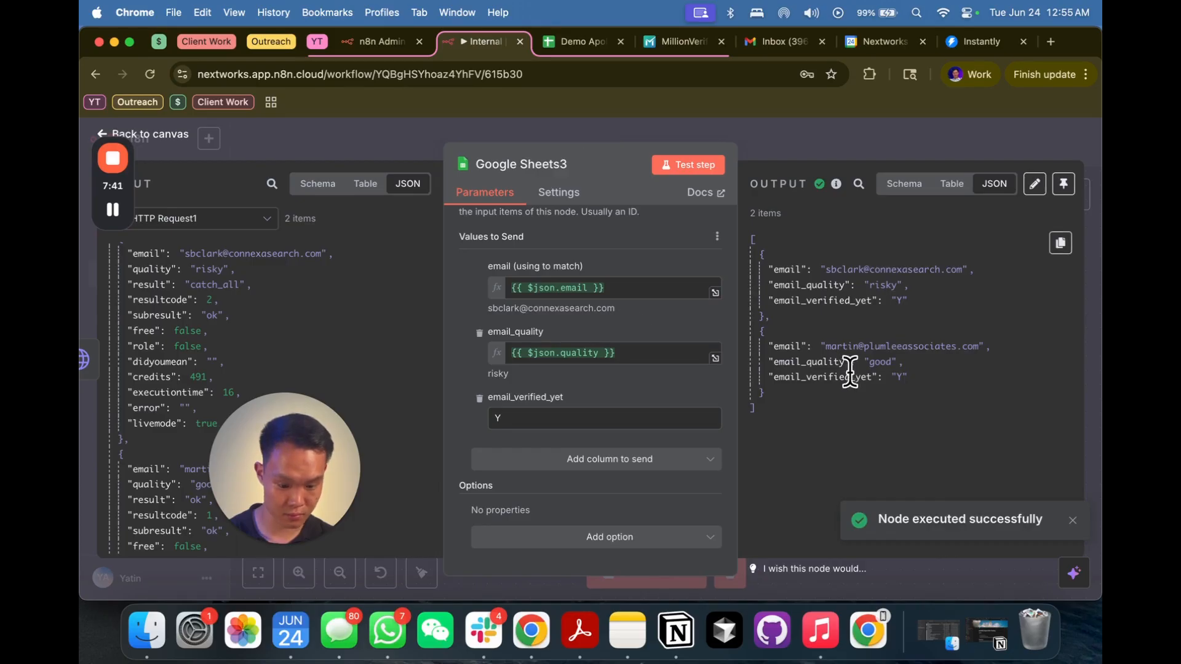
left_click(580, 41)
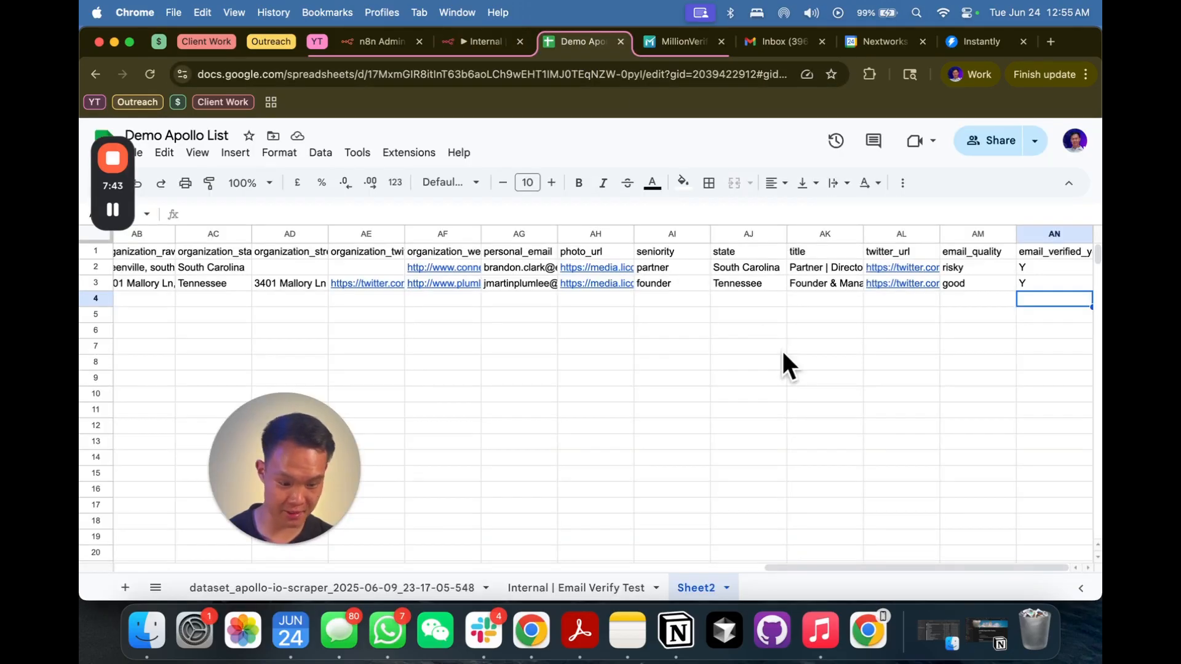
Paste five new contacts into Sheet2 rows 4–8 and fill N down column AN4:AN8
left_click(976, 283)
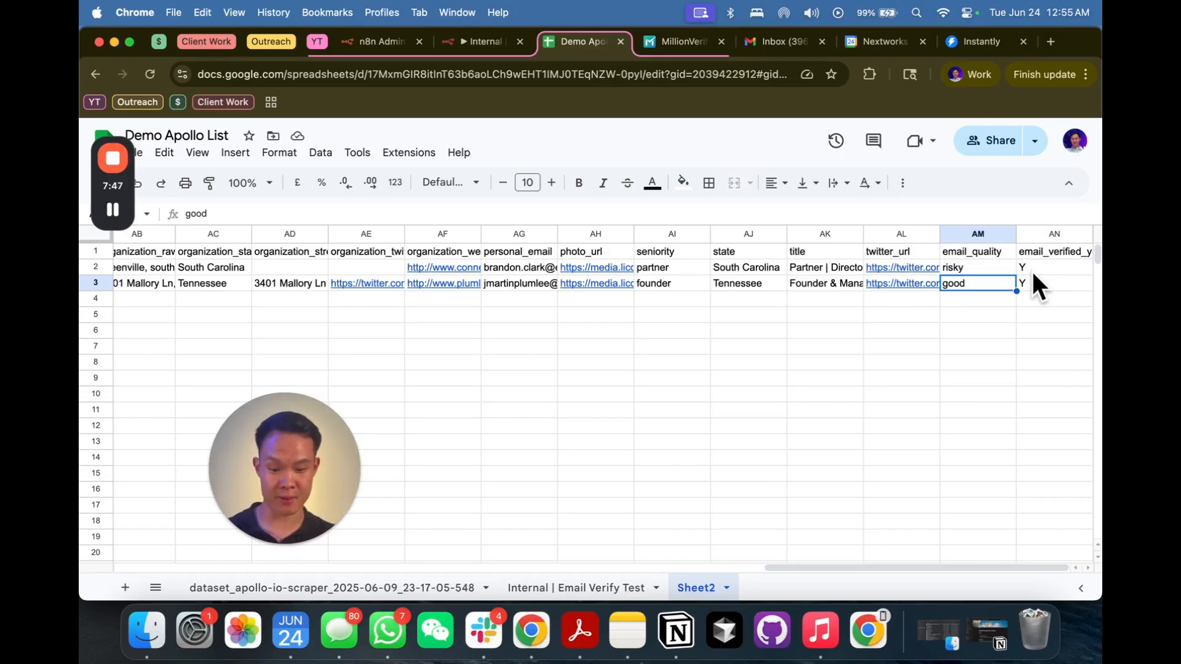
left_click(576, 588)
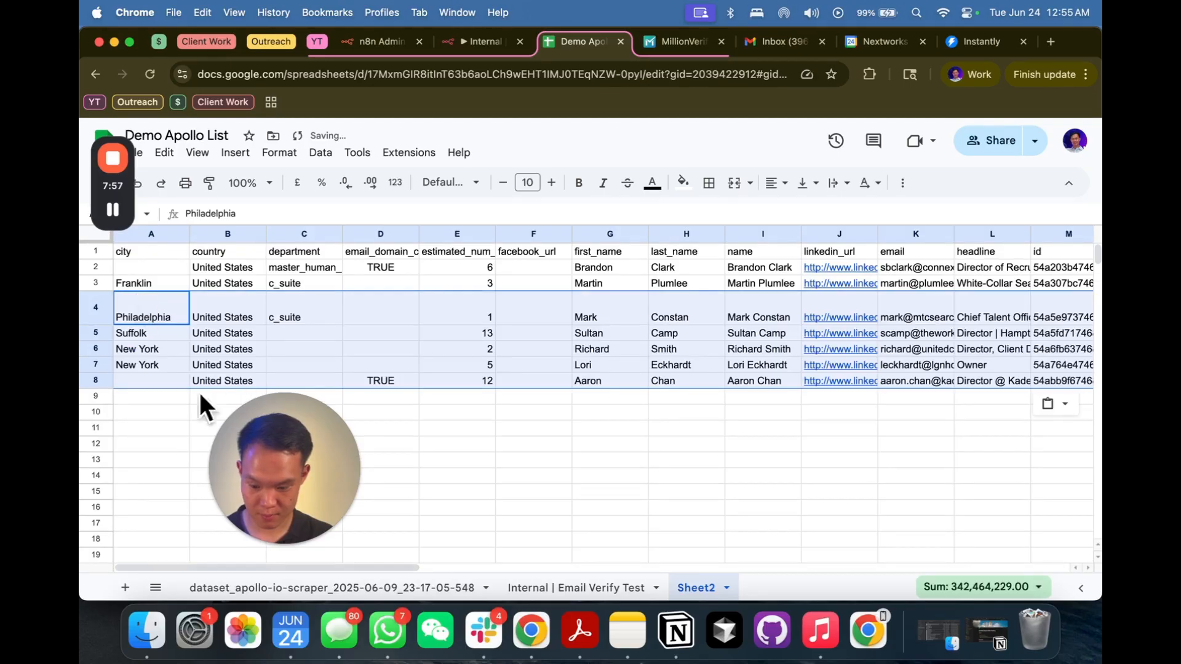
left_click(480, 41)
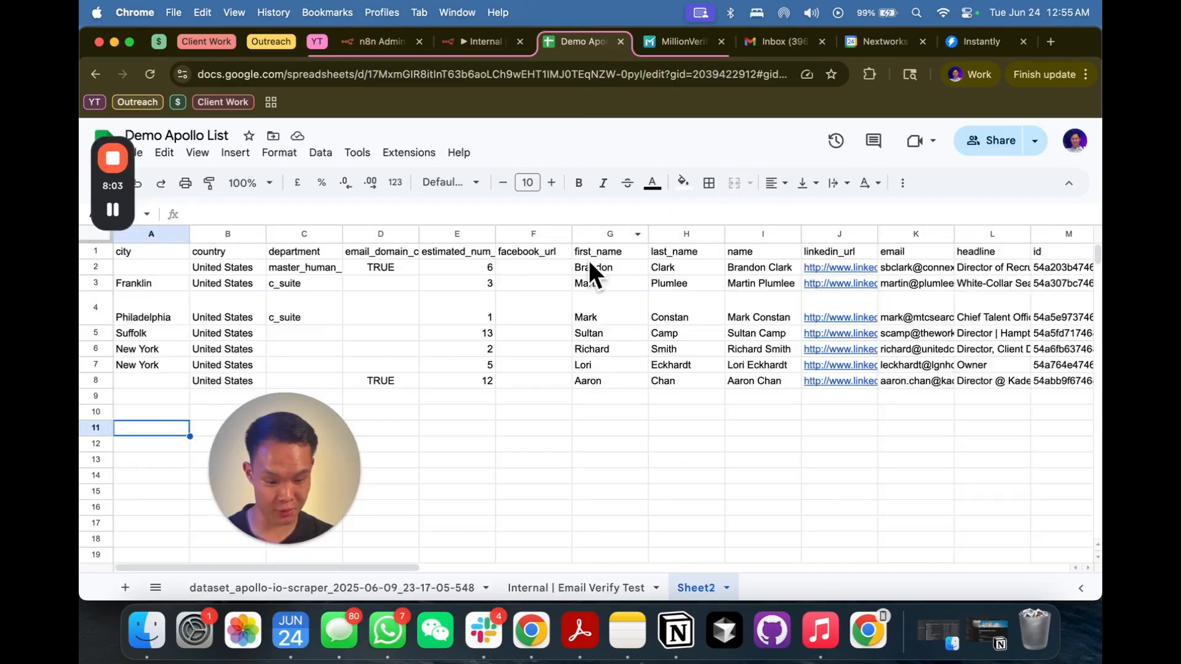
scroll("right", 3)
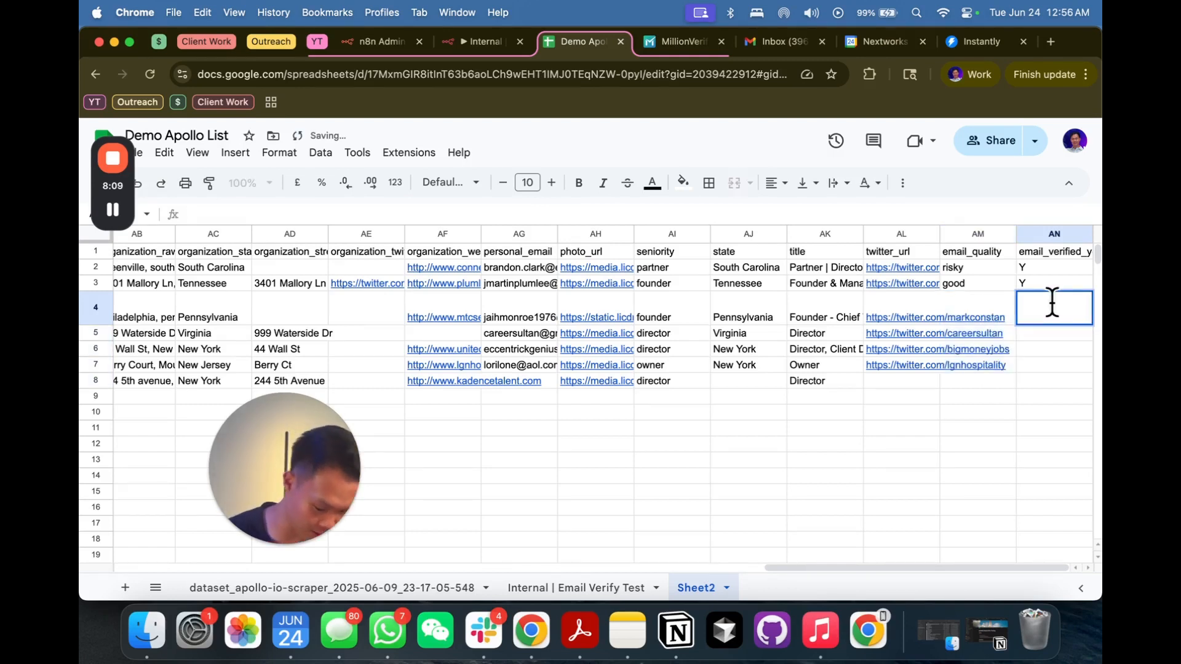
type("N")
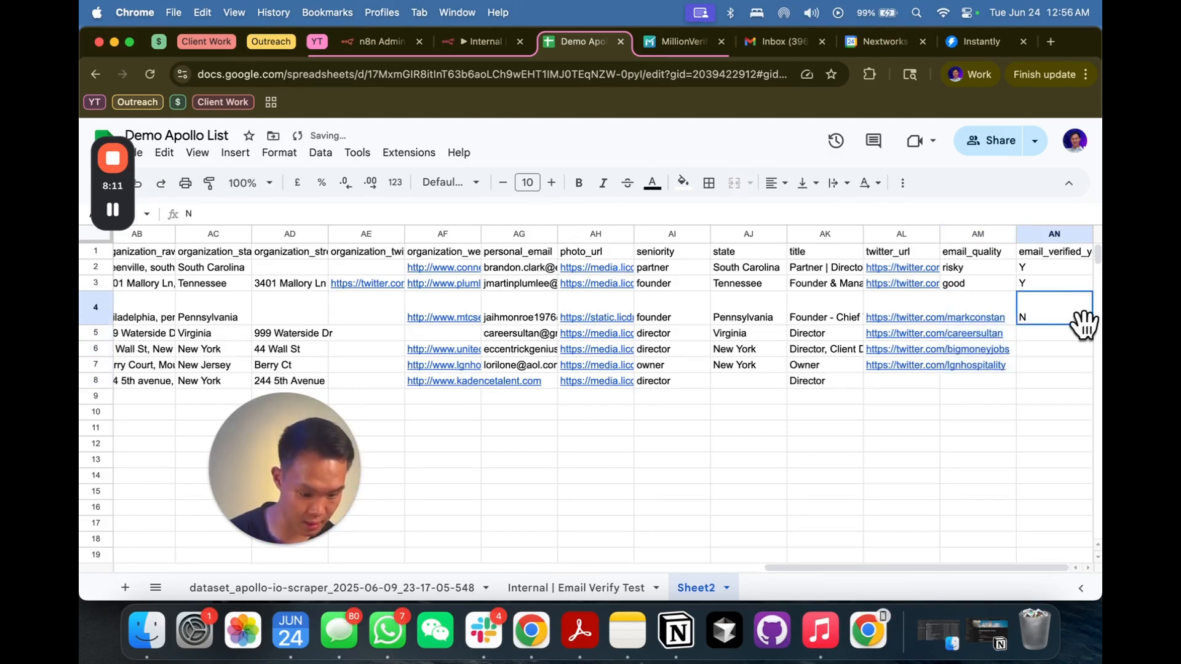
right_click(1053, 316)
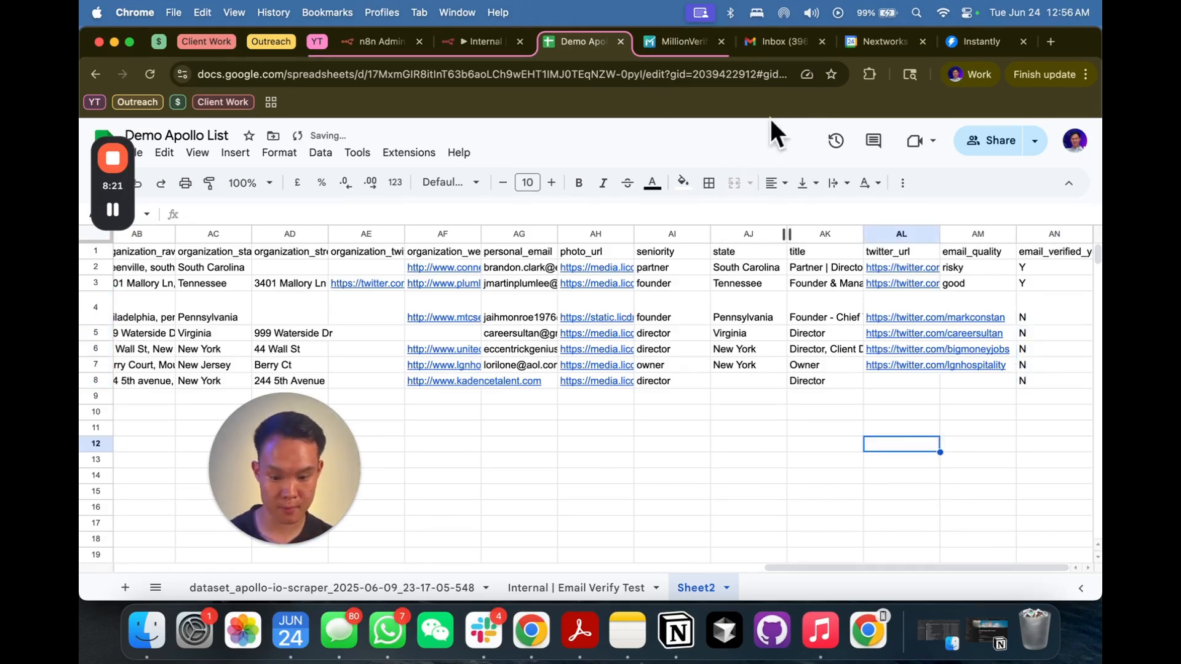
left_click(482, 41)
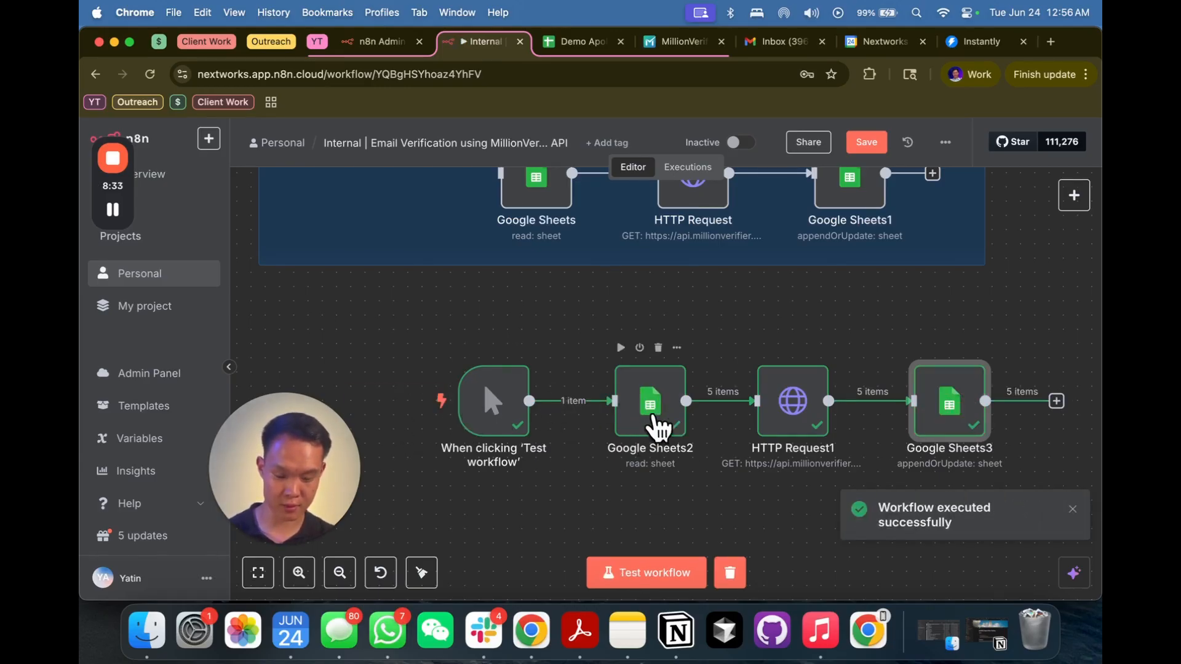
mouse_move(644, 444)
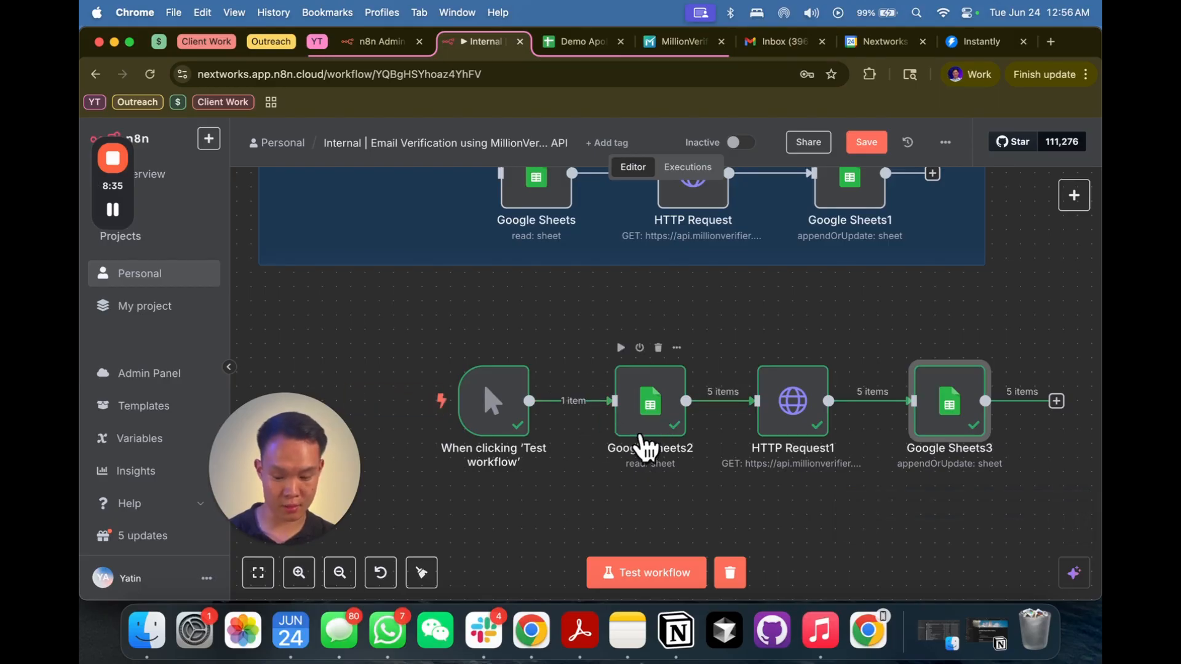
Confirm Google Sheets2 fetched the five N-flagged rows, then open HTTP Request1
double_click(649, 402)
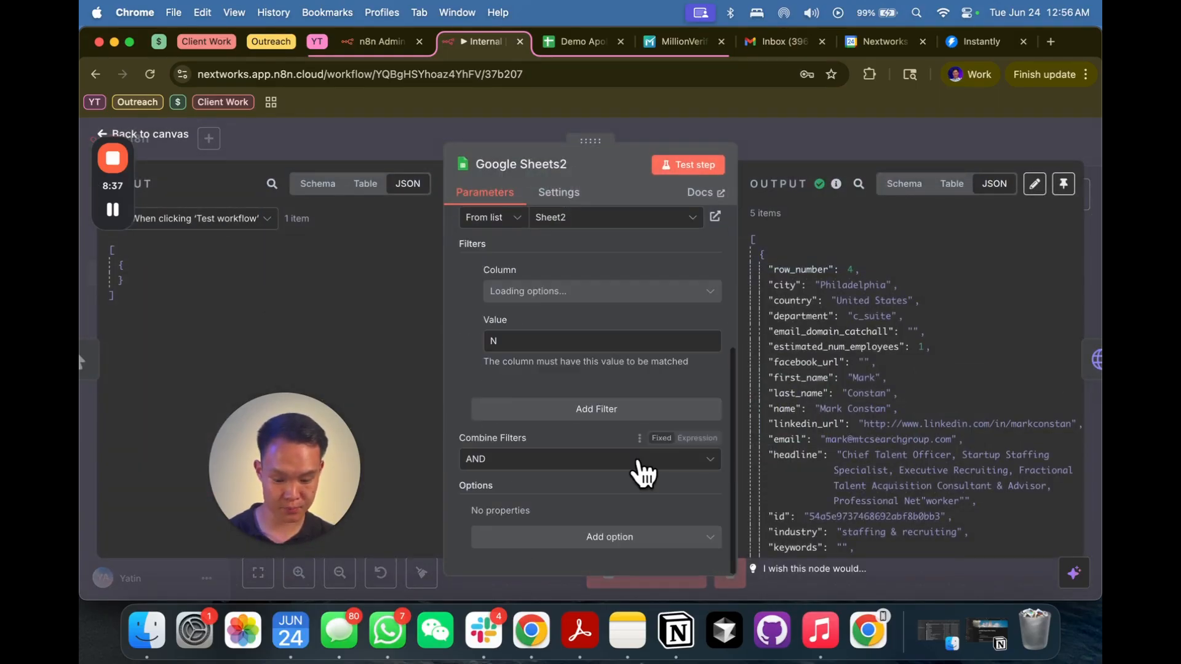
left_click(142, 133)
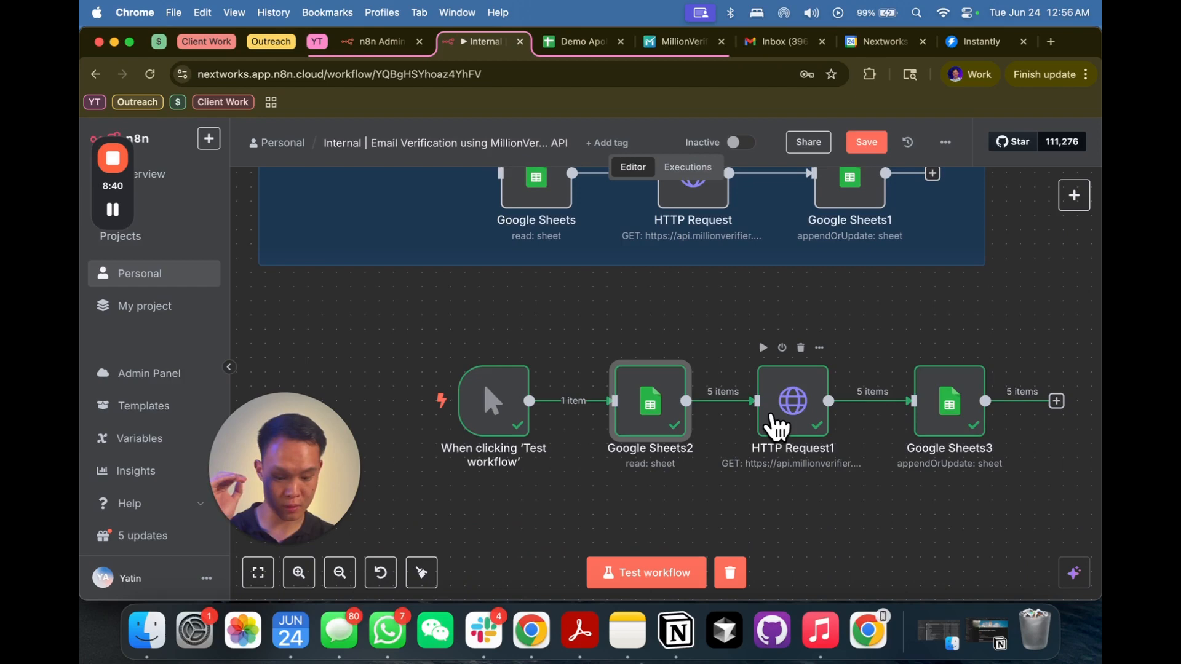
double_click(650, 400)
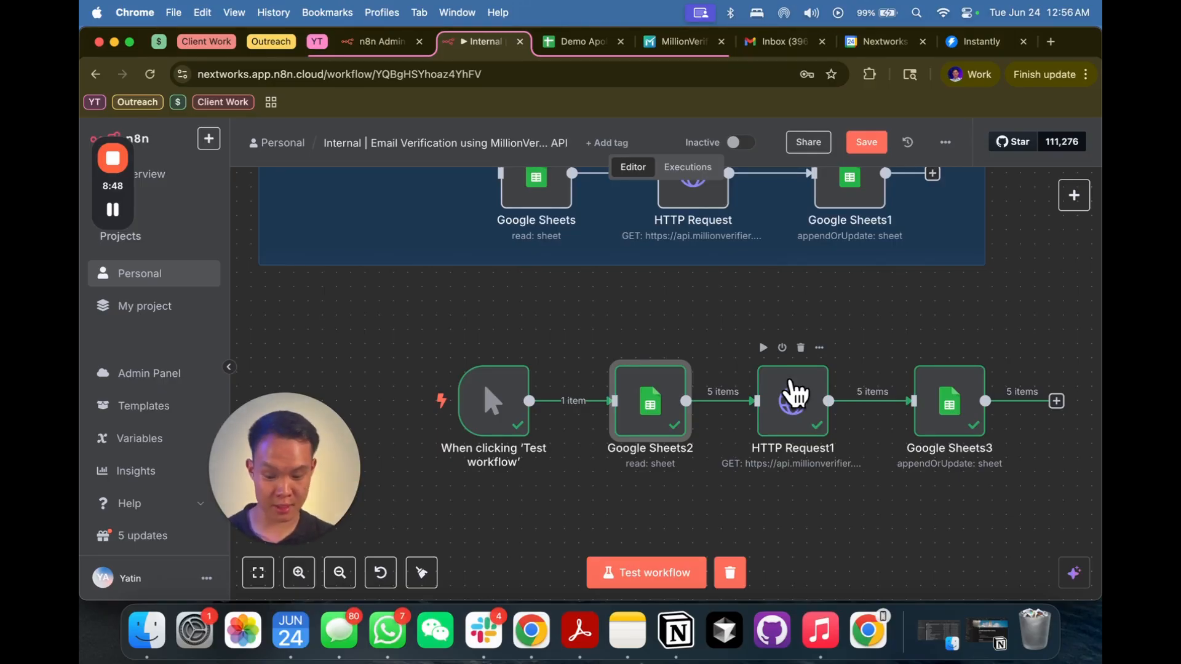
mouse_move(947, 412)
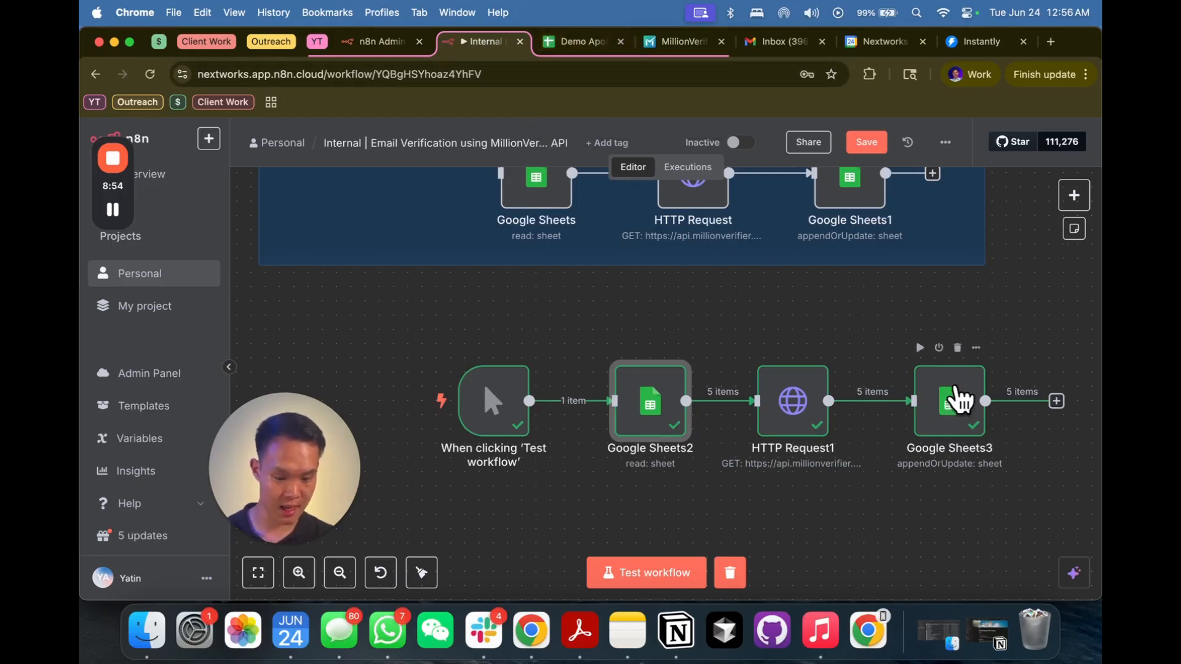
double_click(949, 402)
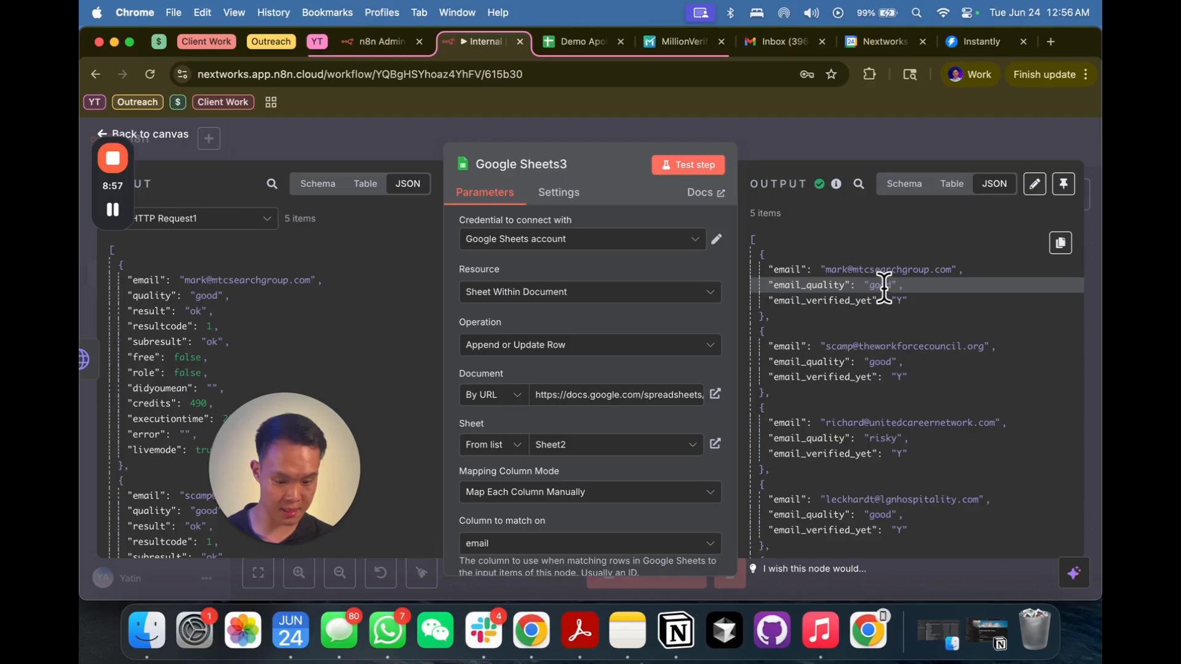
left_click(582, 41)
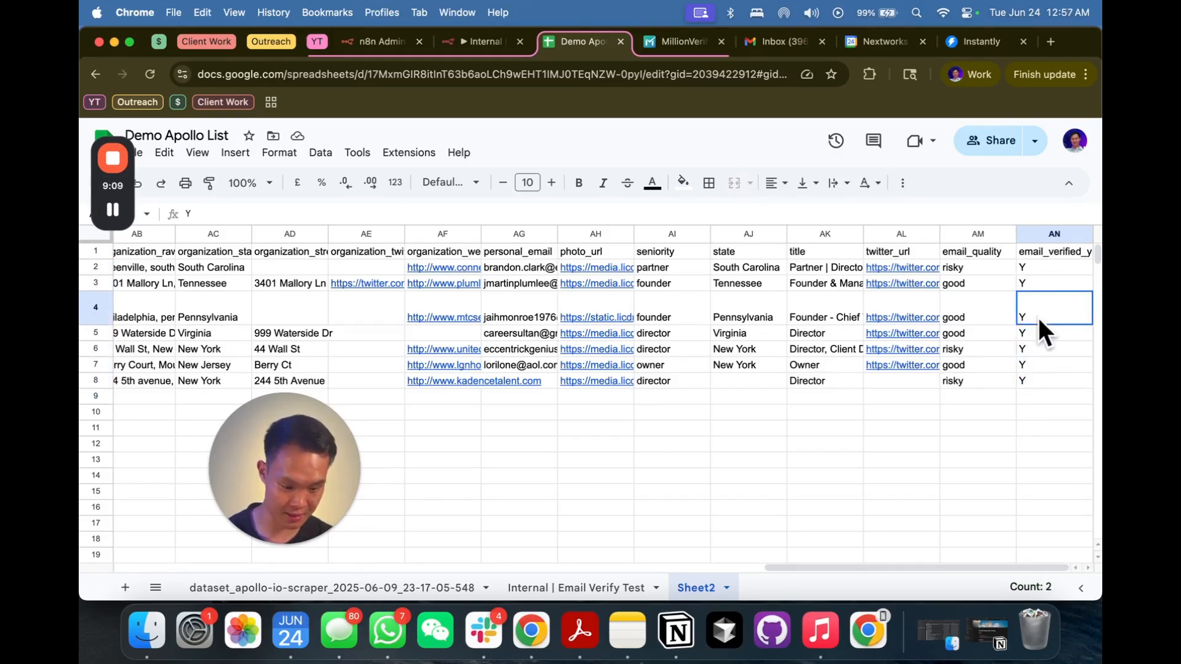
left_click(678, 42)
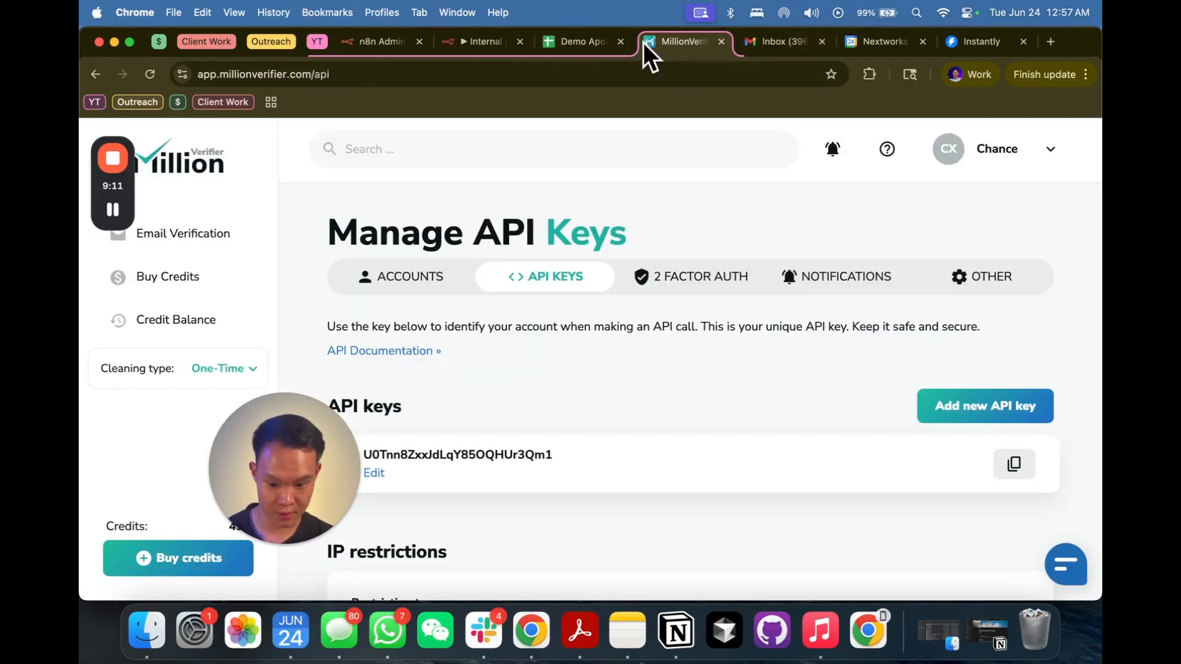
left_click(481, 41)
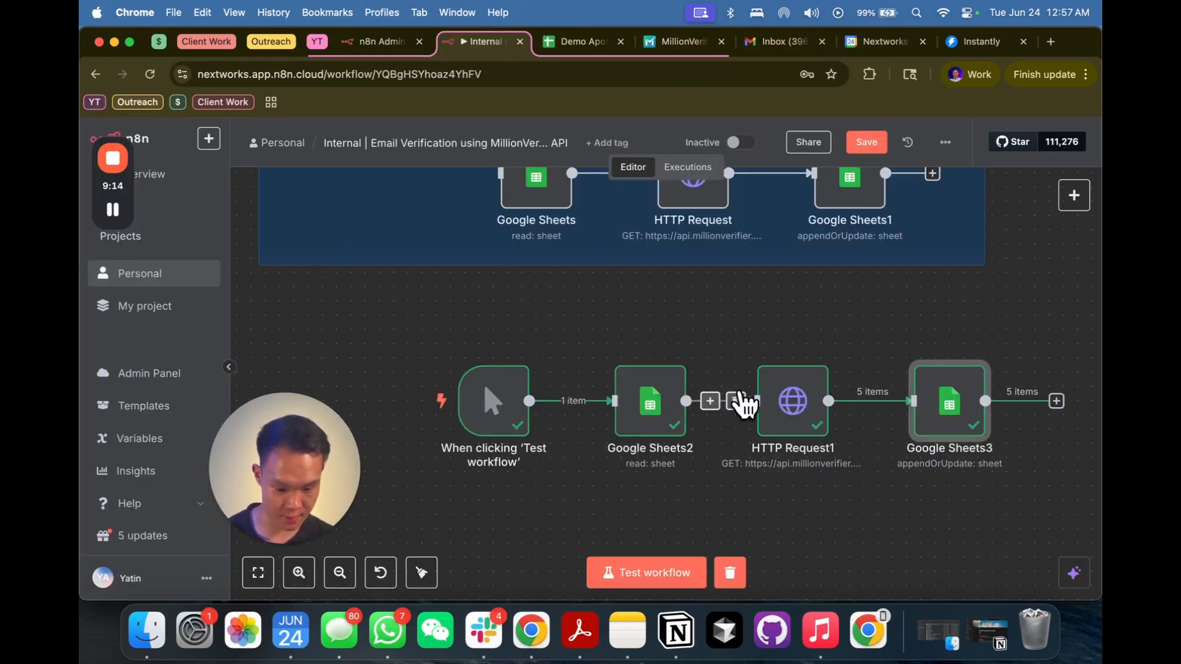